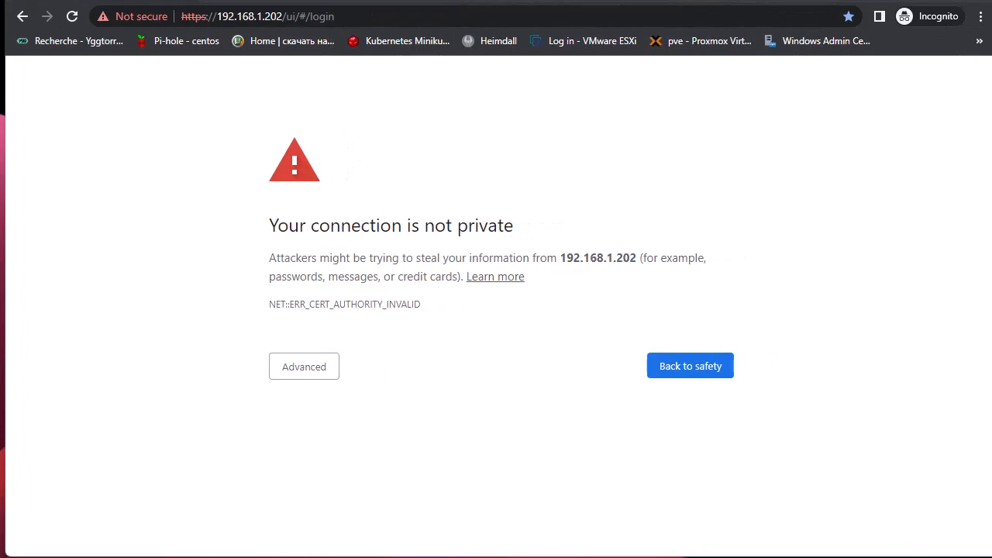
mouse_move(700, 214)
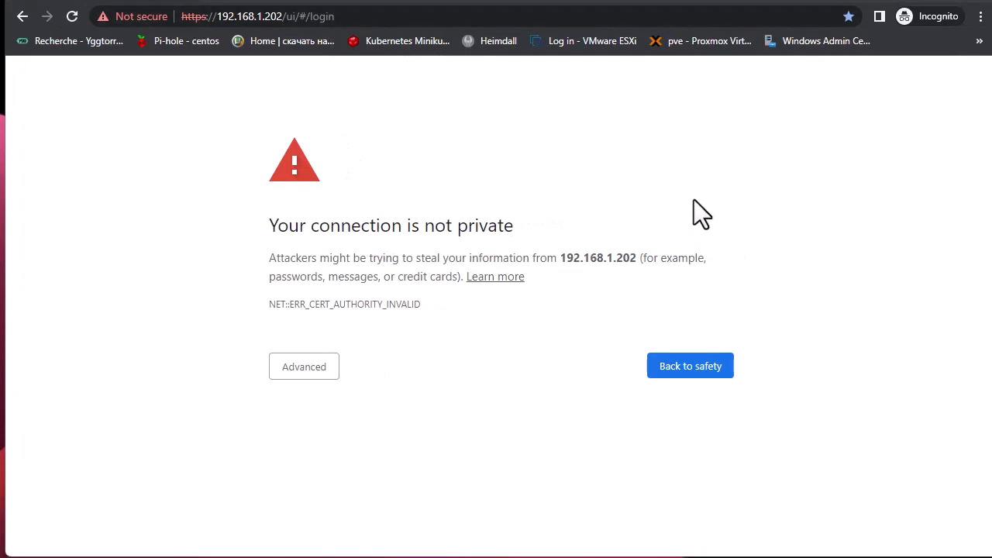
mouse_move(700, 165)
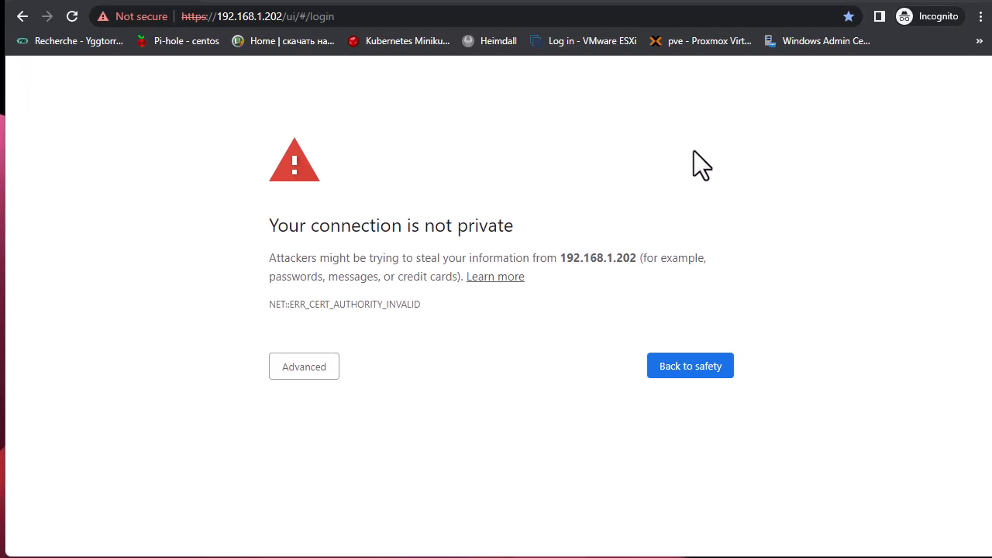
mouse_move(431, 124)
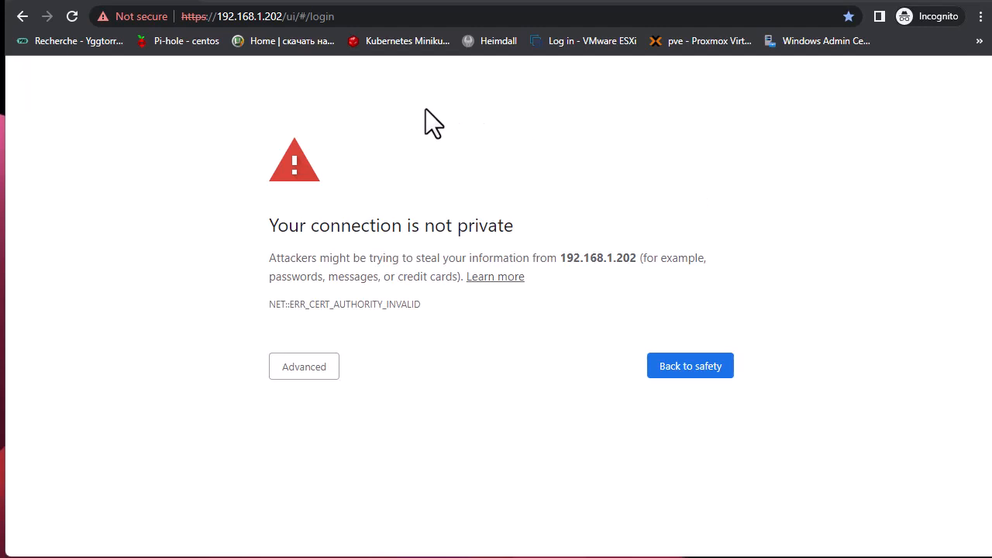
mouse_move(248, 59)
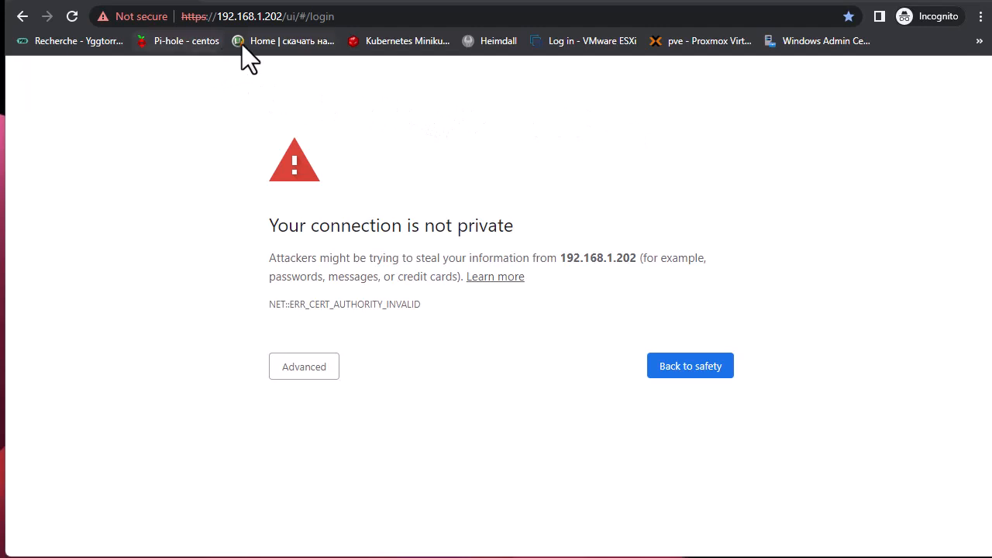
mouse_move(434, 261)
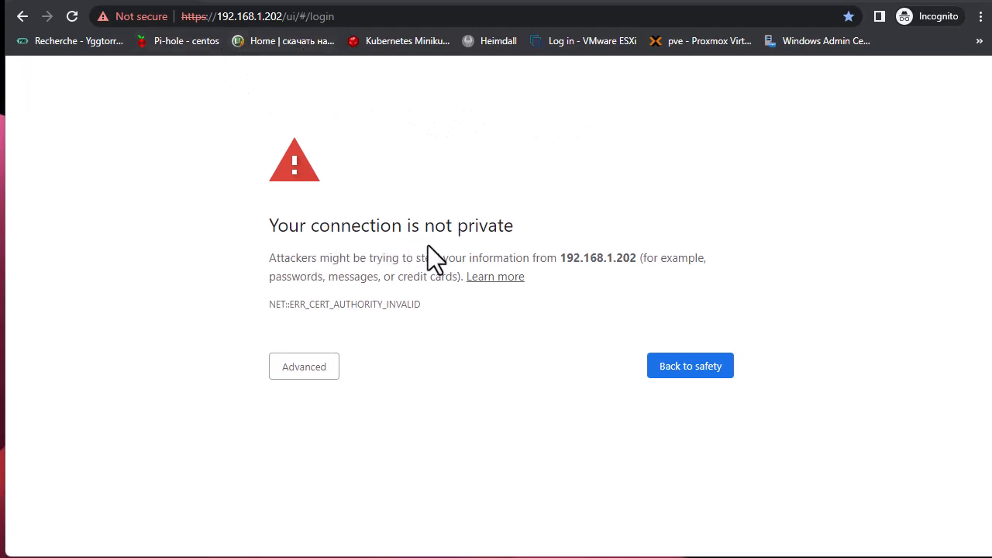
mouse_move(527, 248)
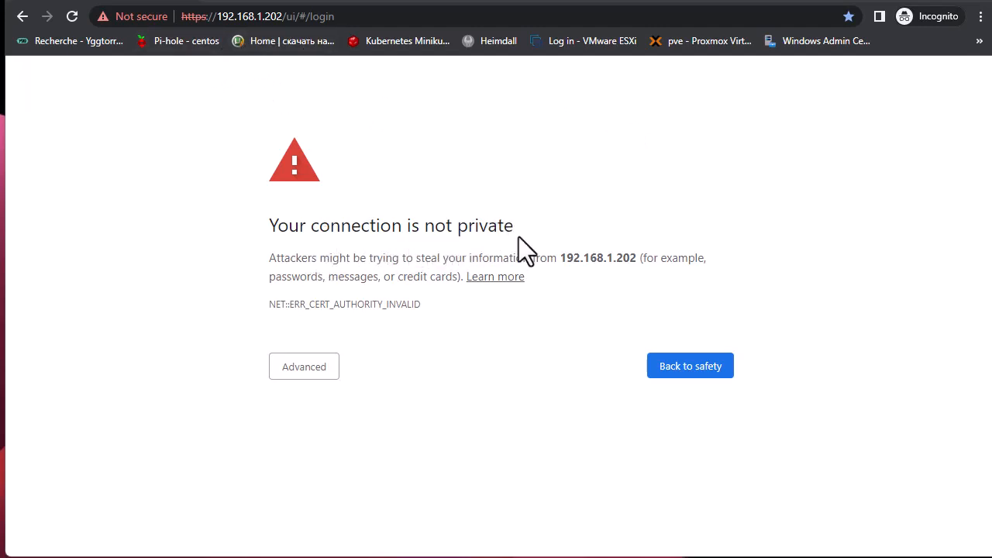
mouse_move(245, 61)
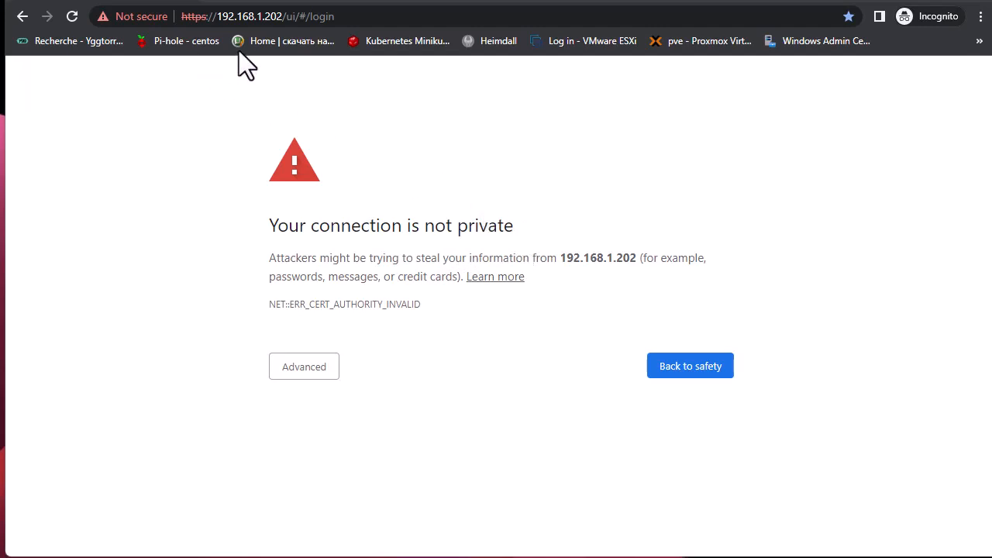
Check the connection details and proceed past the certificate warning to 192.168.1.202 (unsafe)
click(140, 15)
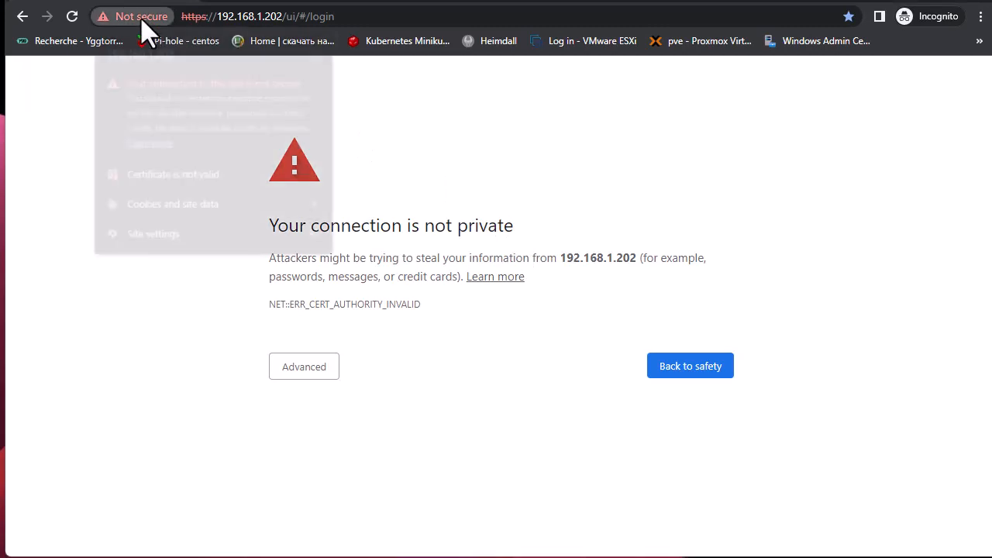
click(140, 16)
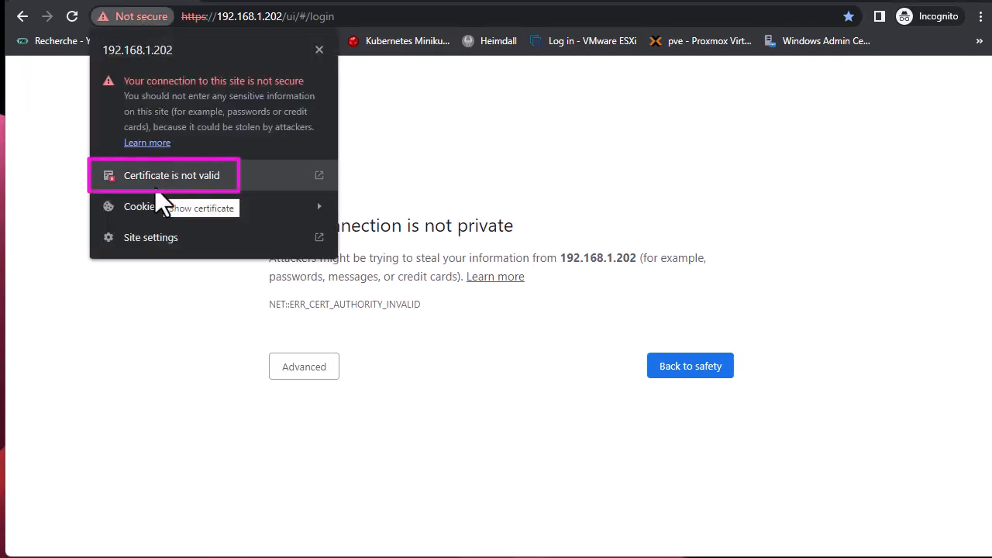
mouse_move(225, 204)
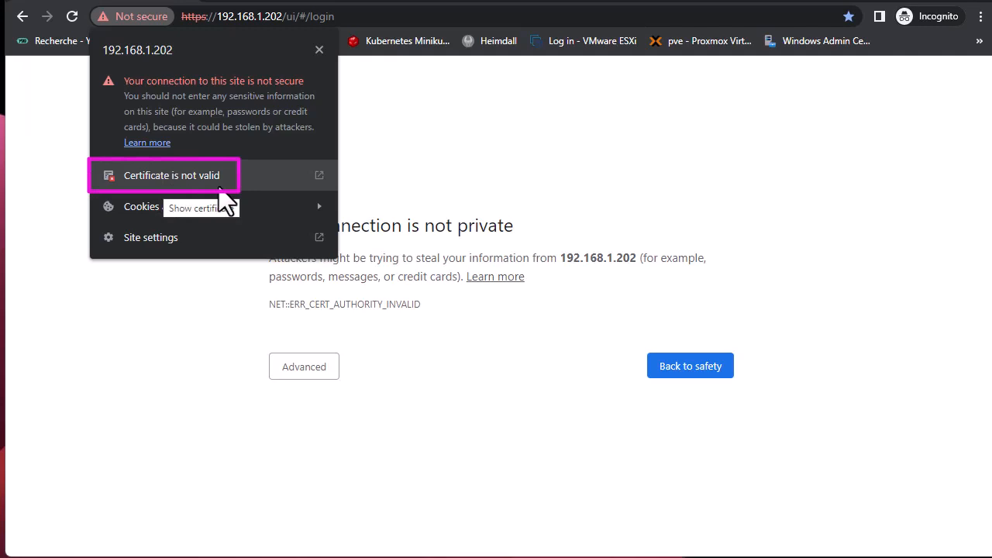
mouse_move(455, 158)
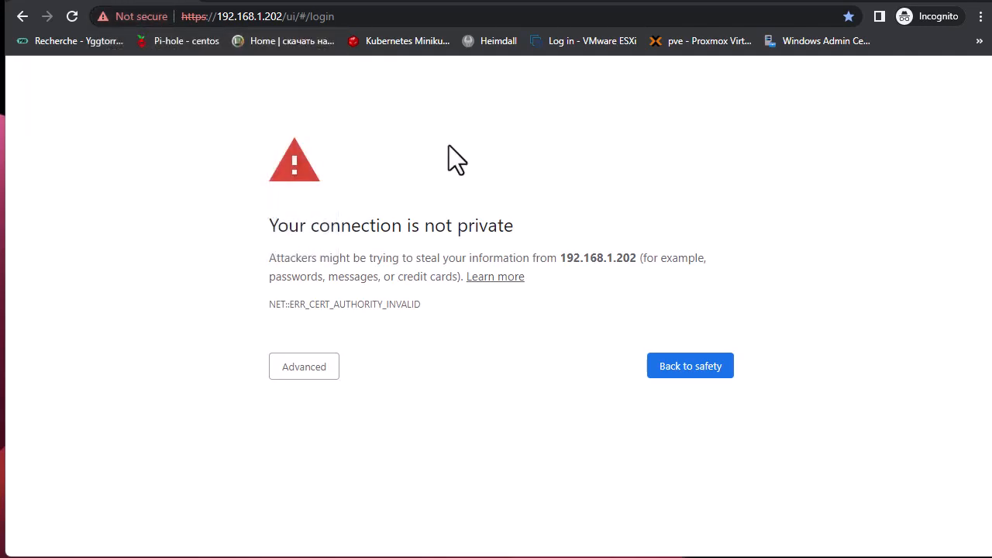
mouse_move(503, 141)
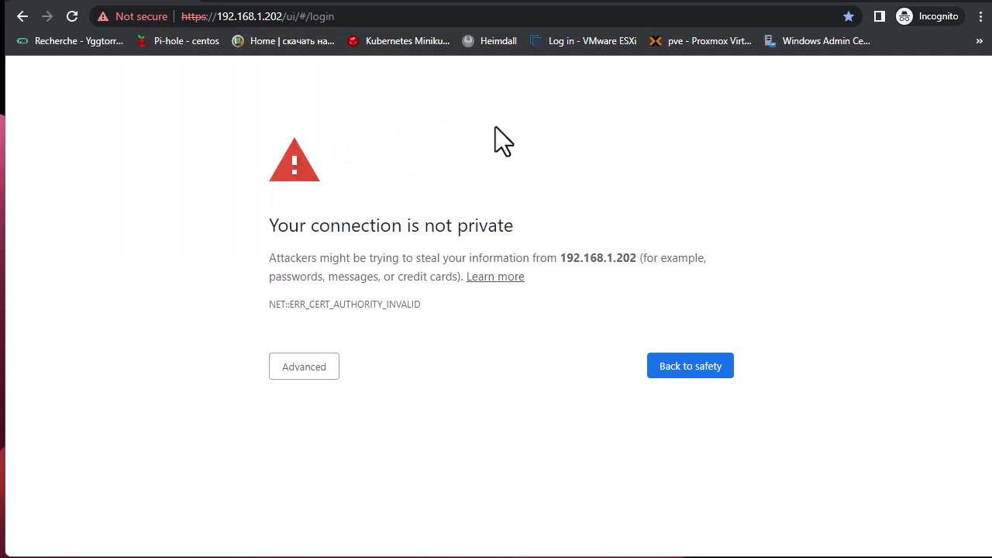
mouse_move(473, 133)
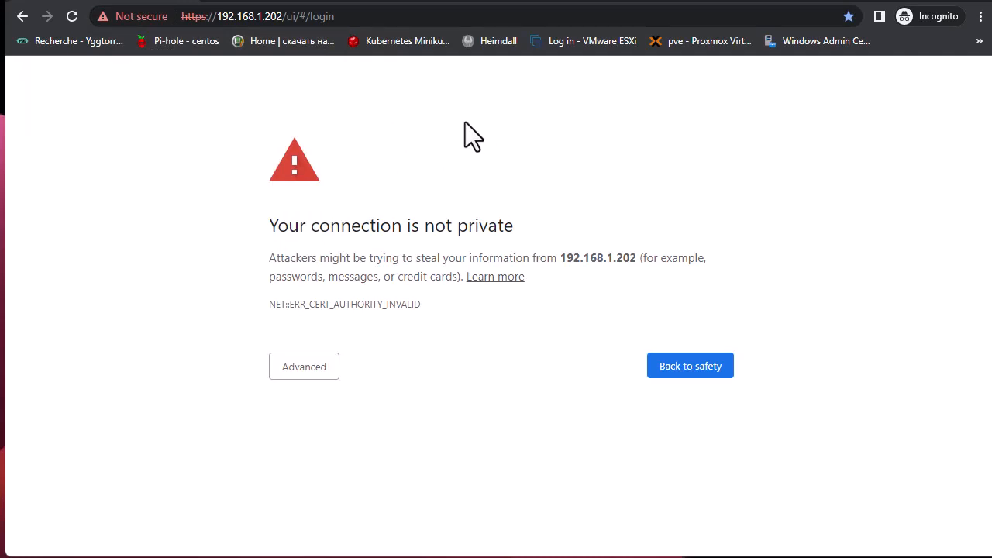
mouse_move(353, 168)
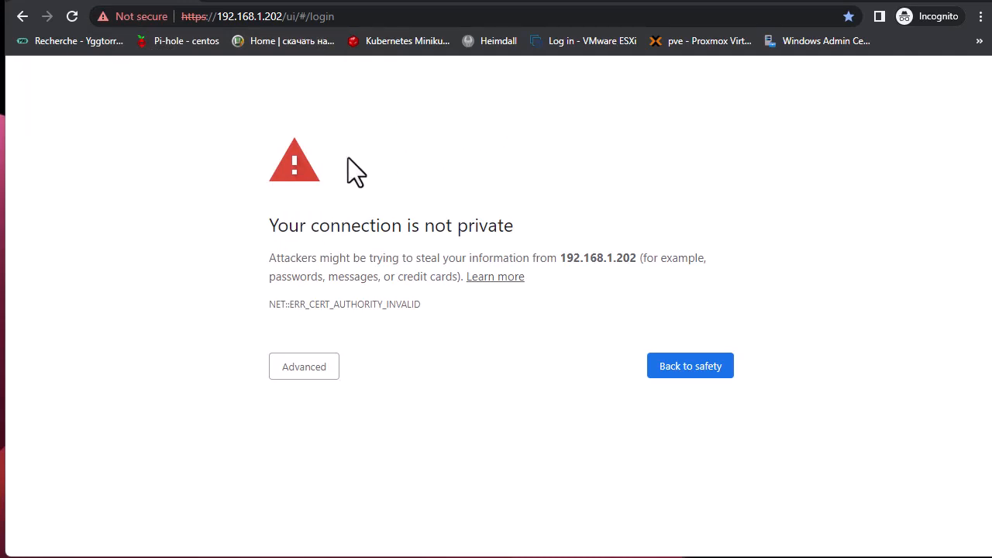
mouse_move(481, 380)
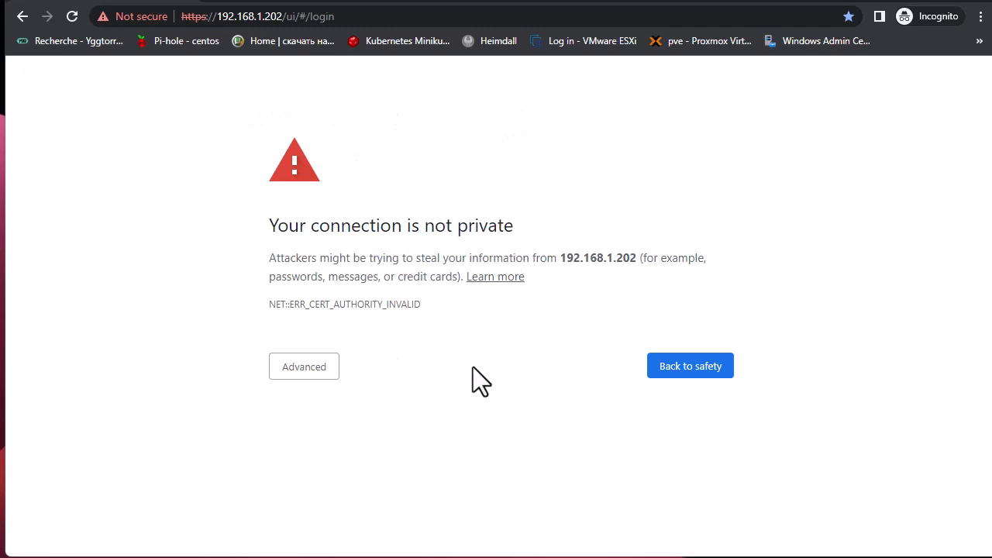
mouse_move(304, 366)
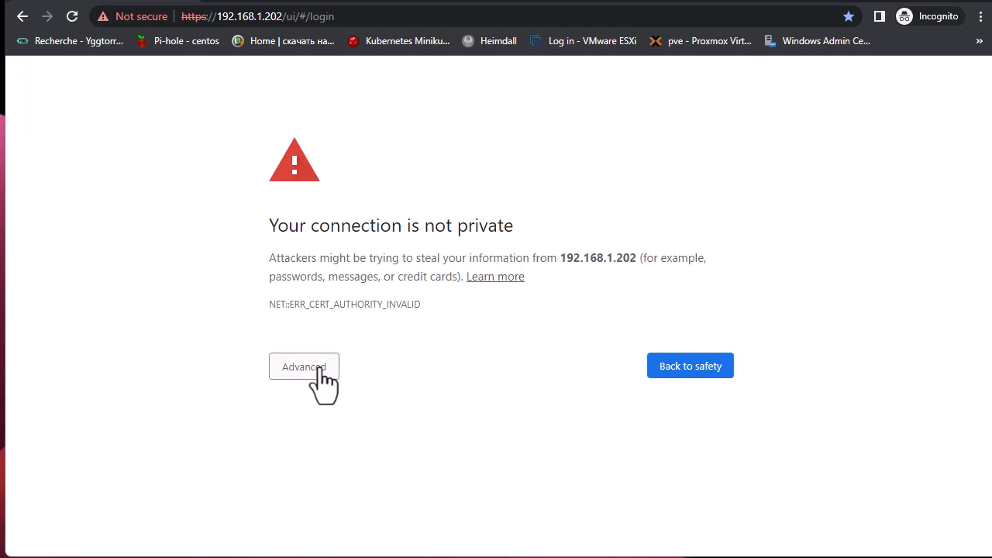
click(304, 365)
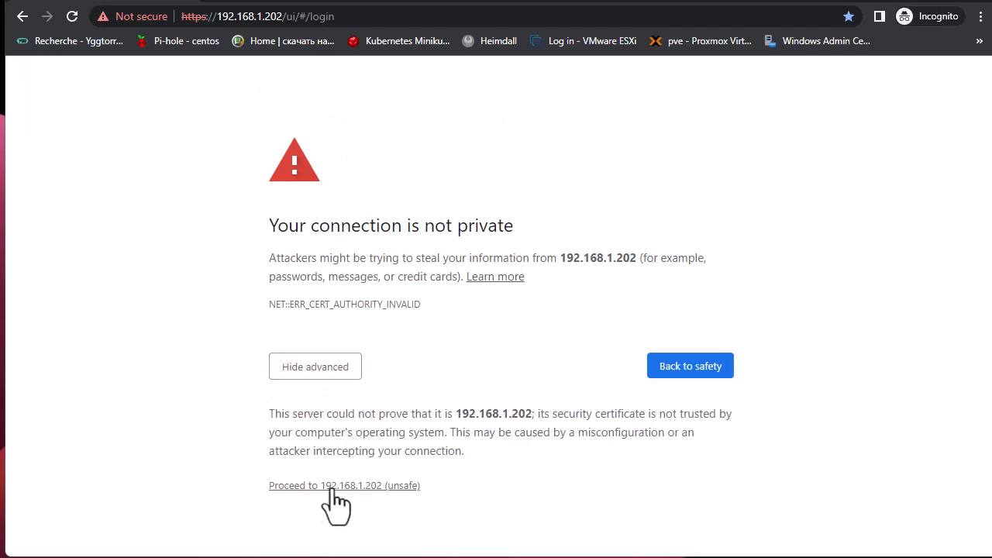
click(344, 485)
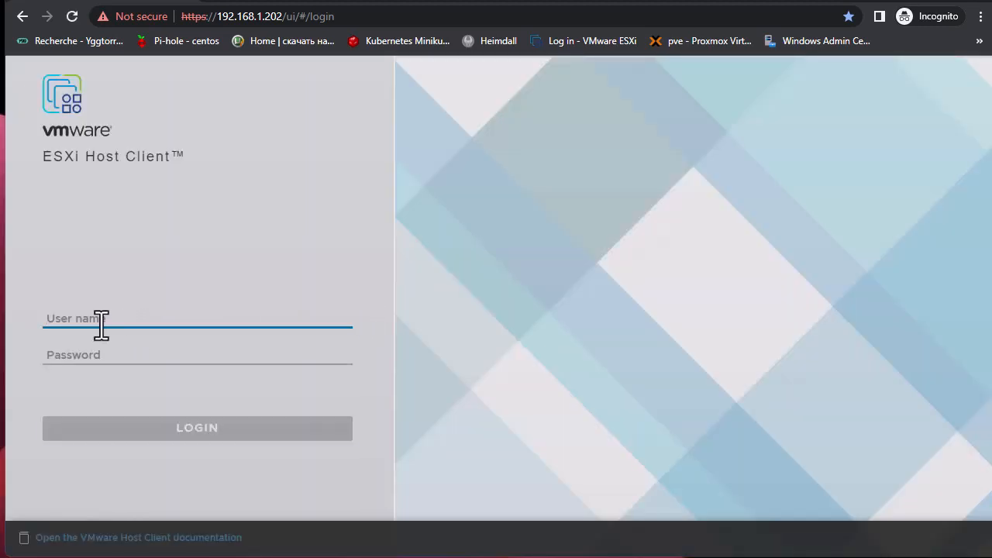
Sign in to the ESXi host as root to reach the host overview
text(root)
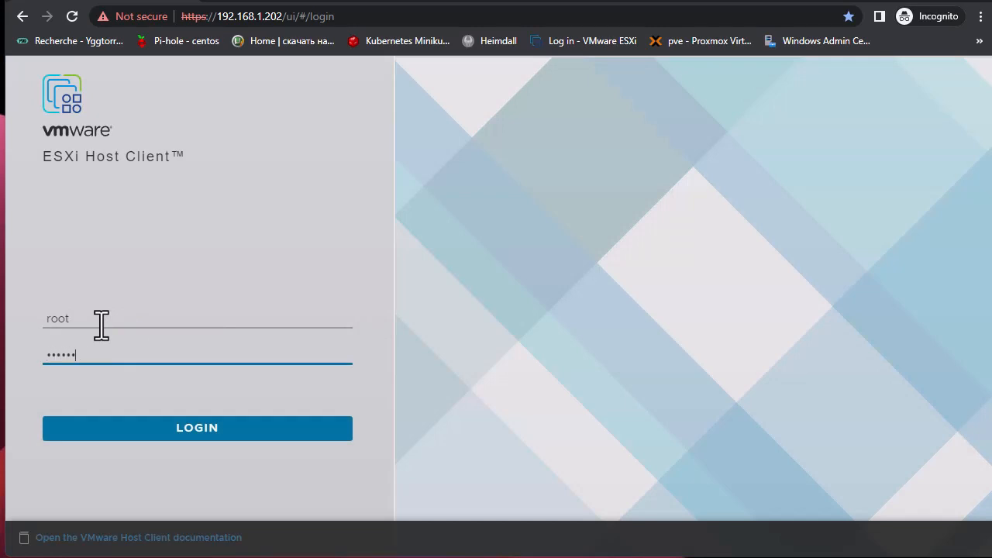
click(197, 428)
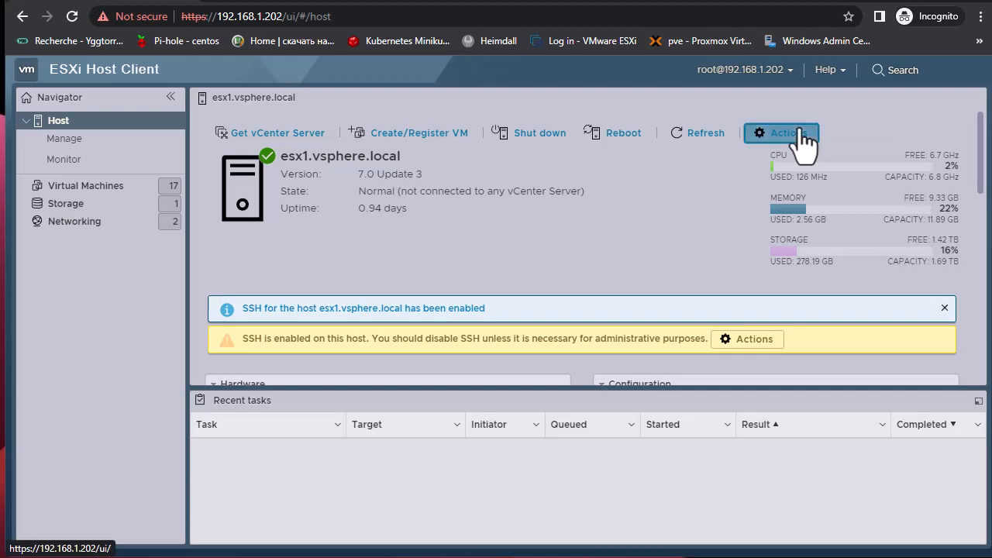
Bring up the host Actions list to view the SSH service options
click(782, 133)
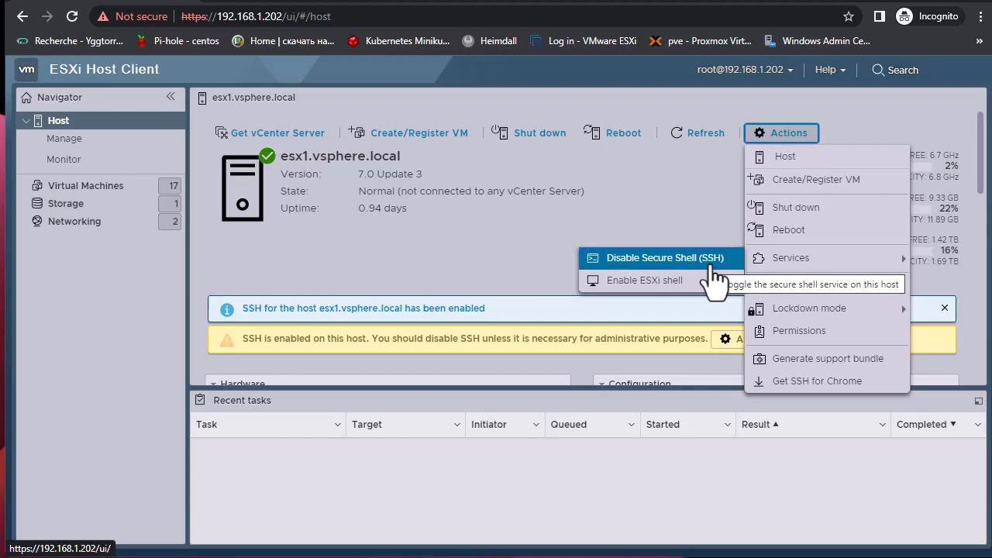
mouse_move(597, 254)
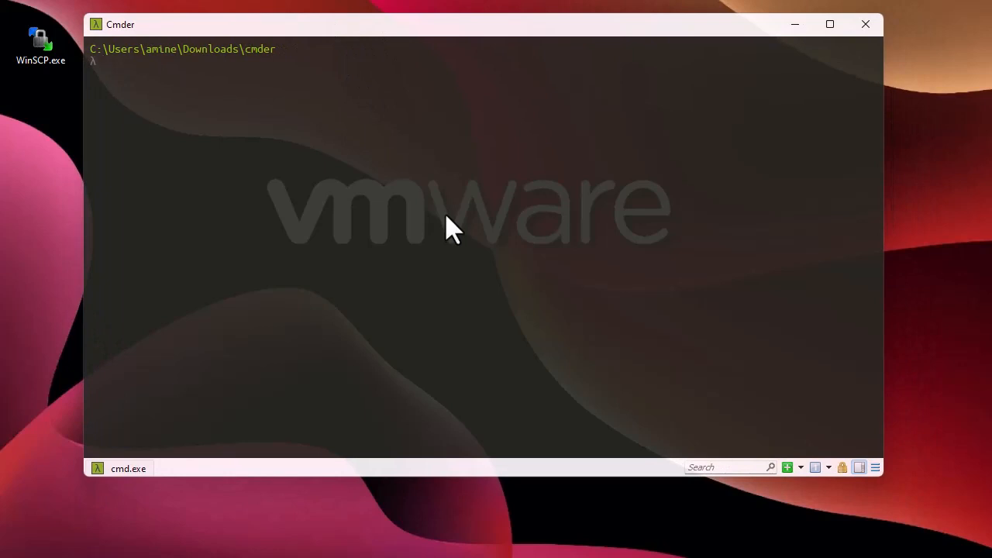
text(ssh root@192.168.1.202)
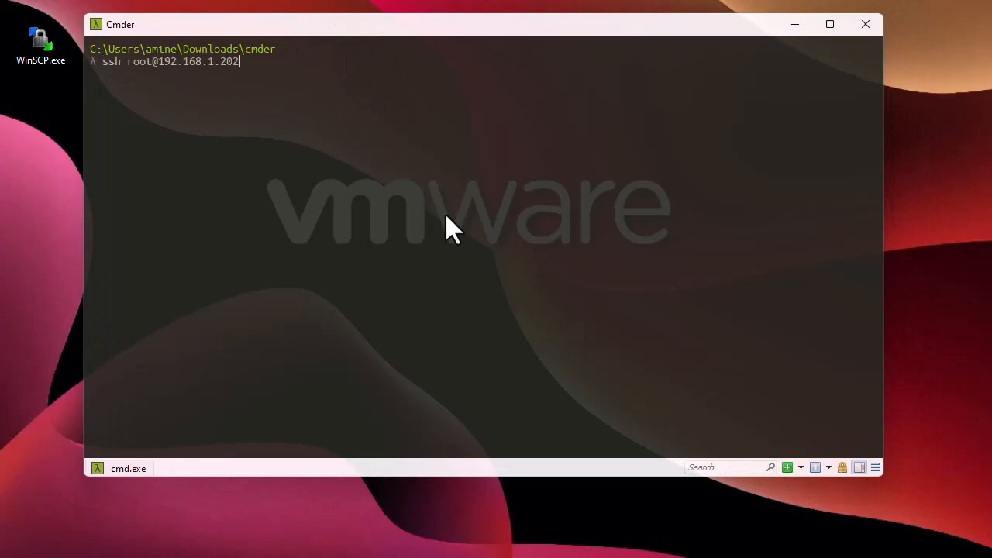
key(Return)
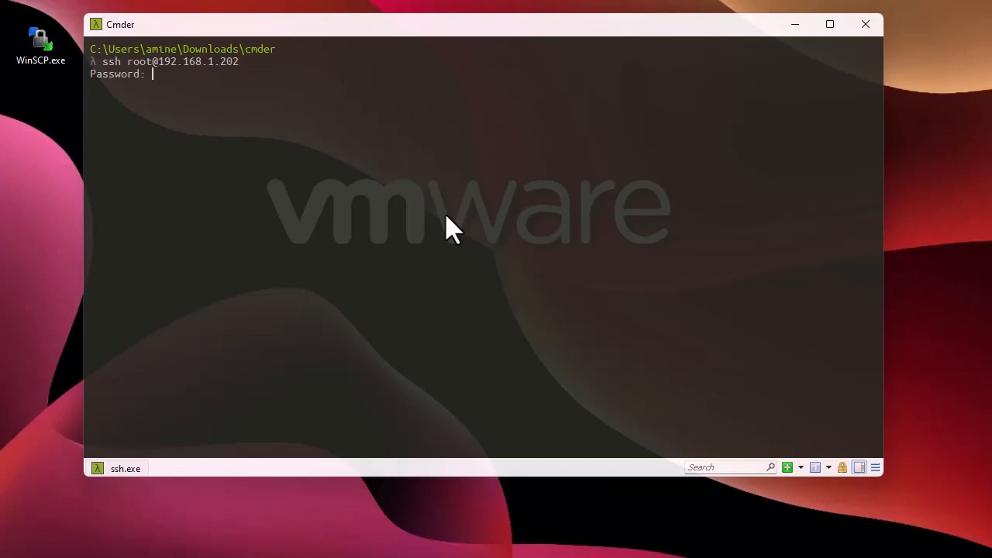
key(Return)
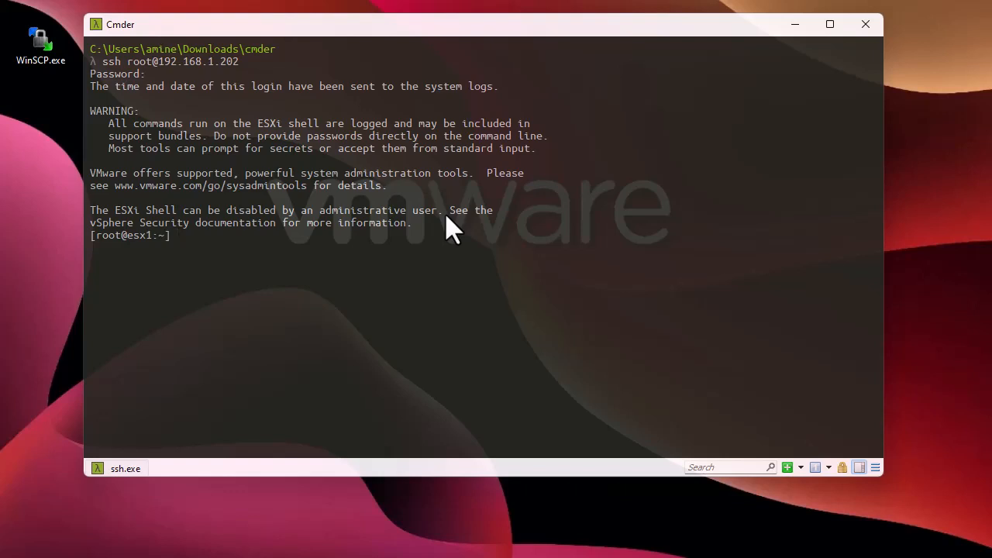
List /etc/vmware/ssl on the host, showing castore.pem, rui.crt and rui.key
text(ls /)
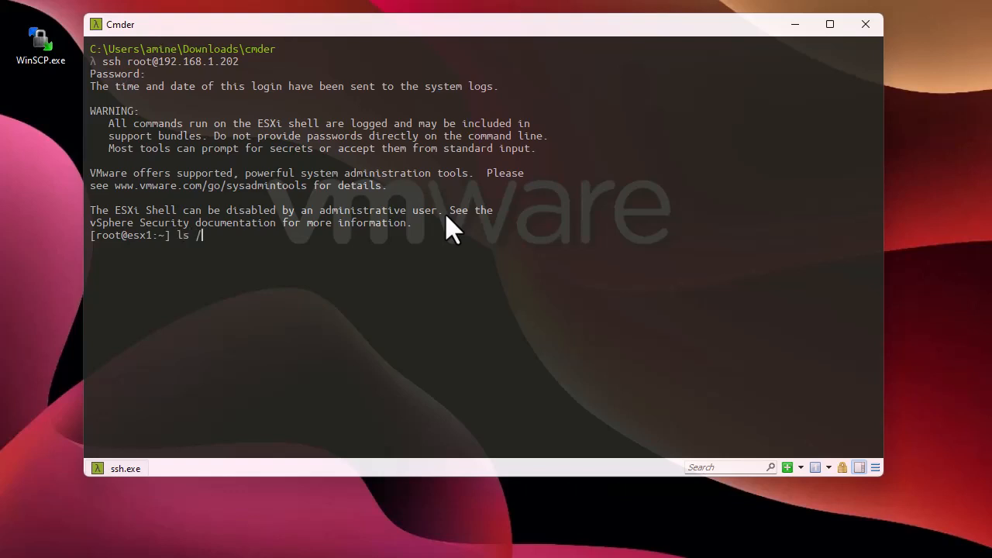
text(etc)
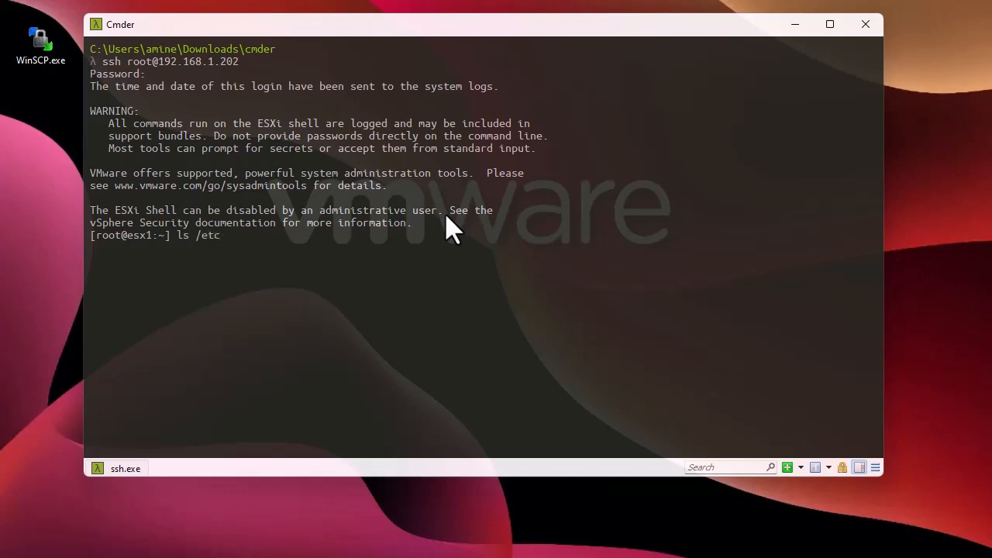
text(/vmw)
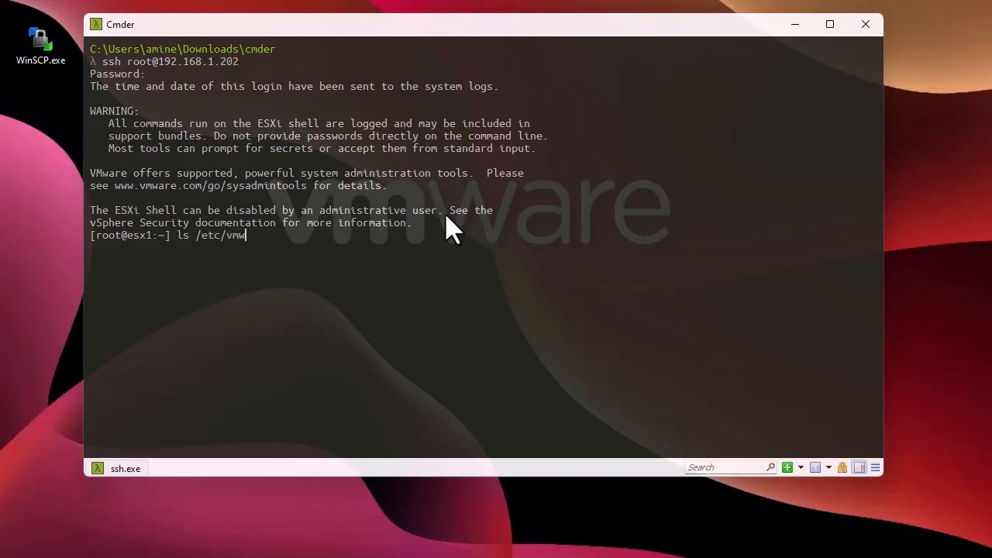
text(are/)
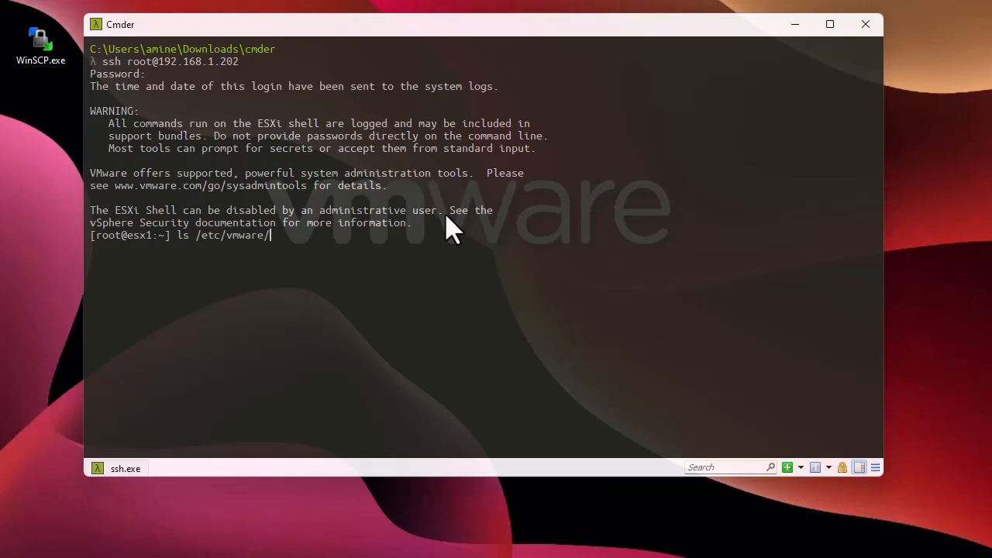
key(Return)
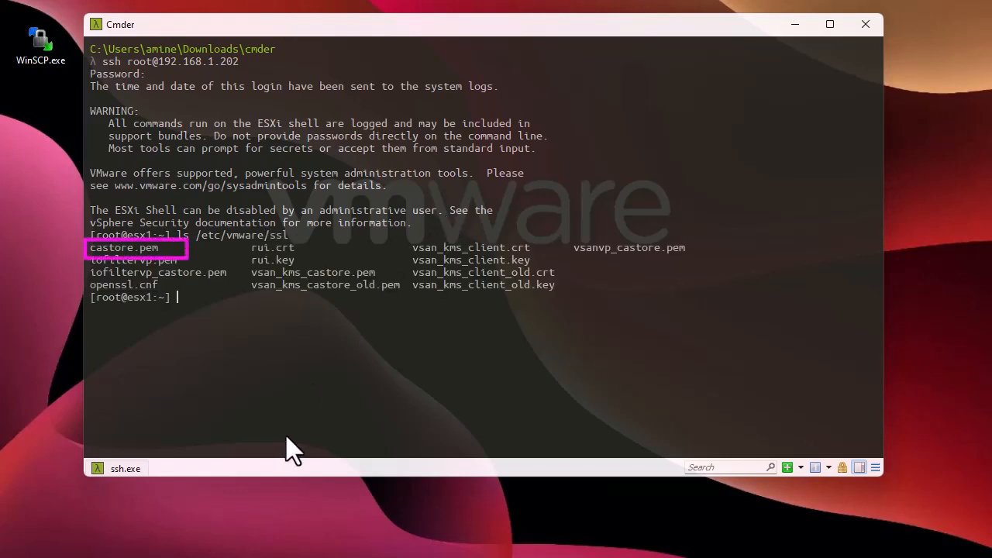
mouse_move(143, 321)
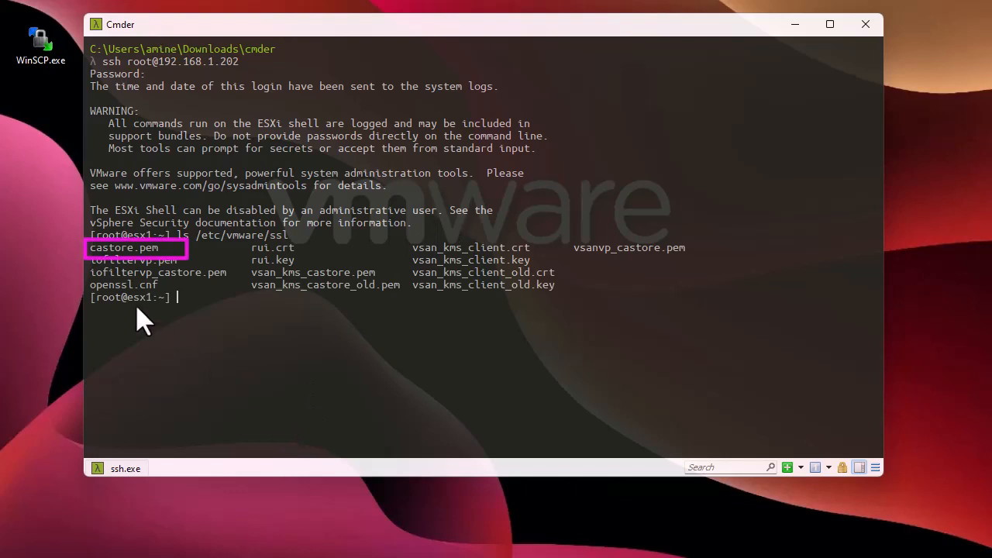
mouse_move(96, 271)
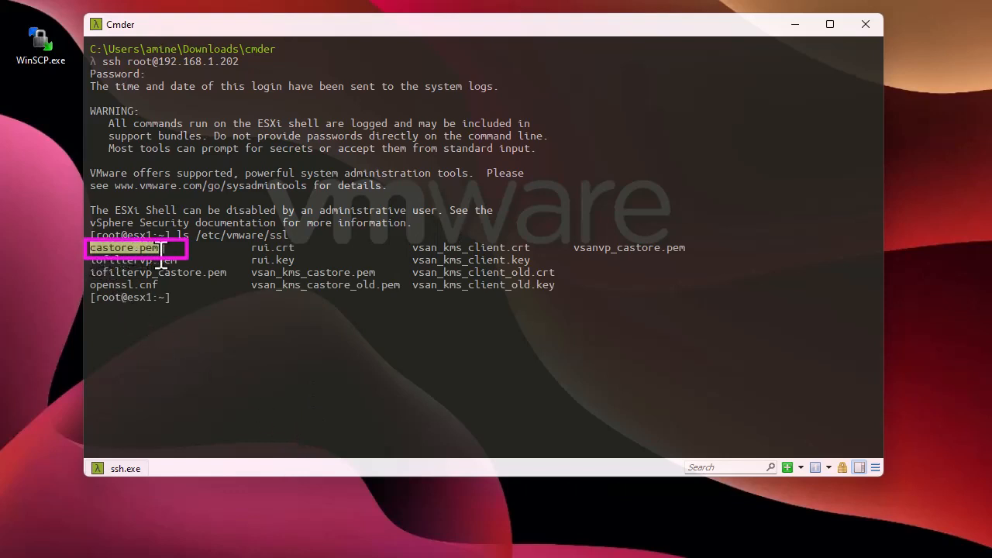
mouse_move(326, 348)
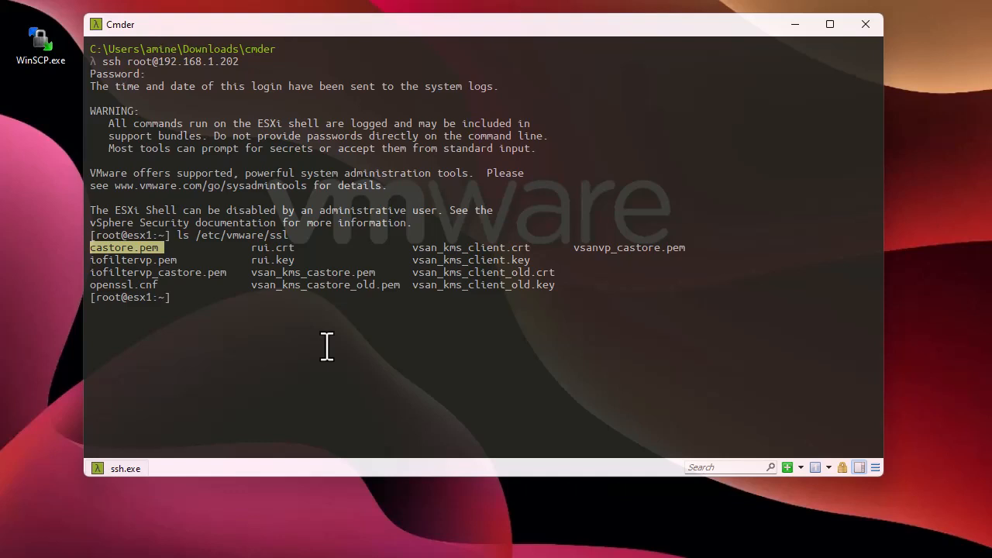
mouse_move(43, 85)
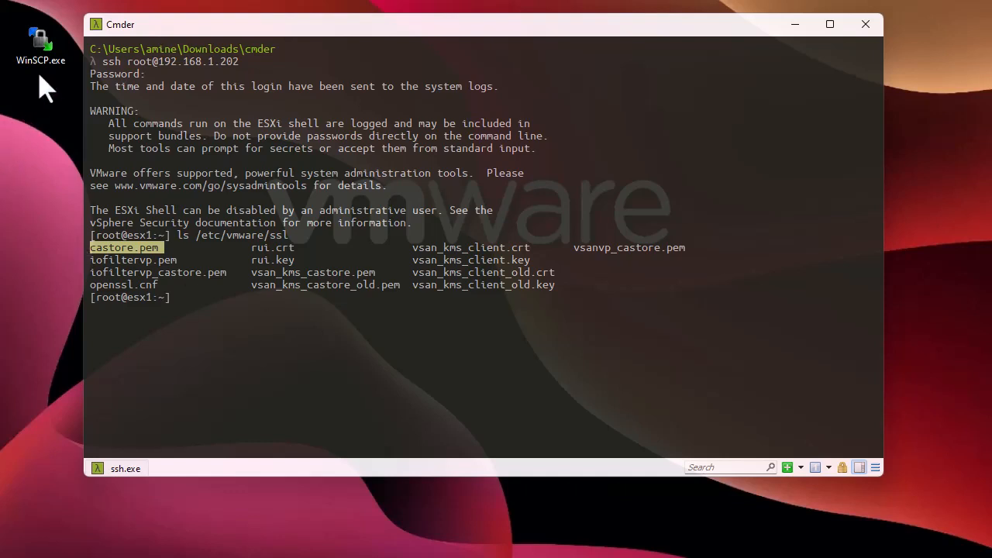
mouse_move(70, 78)
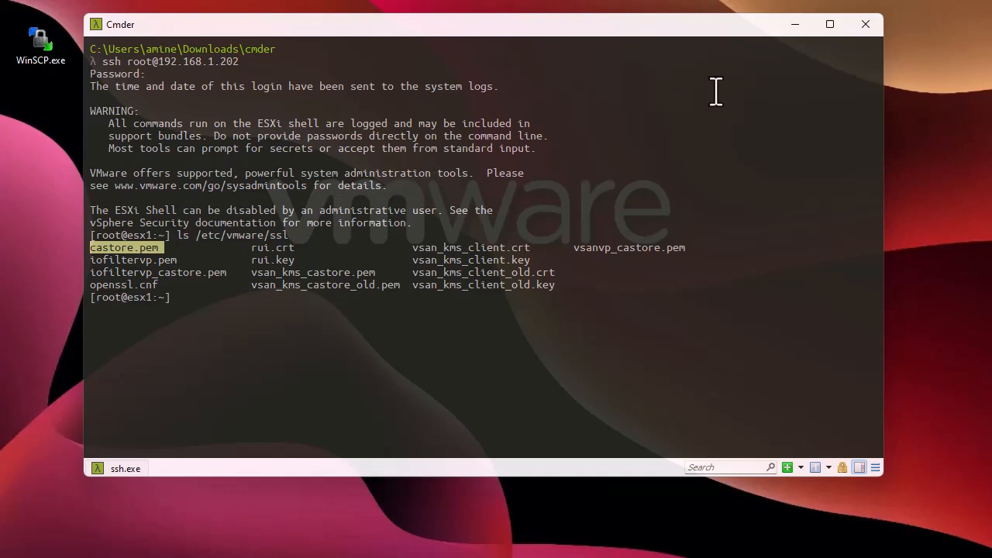
mouse_move(40, 81)
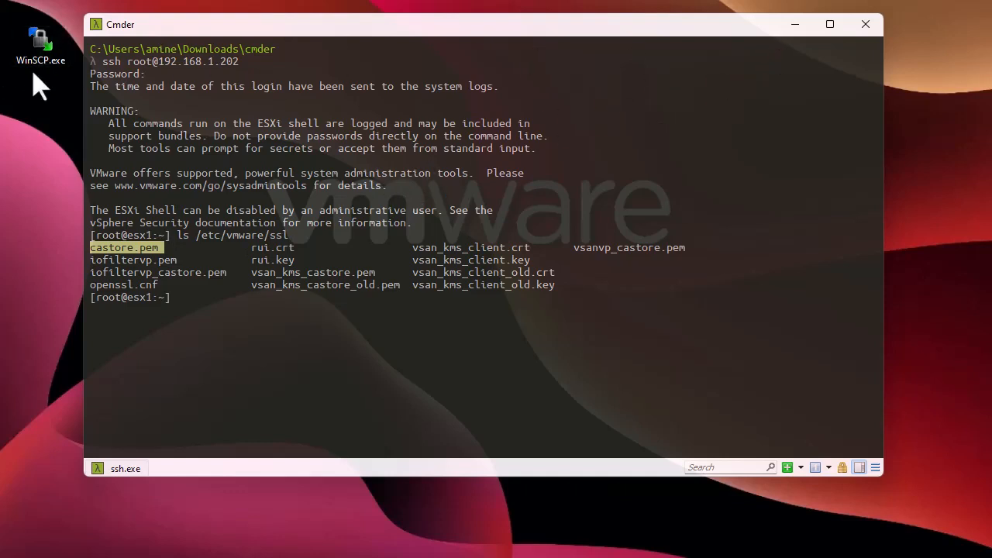
mouse_move(353, 70)
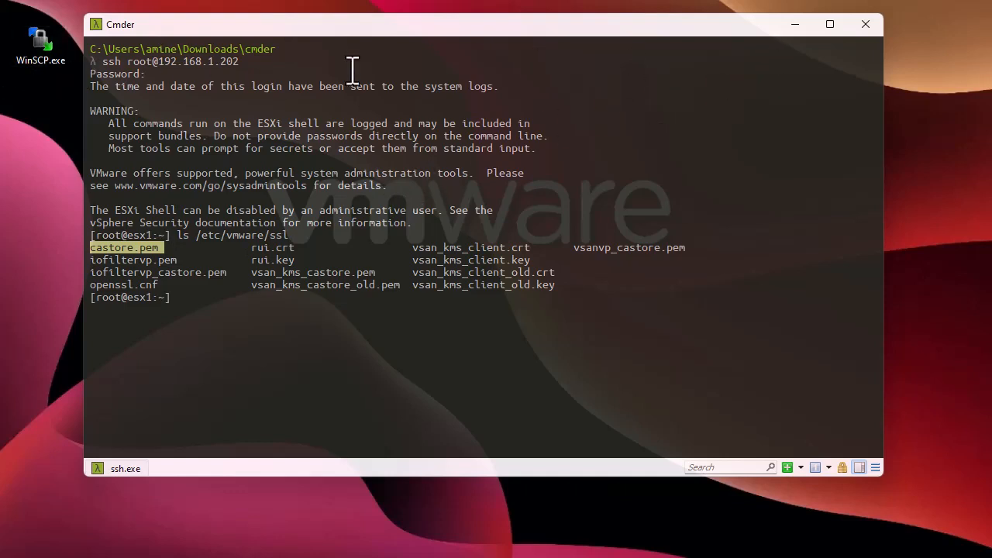
mouse_move(748, 87)
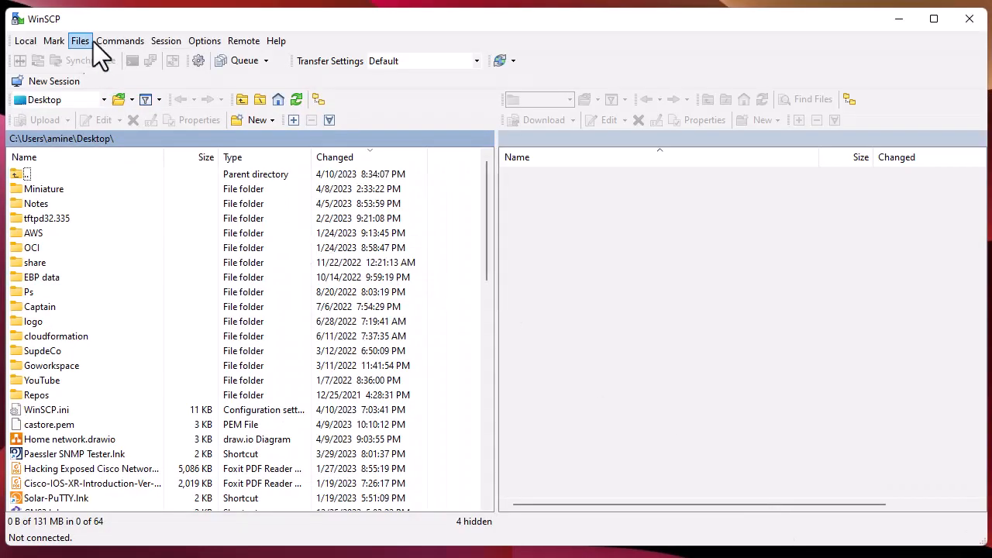
mouse_move(310, 236)
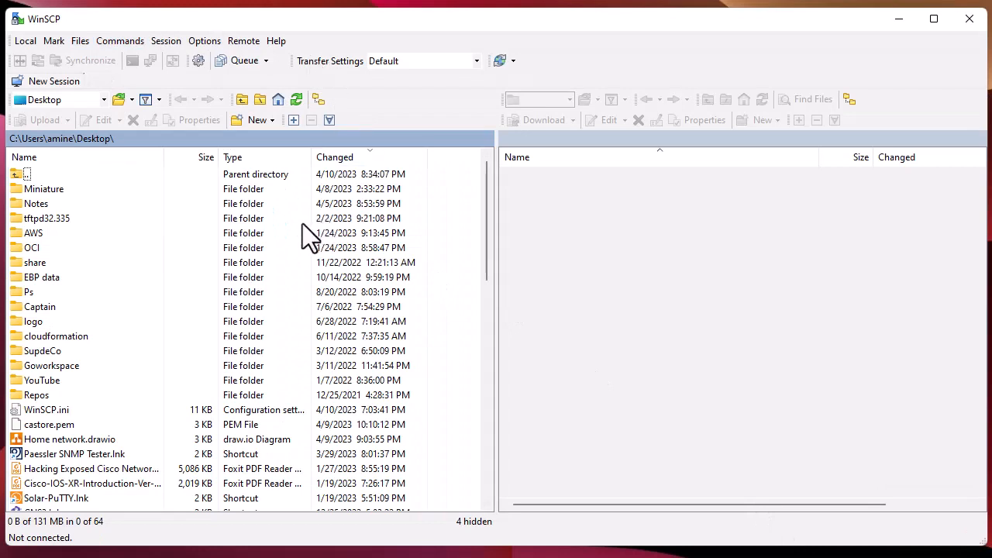
mouse_move(70, 100)
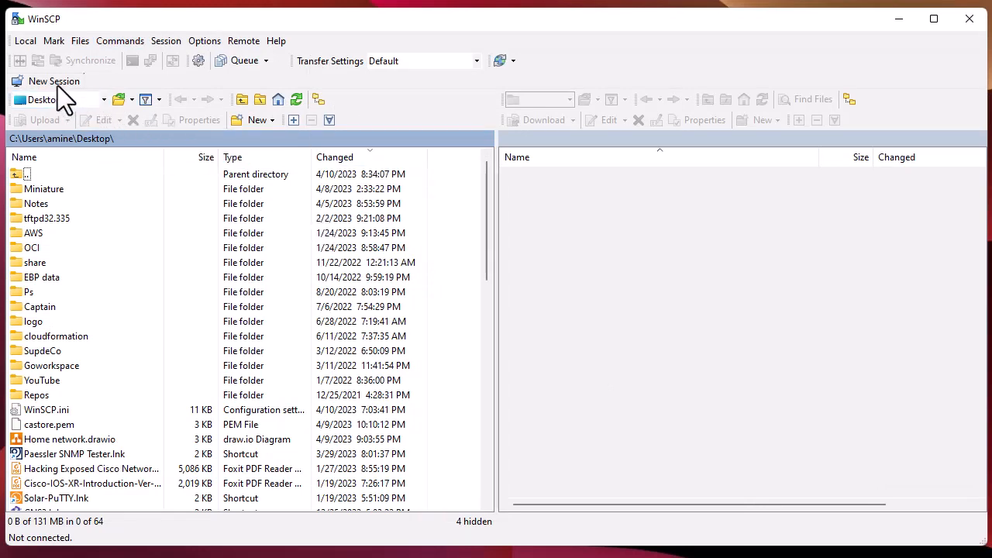
Start a new session to host 192.168.1.202 as root and log in over SFTP
click(53, 80)
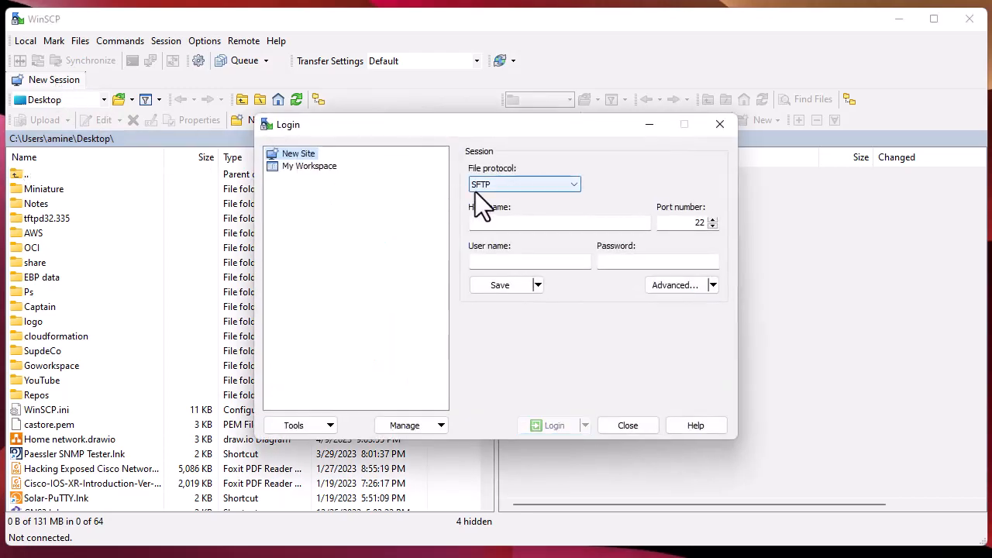
mouse_move(488, 209)
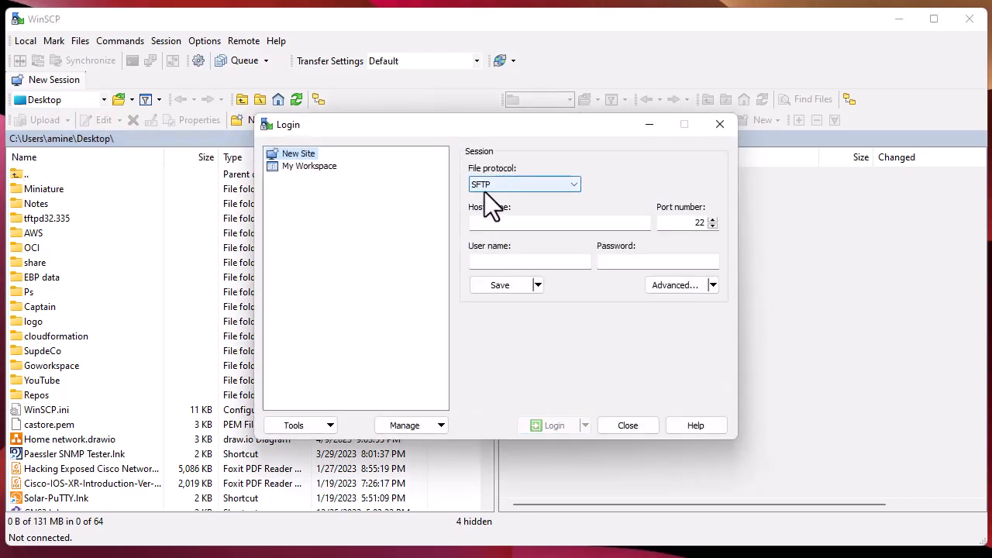
click(558, 223)
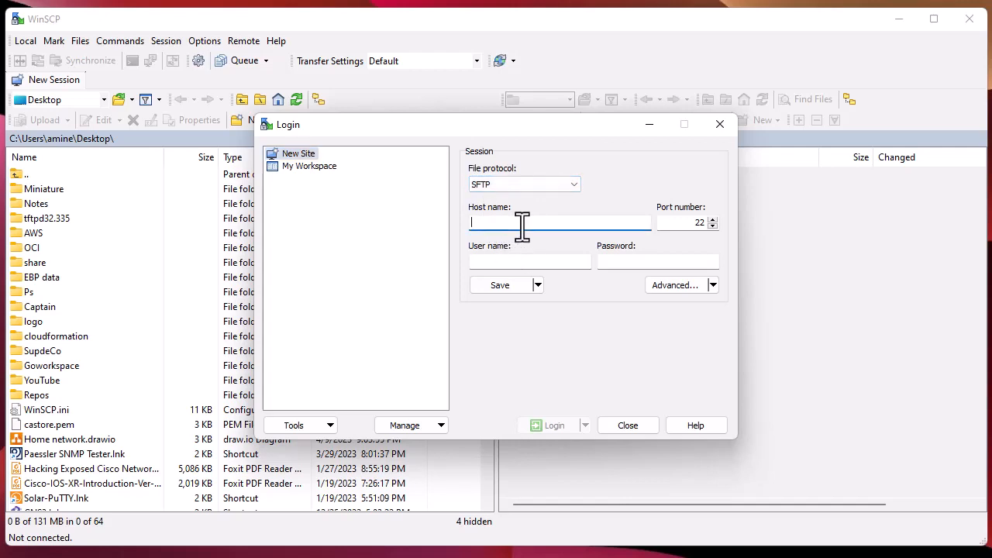
text(192)
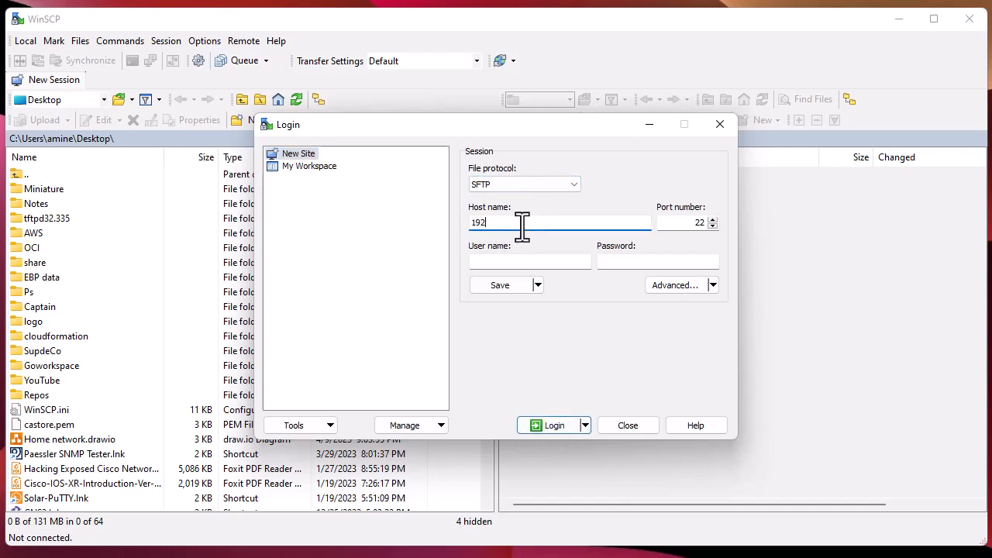
text(.168.1.202)
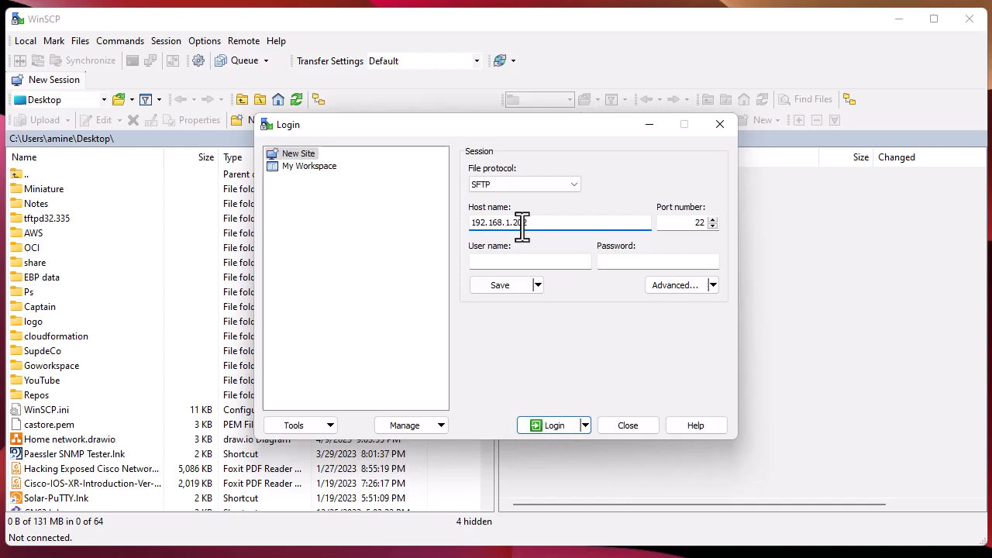
click(530, 260)
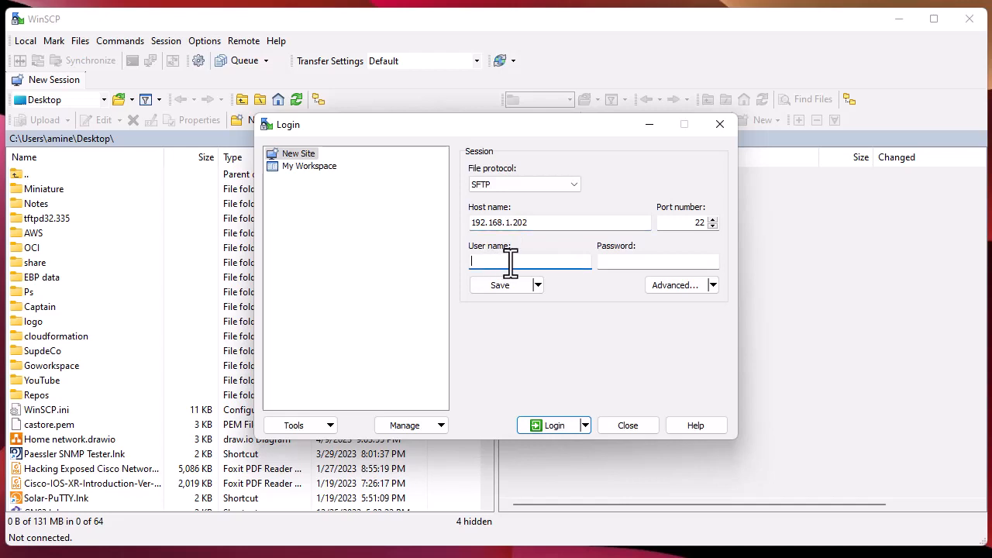
text(root)
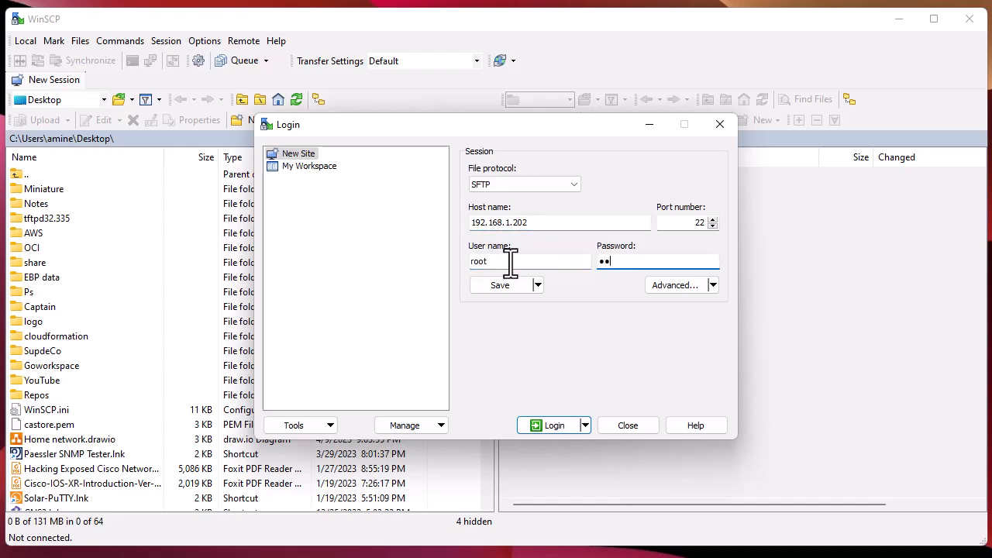
click(549, 425)
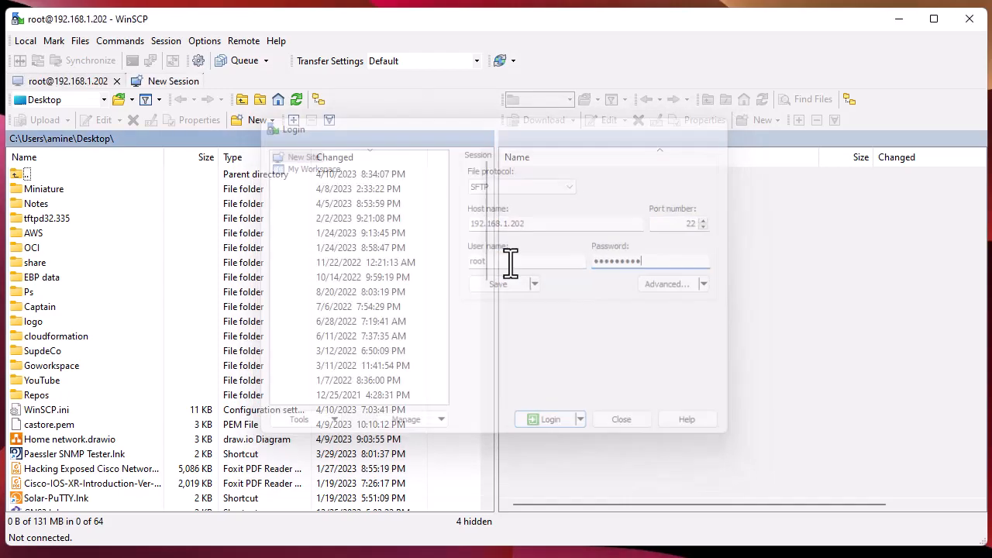
Finish connecting and browse the remote side to /etc/vmware/ssl, selecting castore.pem
click(550, 419)
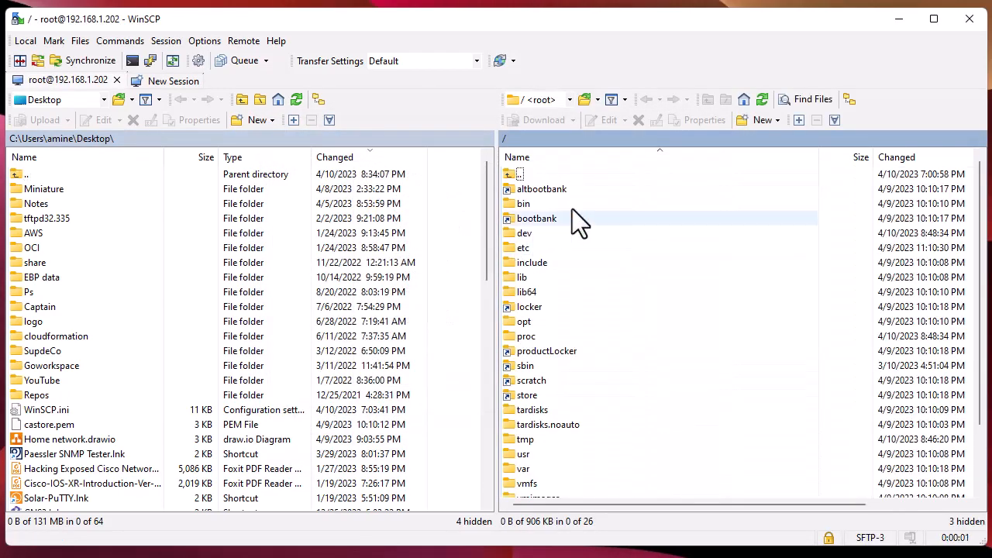
mouse_move(725, 247)
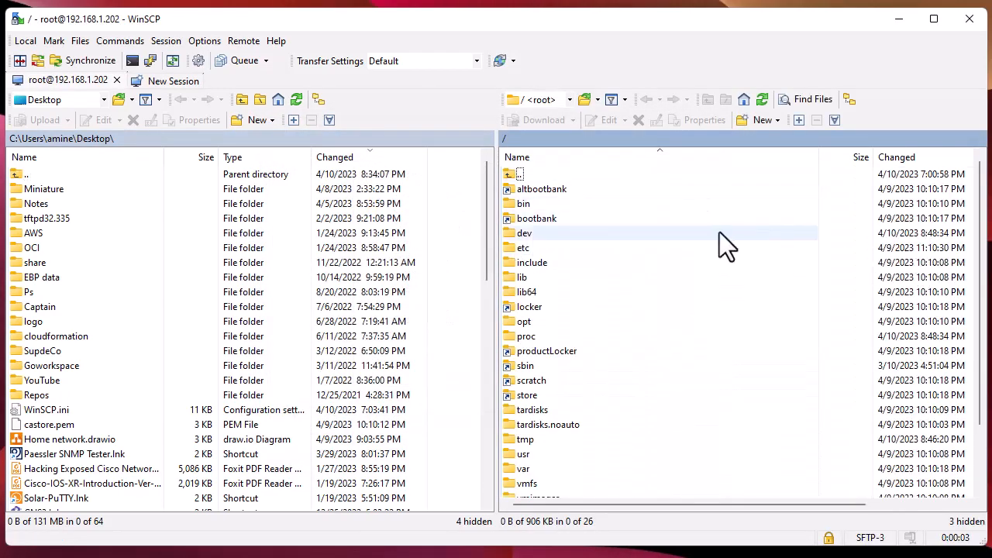
mouse_move(633, 248)
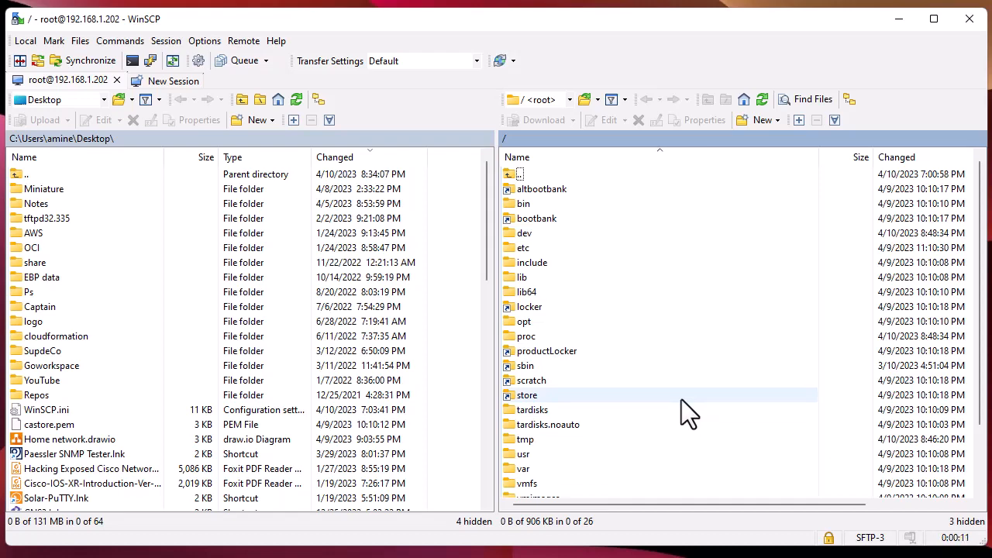
mouse_move(668, 366)
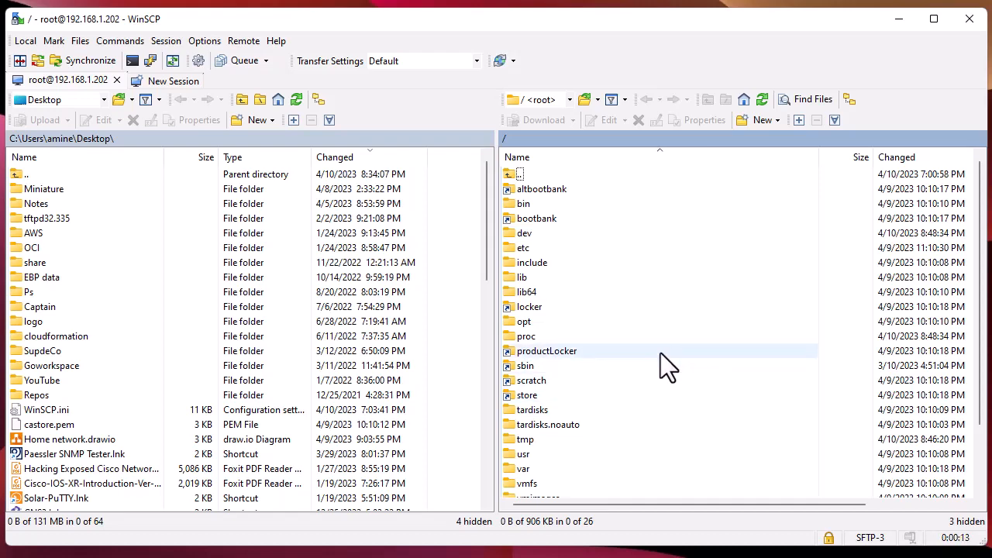
scroll(down, 3)
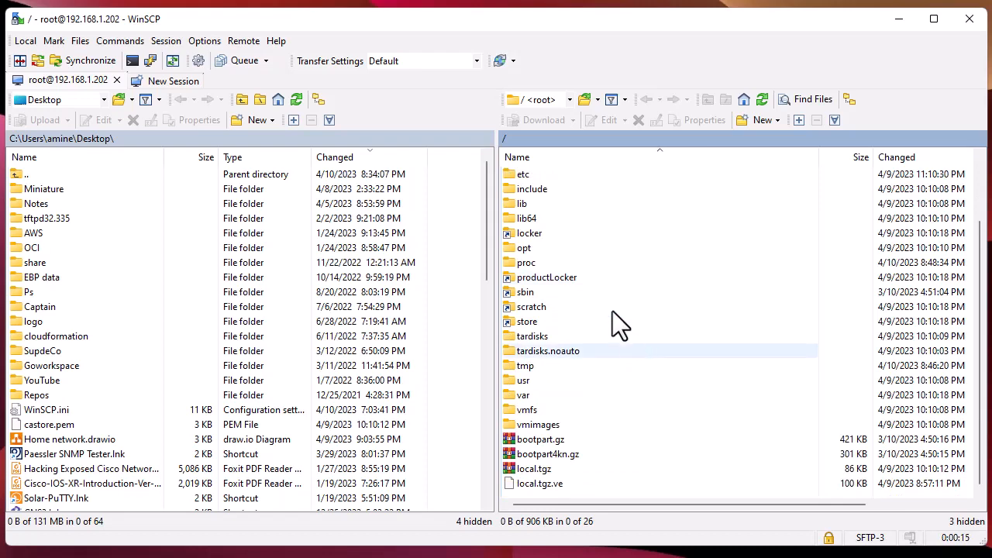
double_click(524, 174)
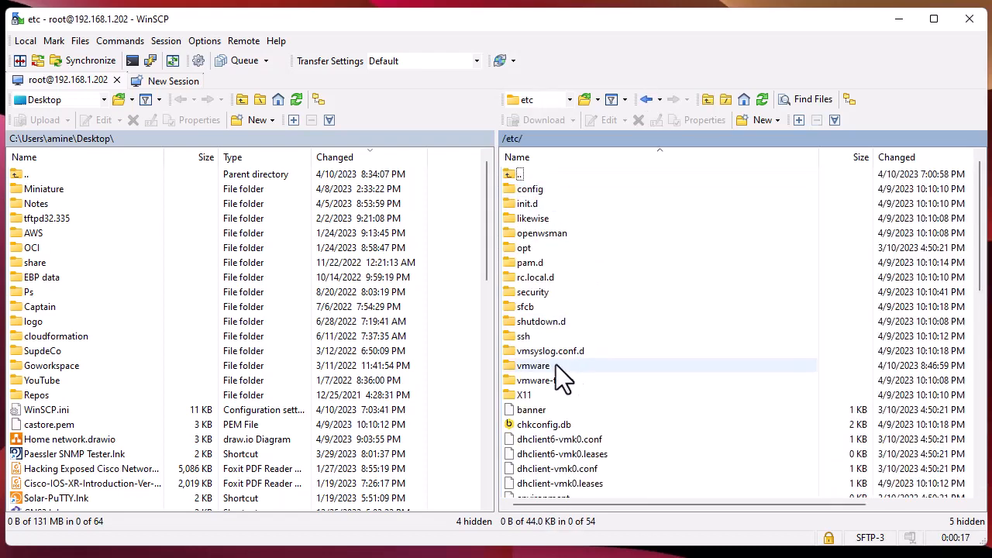
double_click(533, 366)
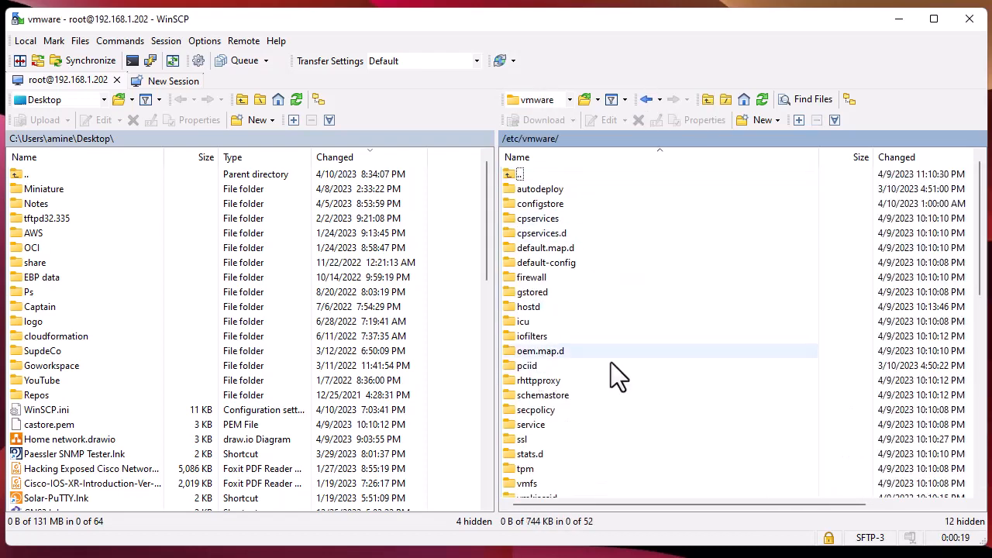
scroll(down, 3)
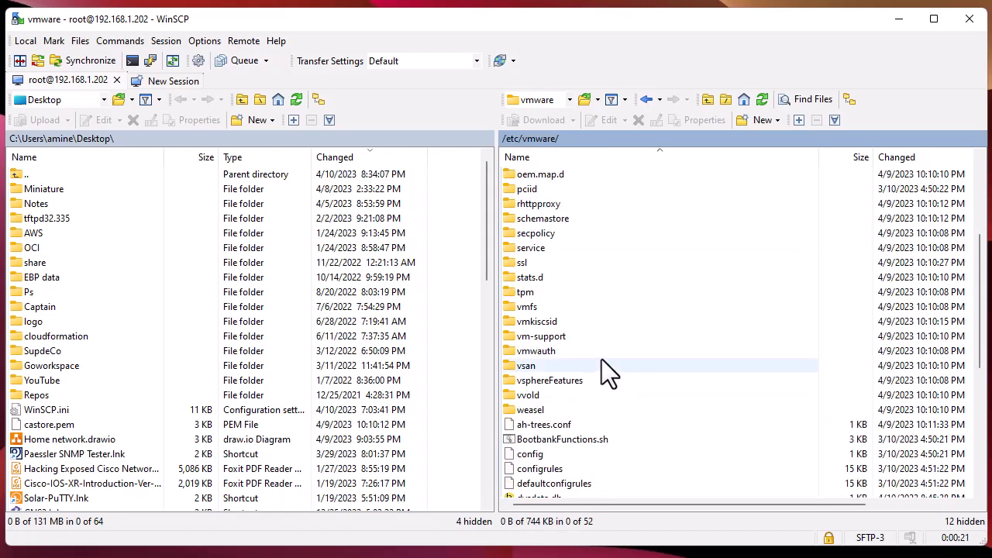
double_click(526, 262)
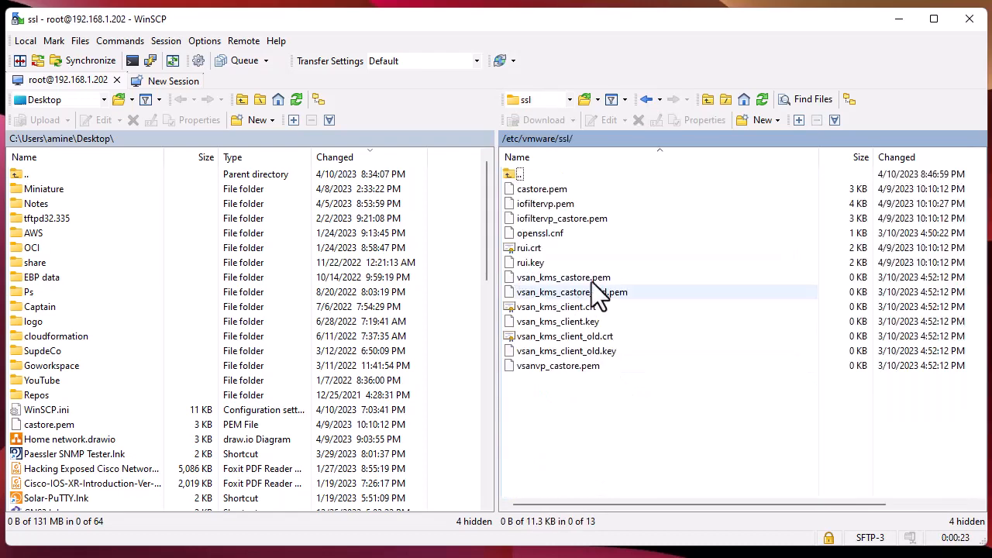
click(540, 189)
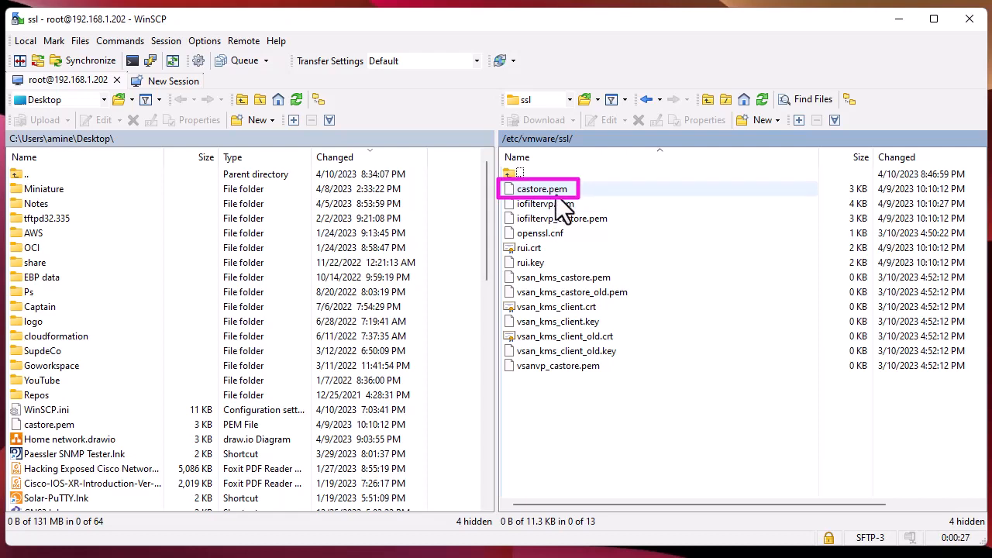
Download castore.pem from the host's ssl folder into the local Miniature folder
click(542, 189)
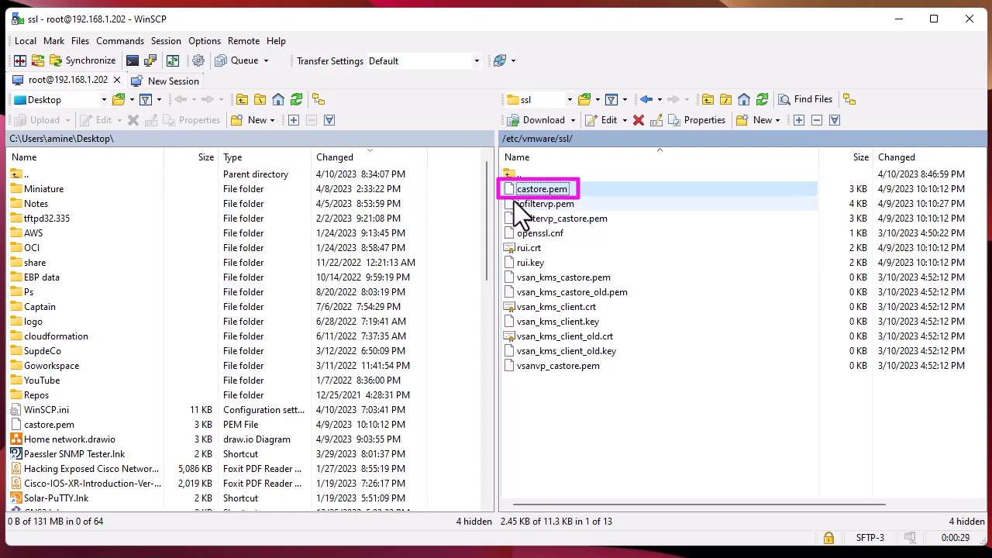
mouse_move(245, 245)
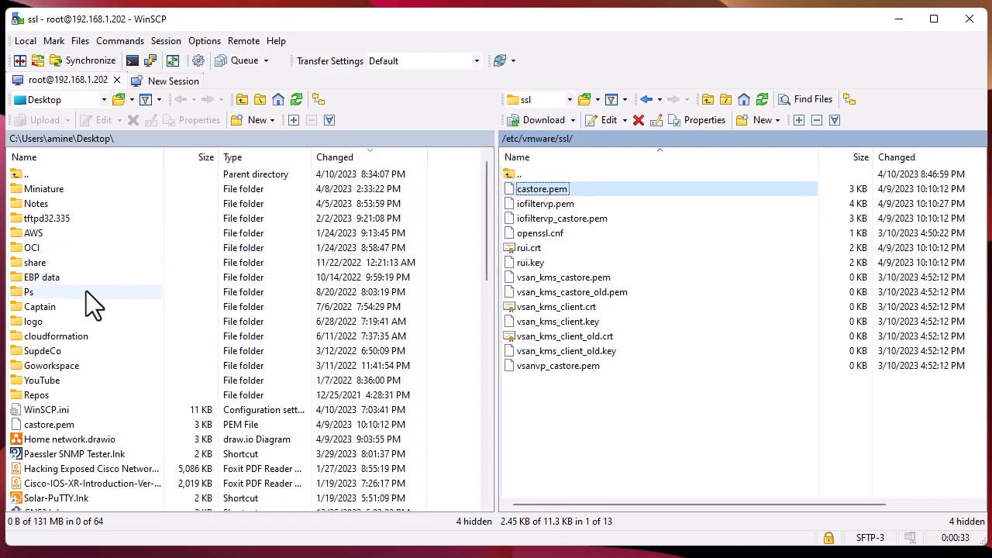
mouse_move(96, 321)
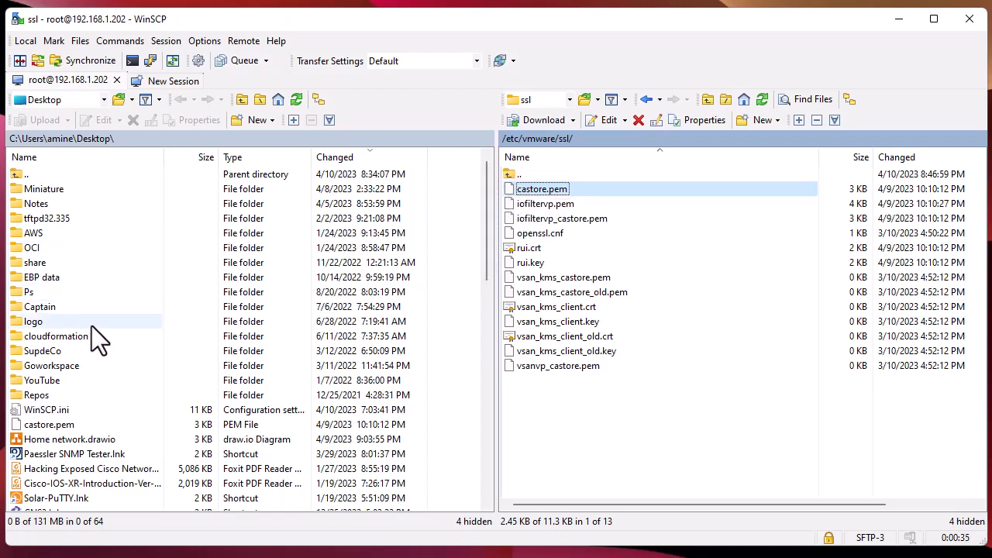
mouse_move(114, 364)
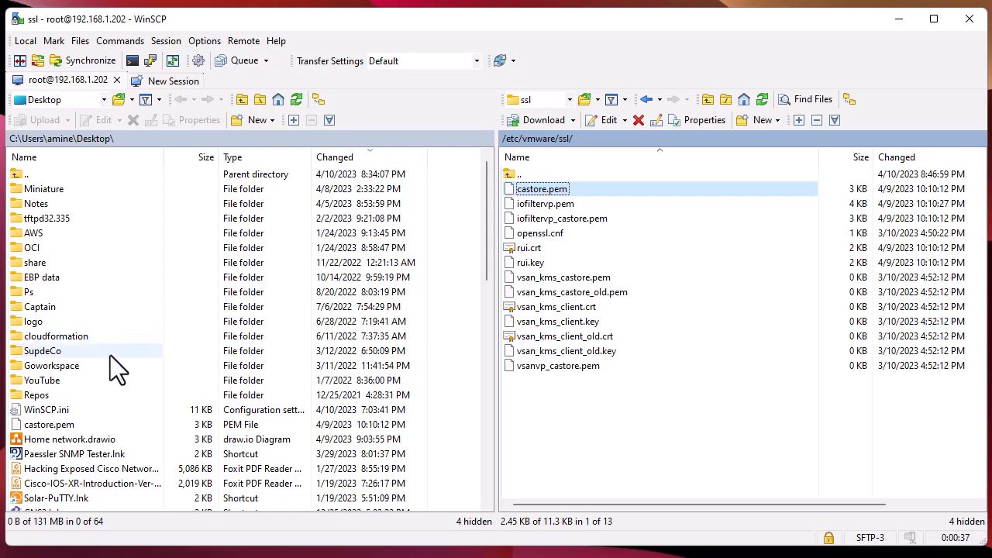
mouse_move(59, 189)
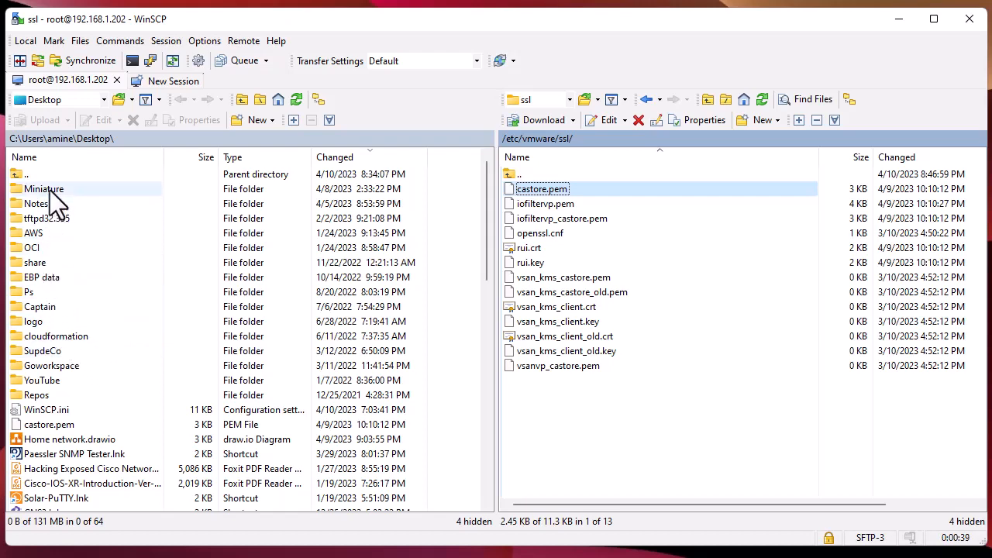
double_click(43, 190)
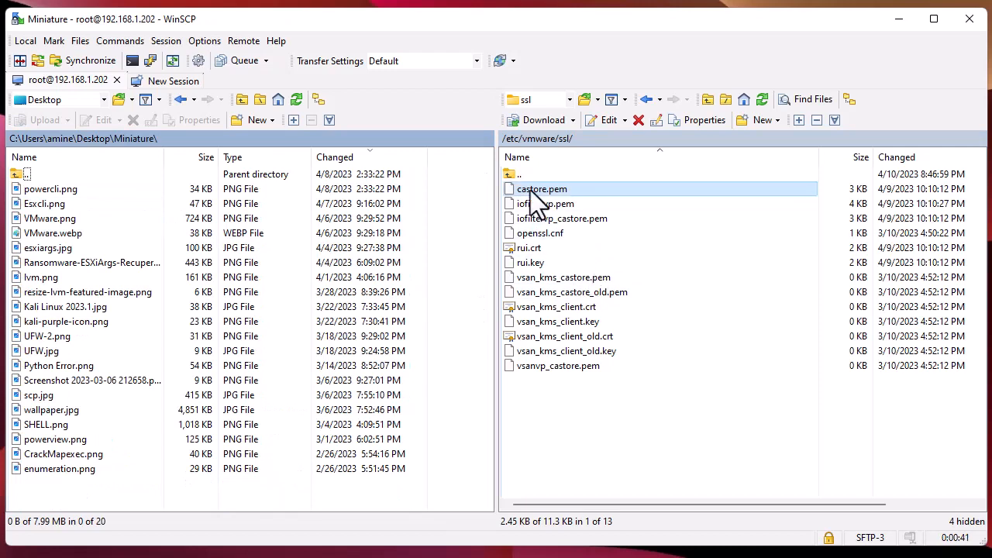
click(543, 119)
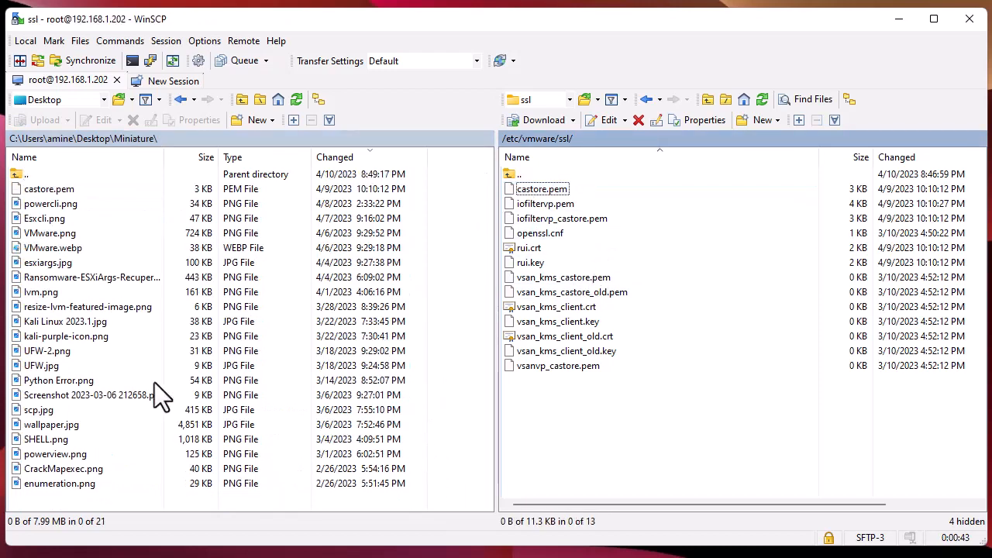
click(49, 189)
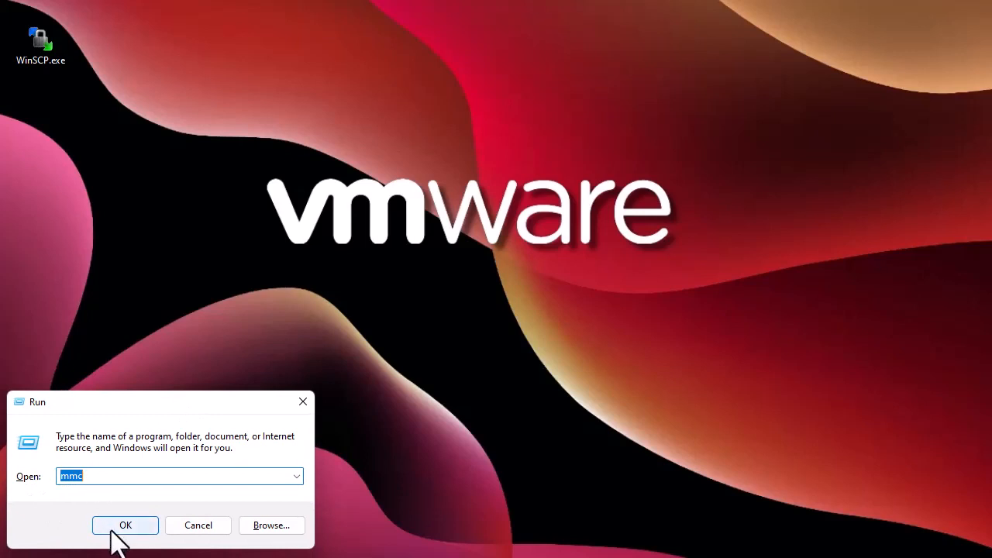
Run mmc to launch an empty Microsoft Management Console
click(124, 524)
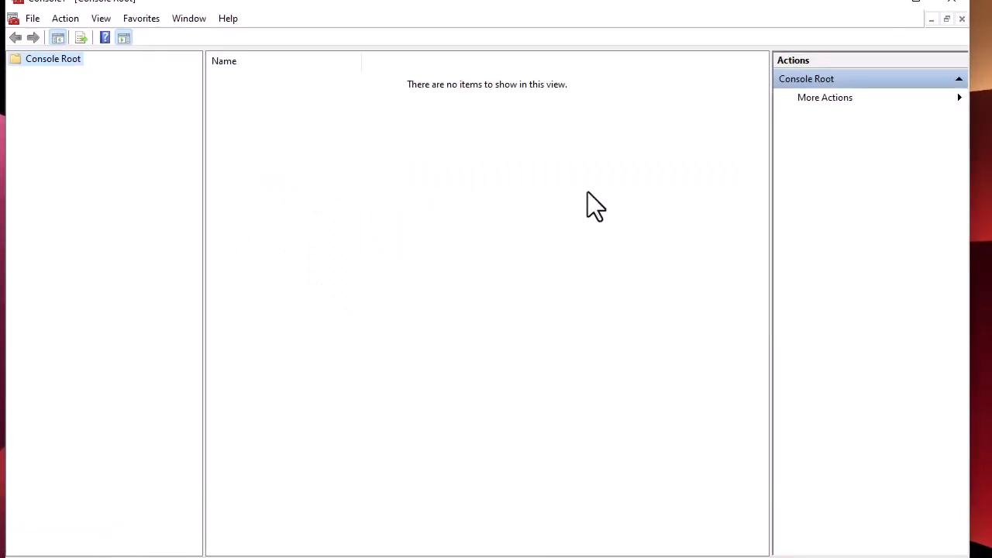
mouse_move(819, 9)
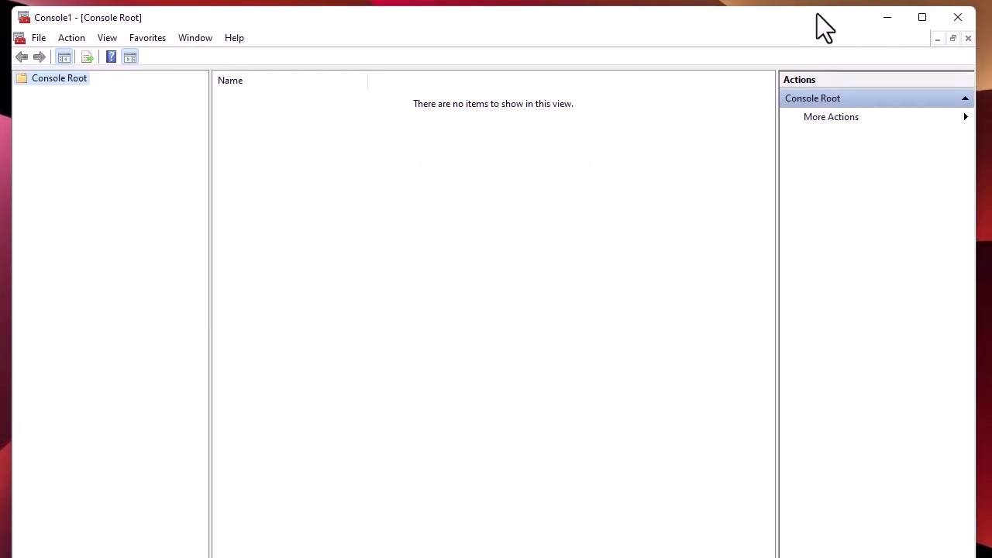
mouse_move(38, 37)
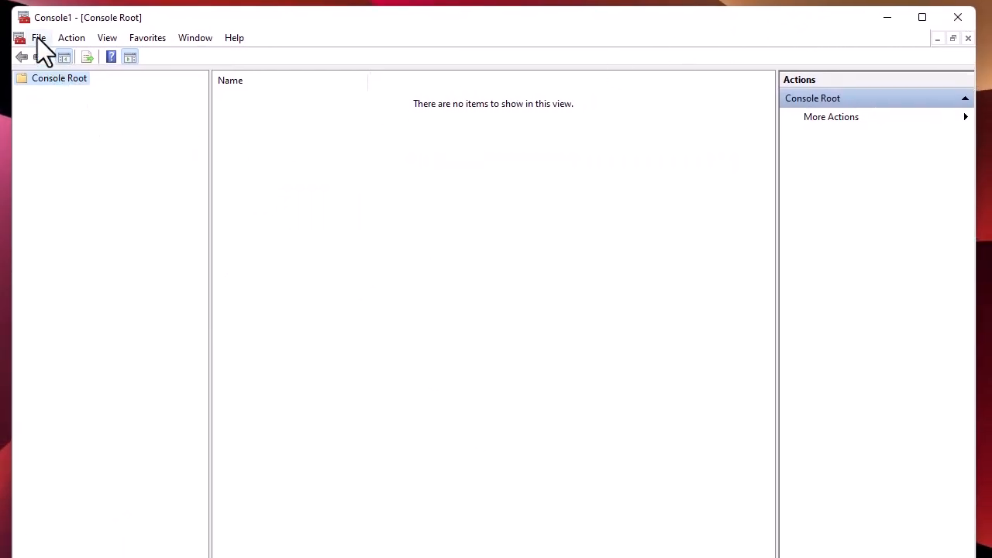
Choose File > Add/Remove Snap-in to list the available snap-ins
click(39, 37)
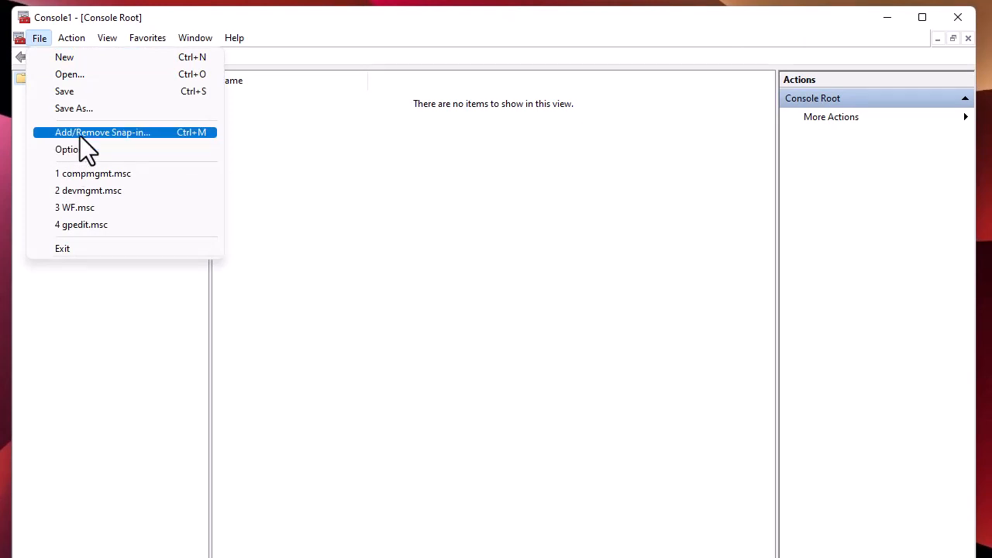
click(103, 132)
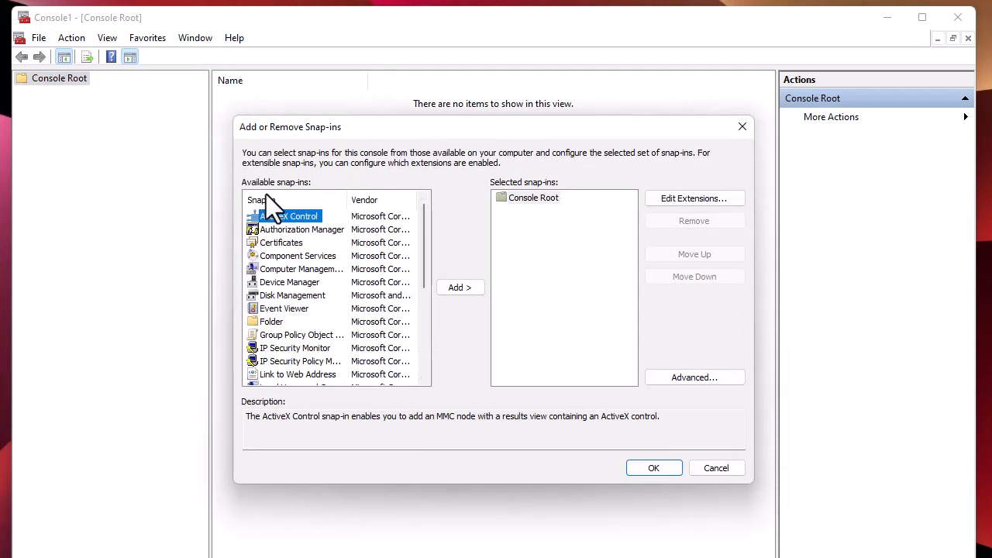
mouse_move(314, 232)
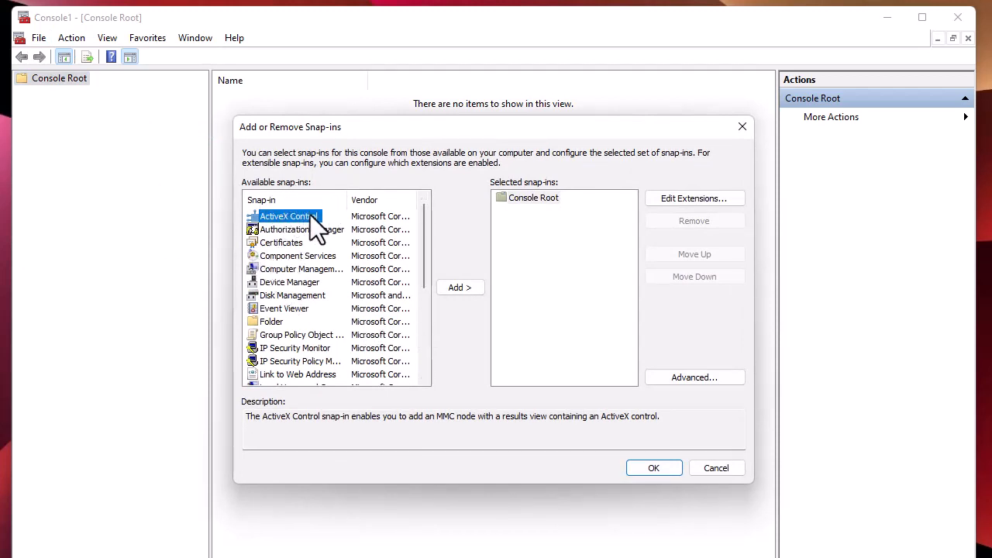
mouse_move(291, 256)
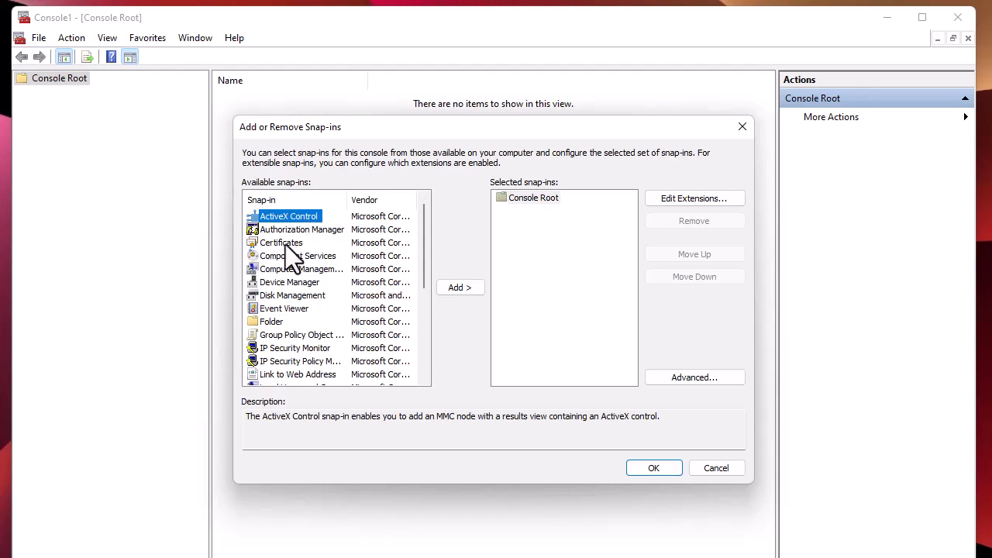
Add the Certificates snap-in for the Local computer account to the console tree
click(282, 242)
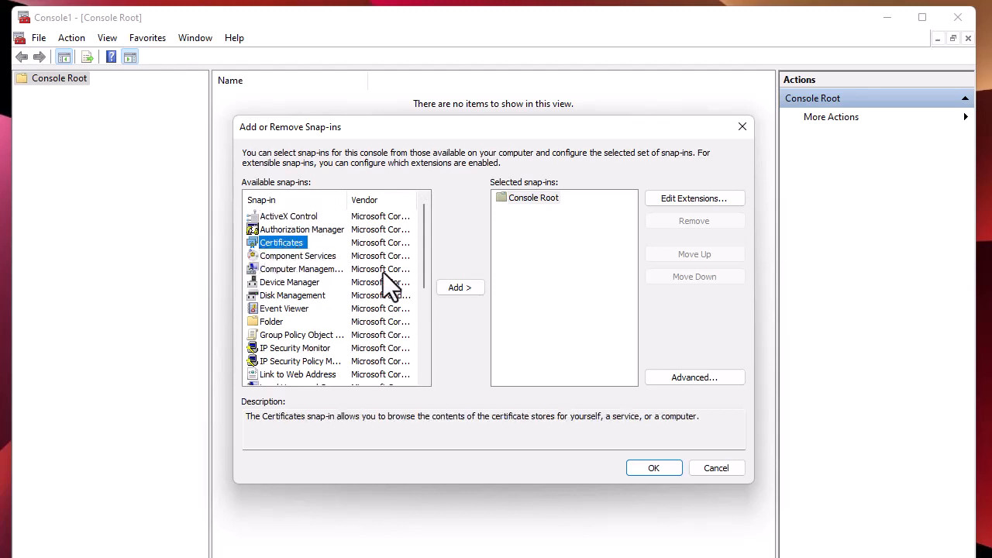
click(459, 287)
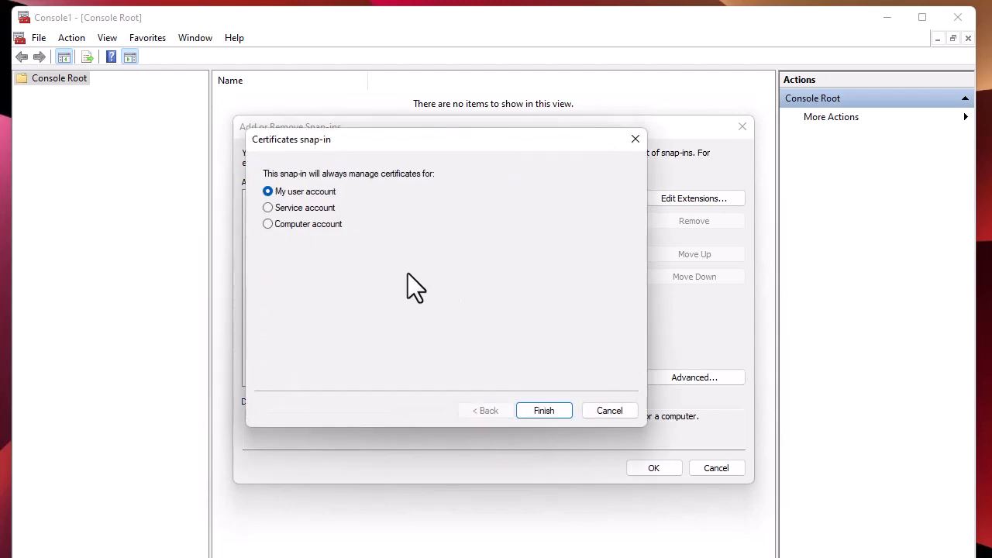
mouse_move(328, 198)
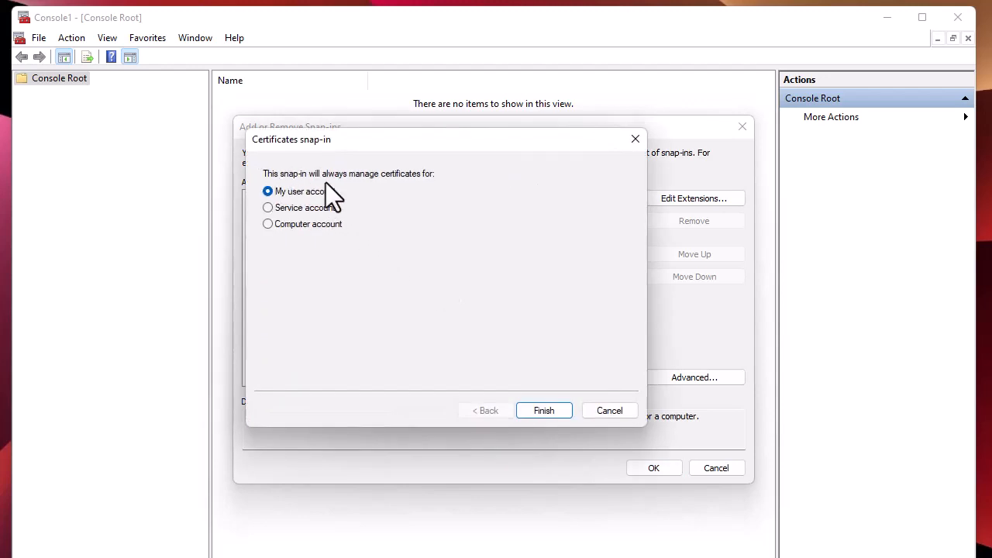
mouse_move(288, 217)
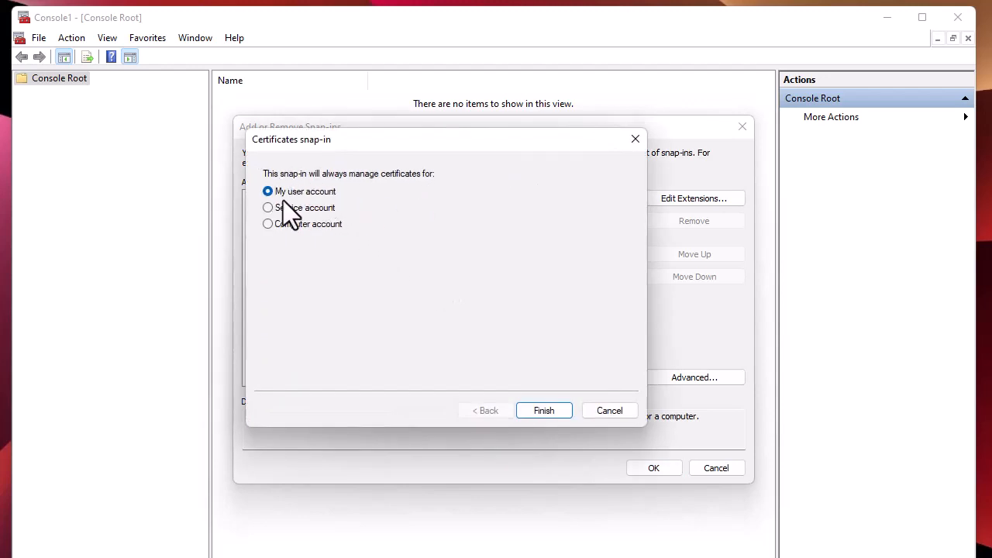
mouse_move(335, 242)
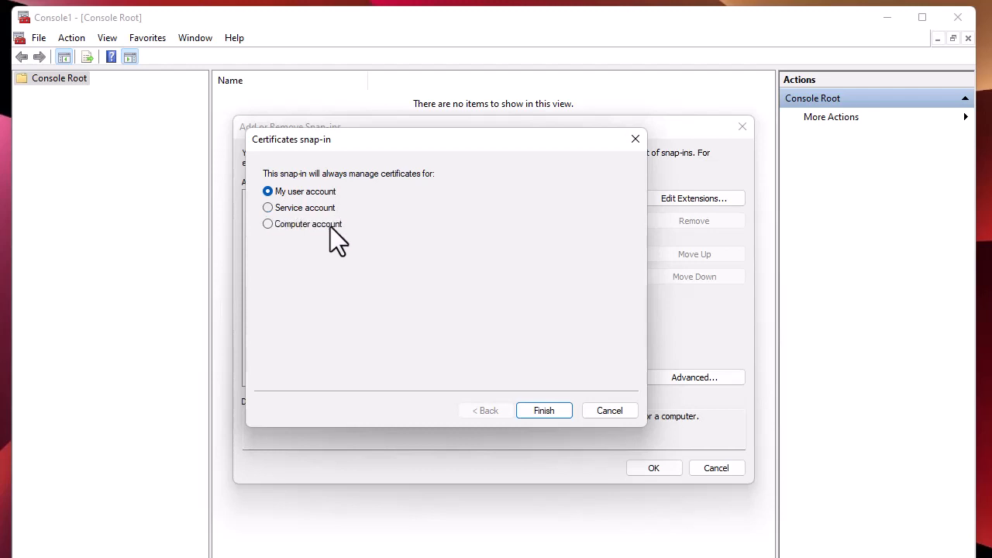
mouse_move(271, 236)
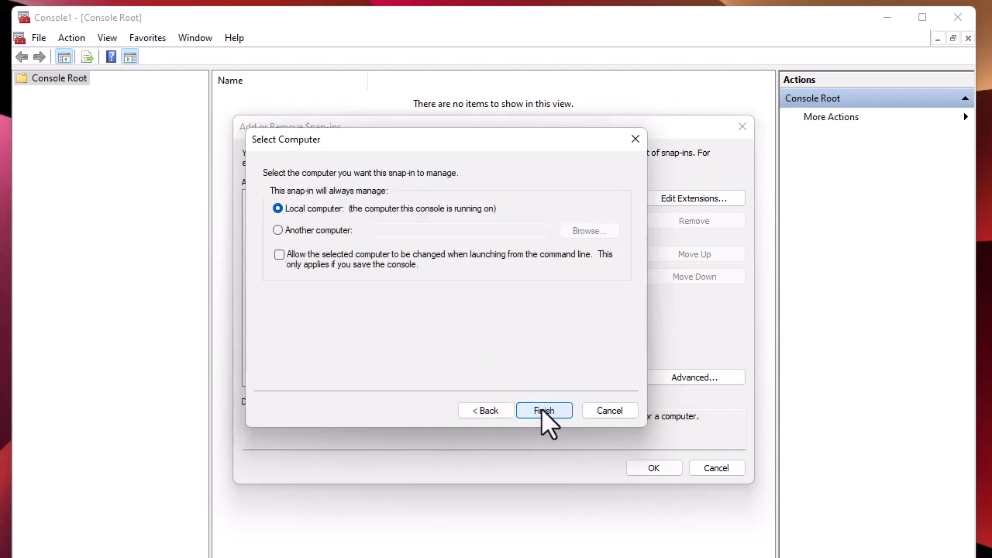
mouse_move(360, 214)
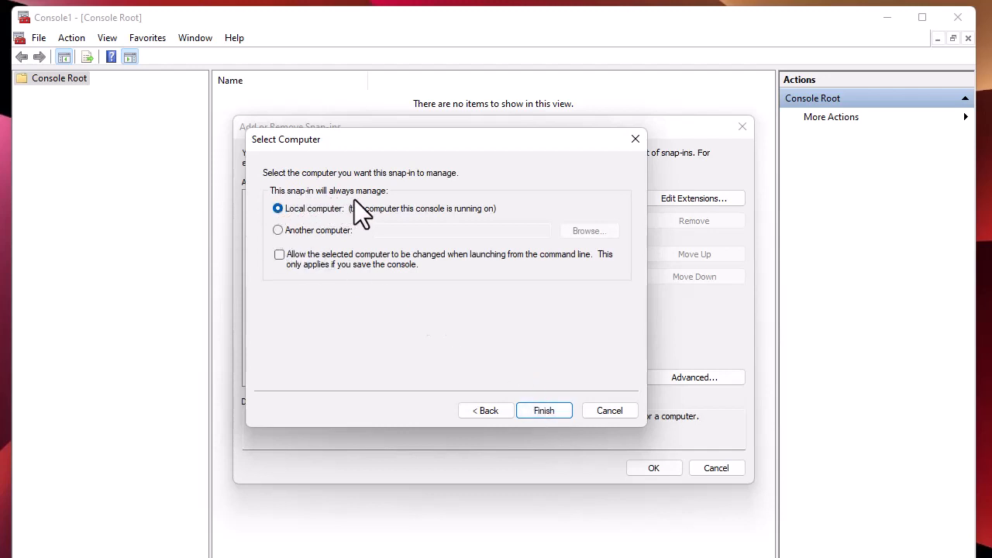
mouse_move(427, 264)
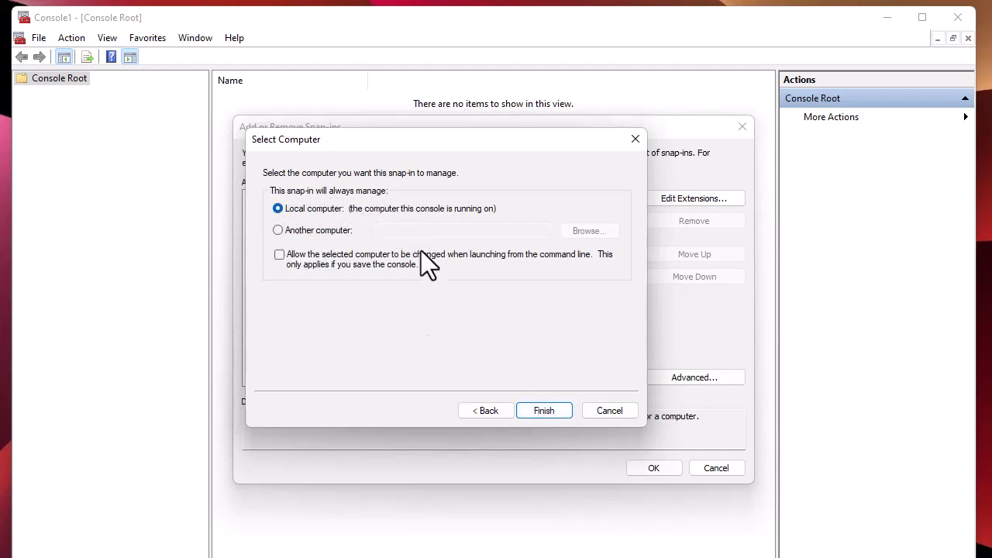
mouse_move(443, 318)
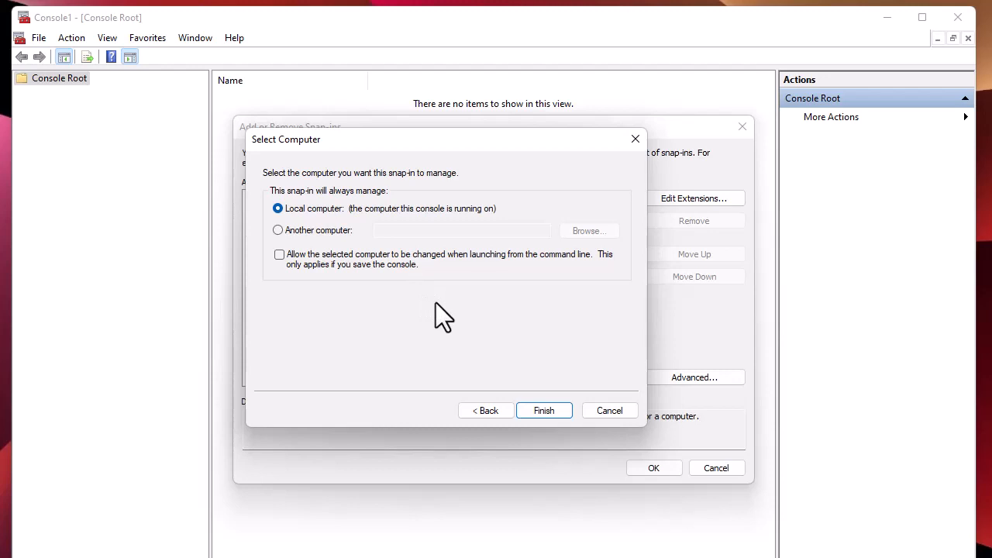
mouse_move(468, 313)
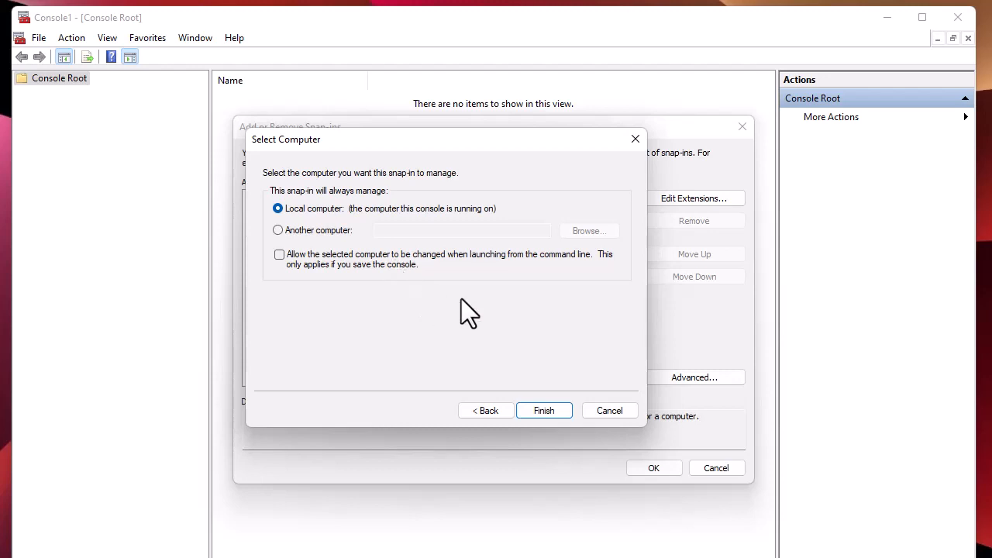
mouse_move(542, 410)
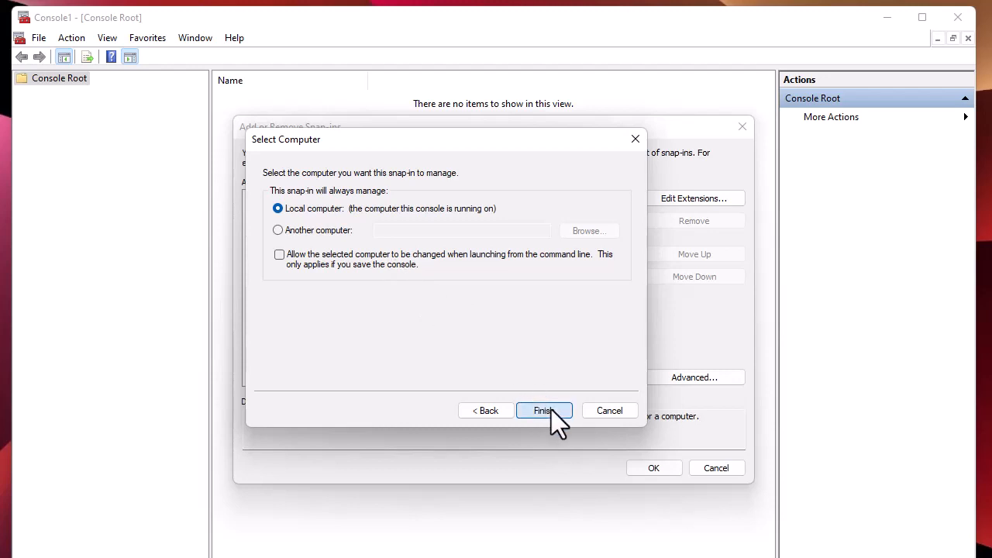
click(543, 409)
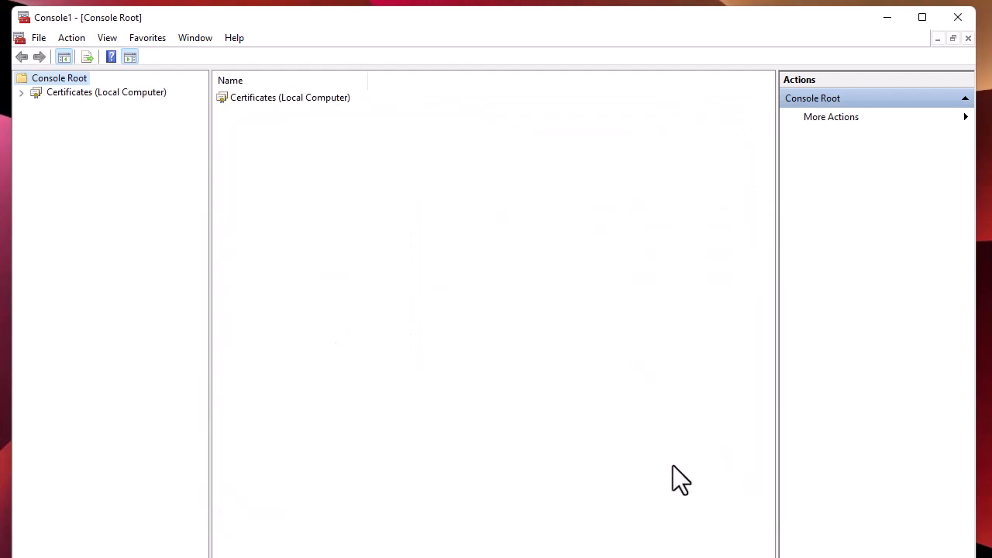
mouse_move(111, 124)
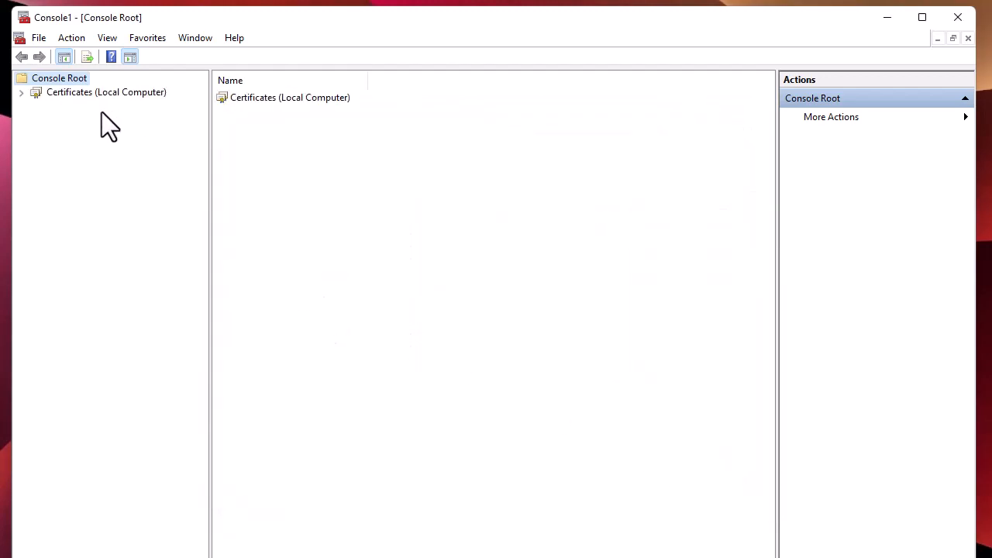
mouse_move(121, 116)
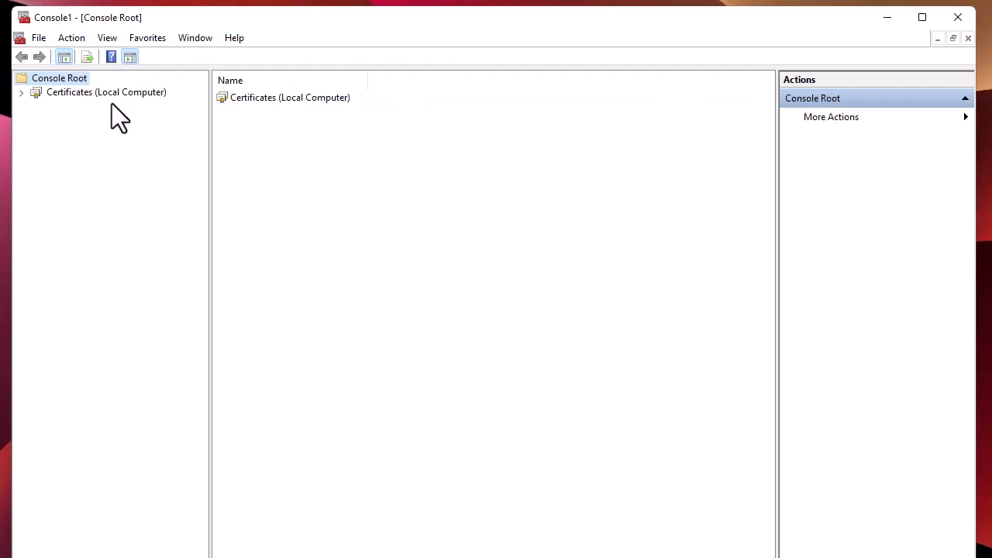
Expand Certificates (Local Computer) and then Trusted Root Certification Authorities to reveal its Certificates store
click(22, 91)
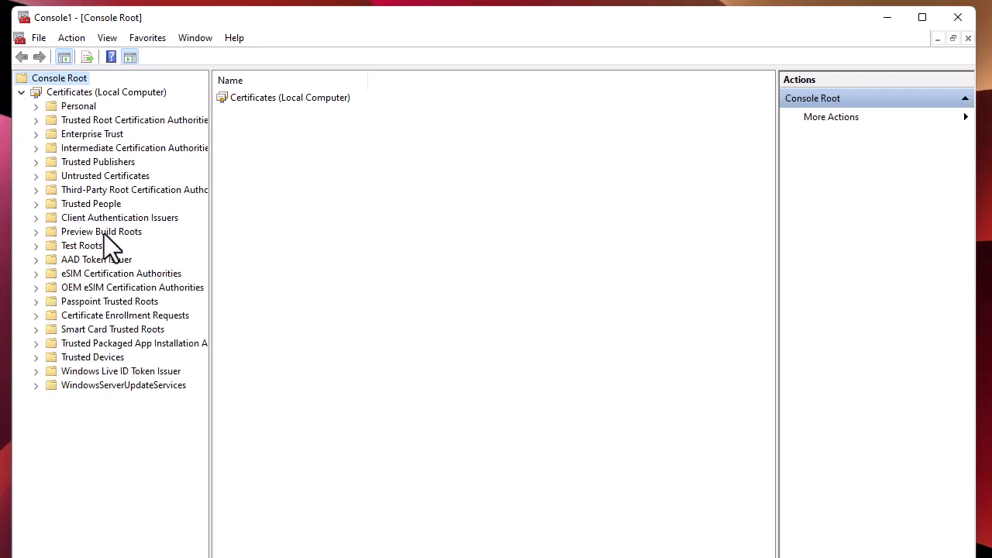
mouse_move(214, 369)
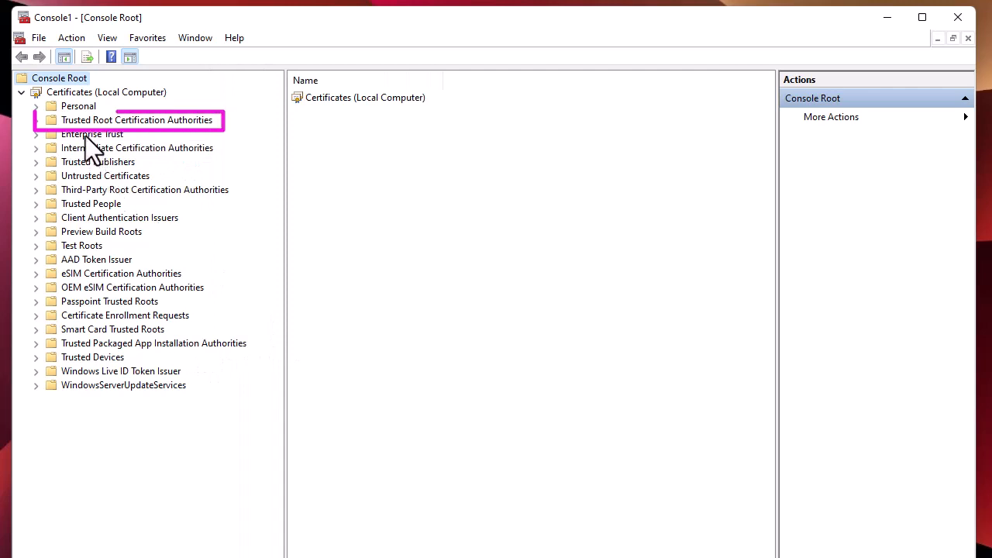
mouse_move(46, 155)
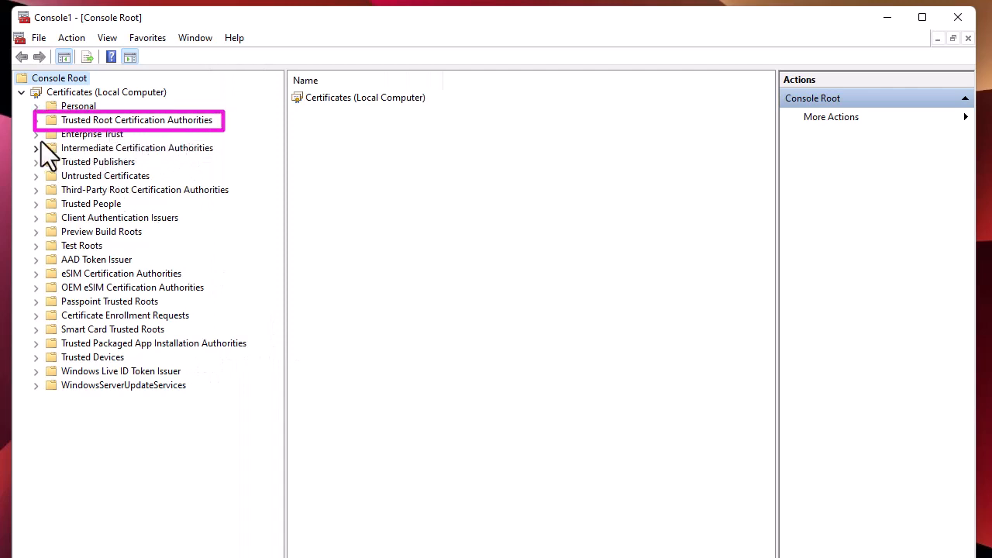
click(35, 121)
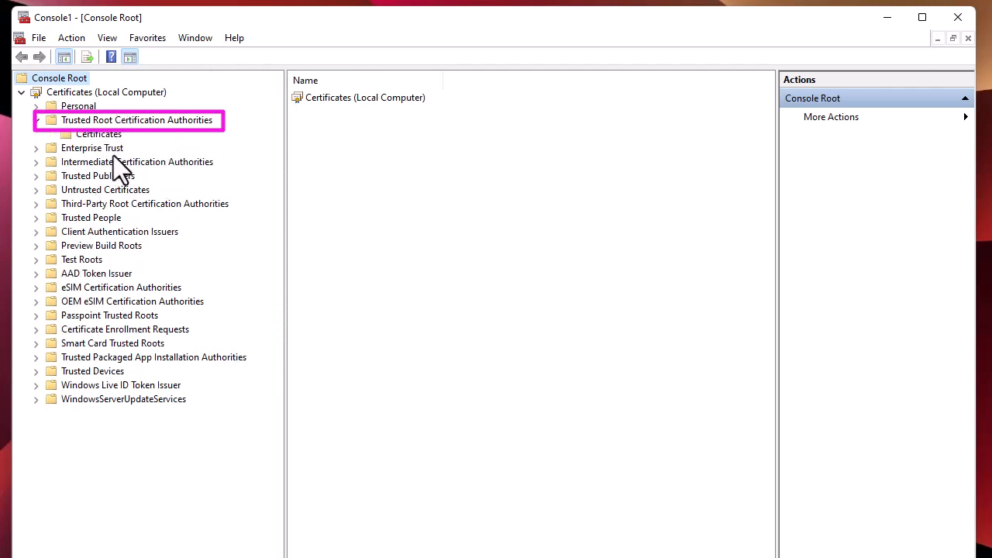
mouse_move(84, 155)
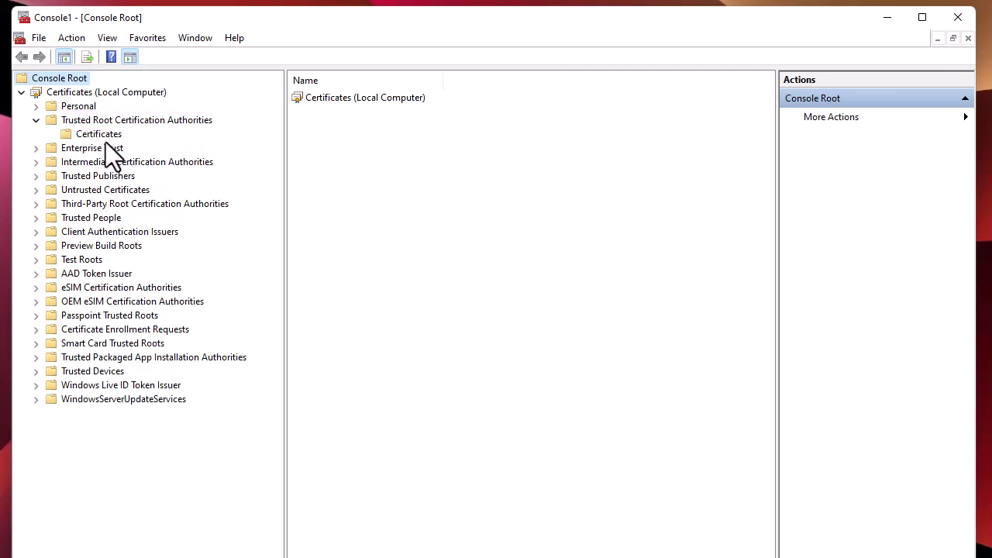
Start the Certificate Import Wizard on the Trusted Root Certificates store via All Tasks > Import, reaching the File to Import step
right_click(101, 134)
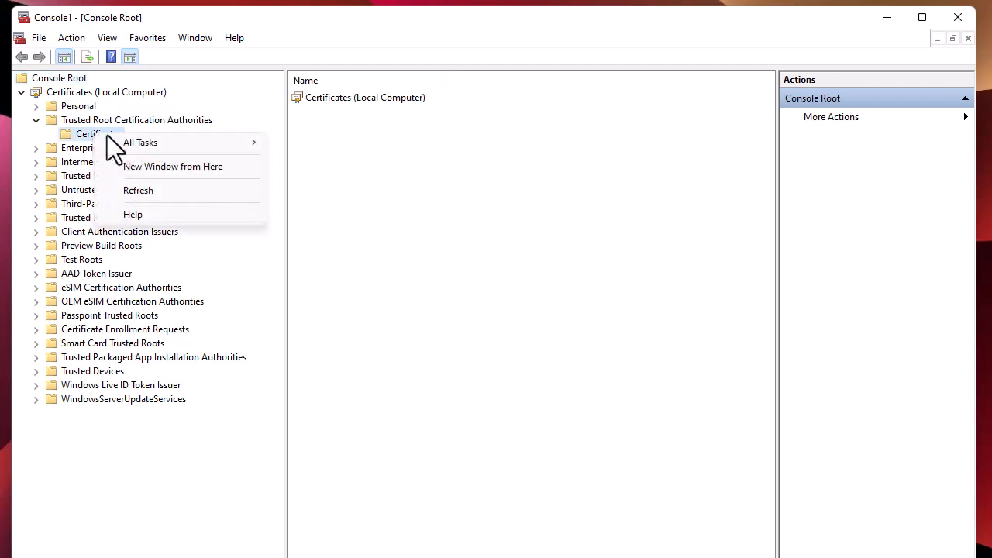
click(142, 143)
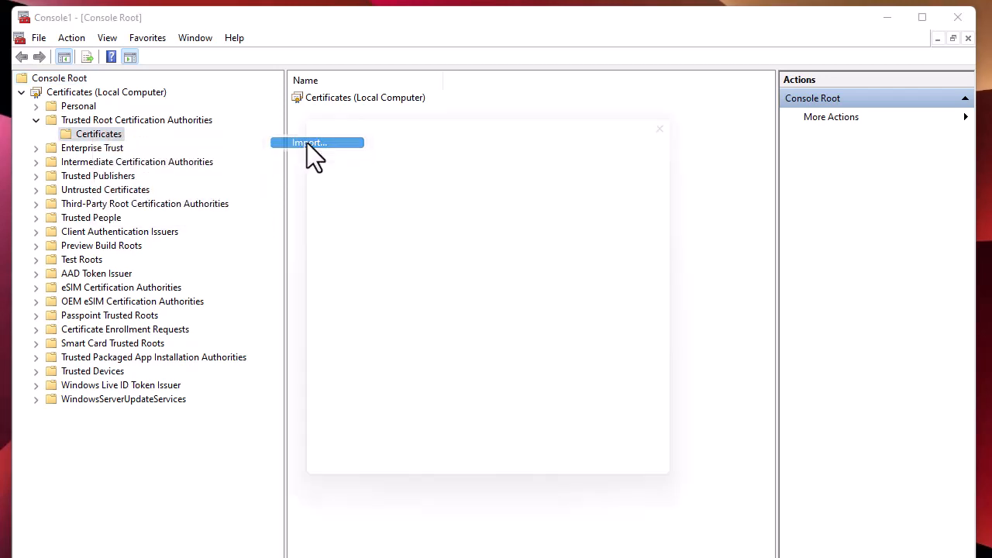
click(310, 143)
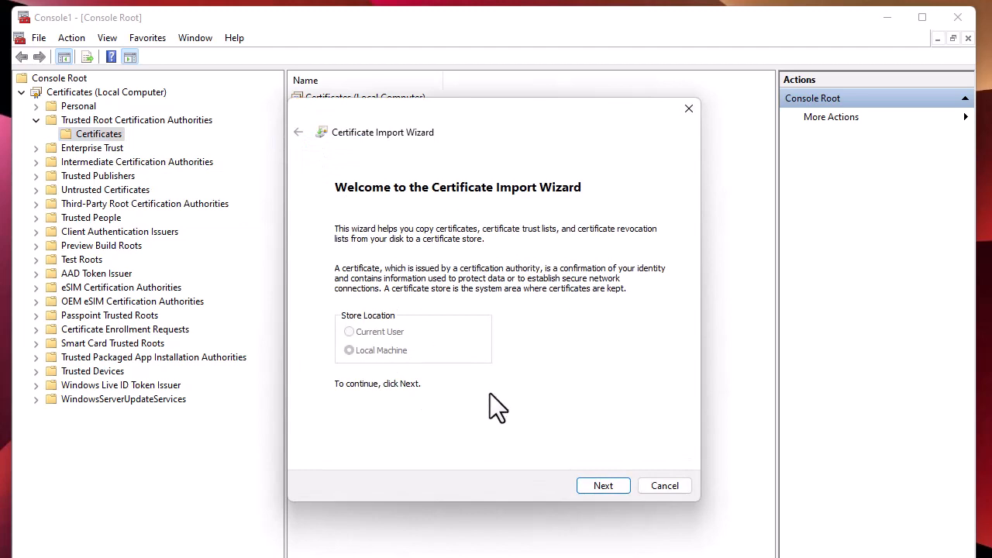
mouse_move(558, 436)
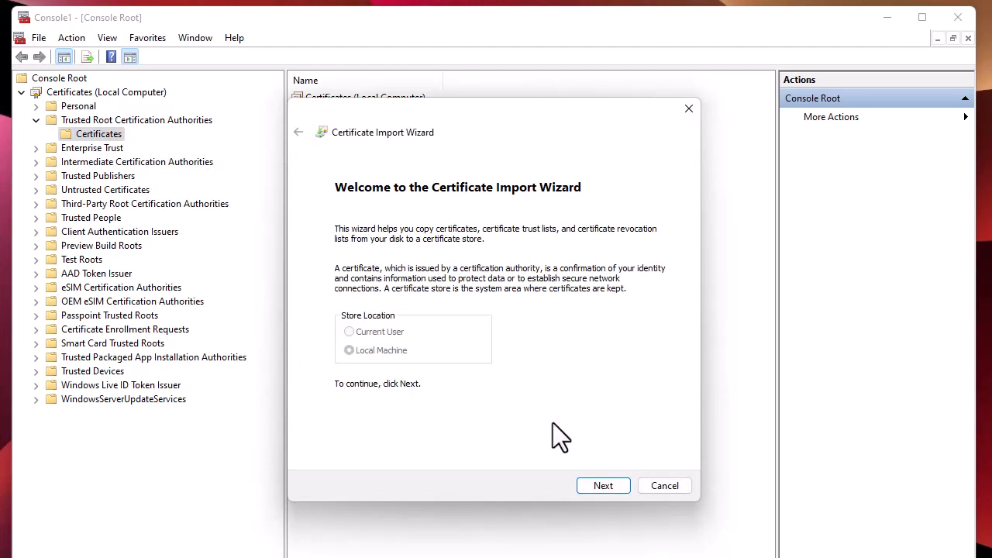
mouse_move(364, 344)
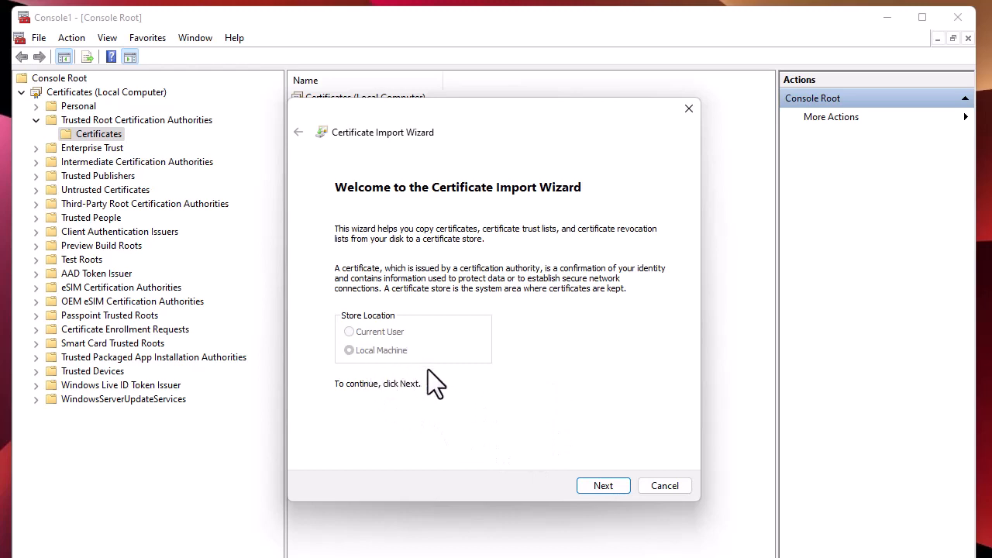
click(603, 485)
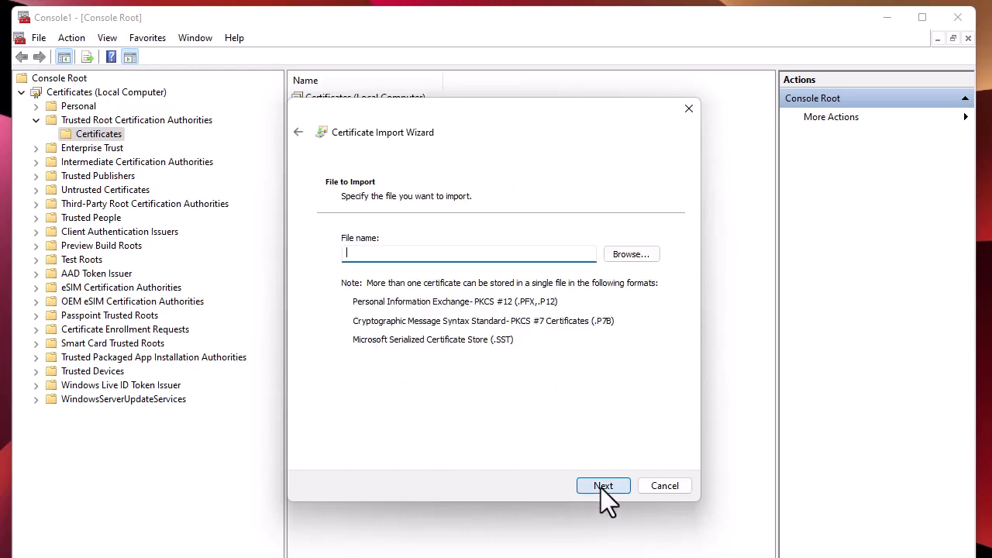
mouse_move(611, 279)
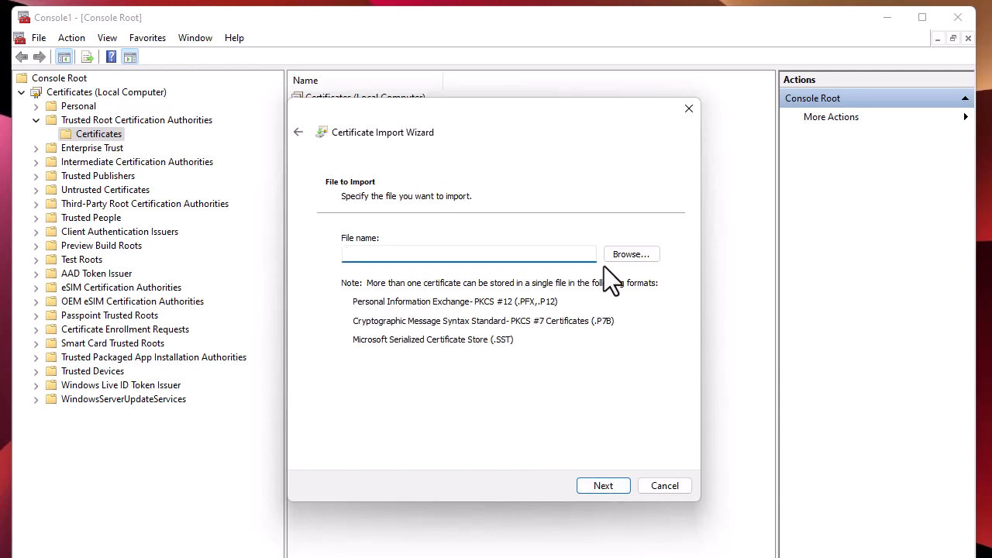
click(468, 255)
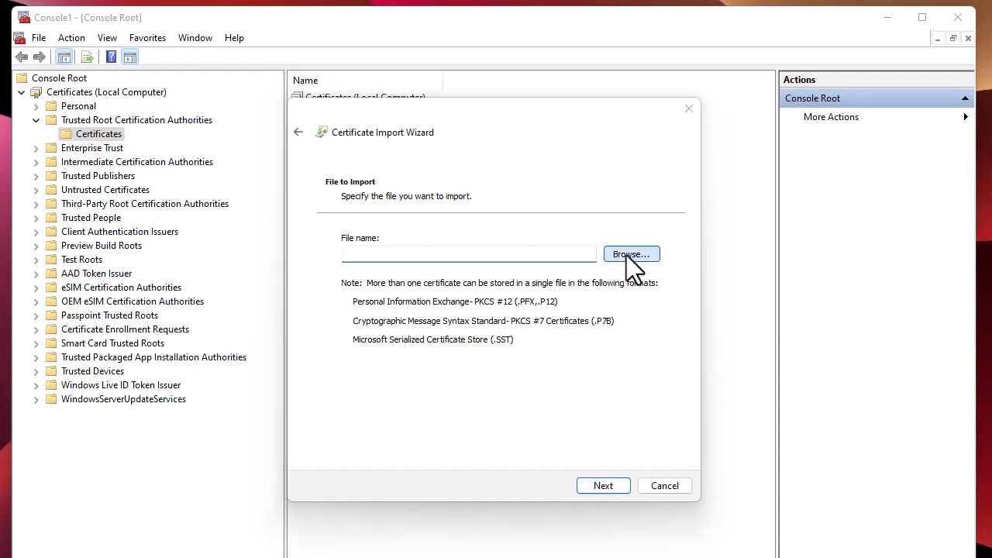
Browse to the Miniature folder on the Desktop and choose castore.pem as the file to import
click(631, 255)
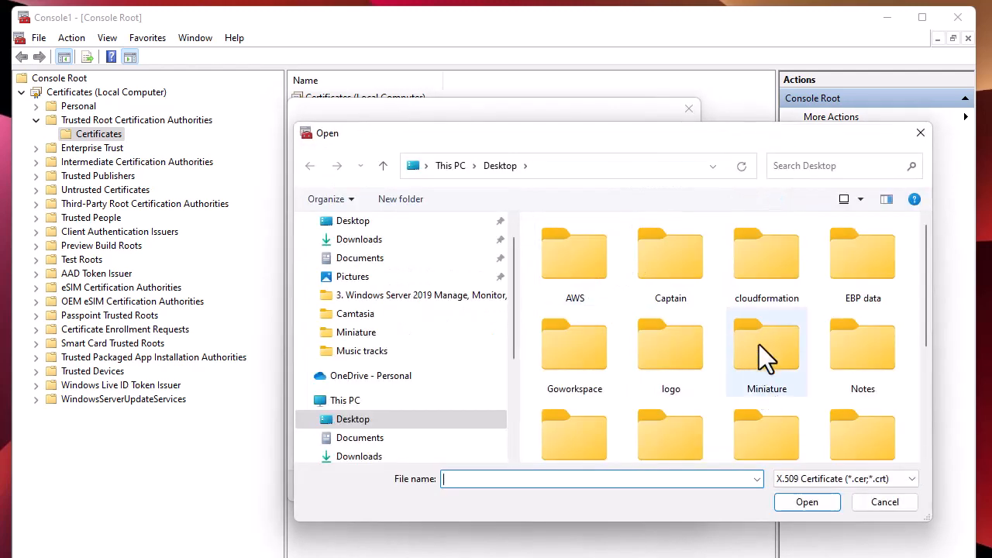
double_click(766, 344)
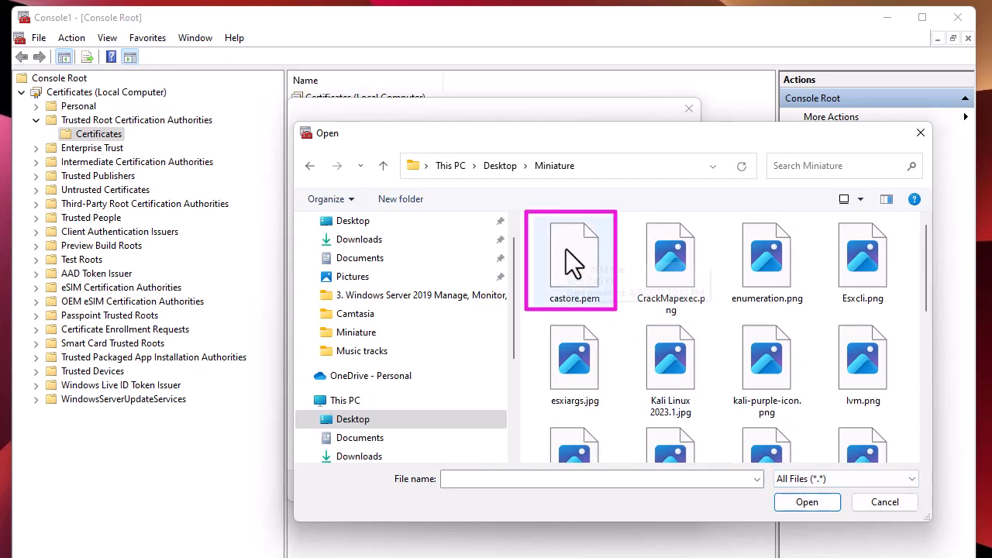
mouse_move(592, 318)
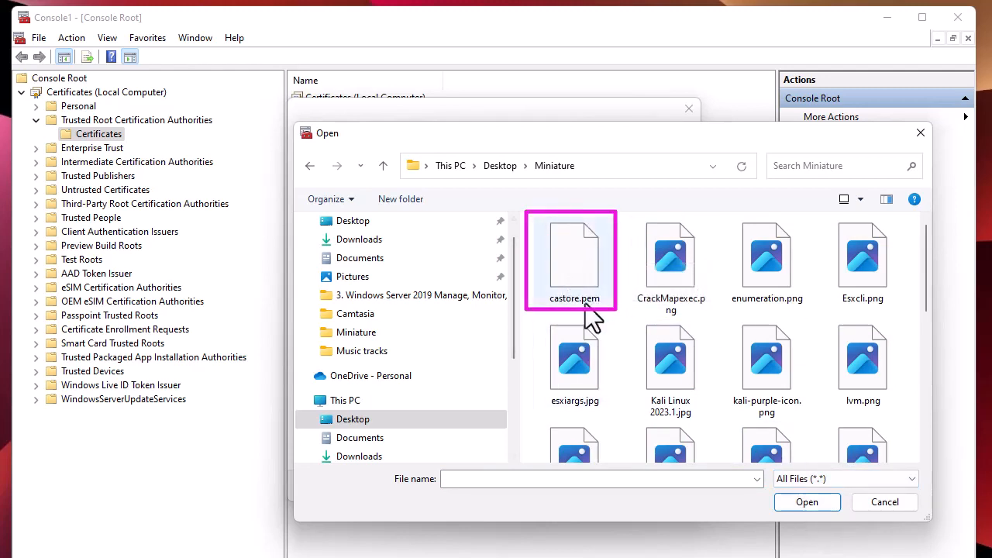
click(573, 260)
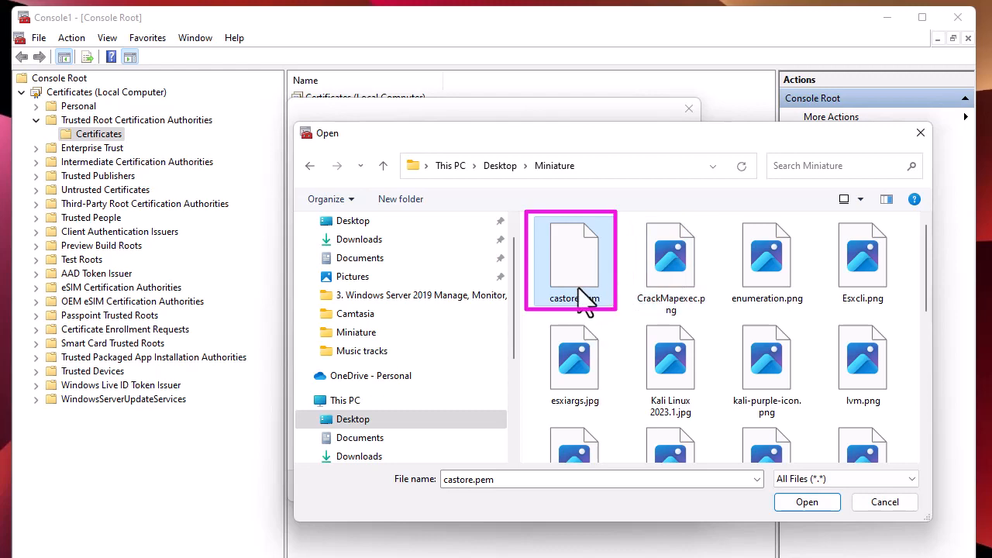
click(806, 503)
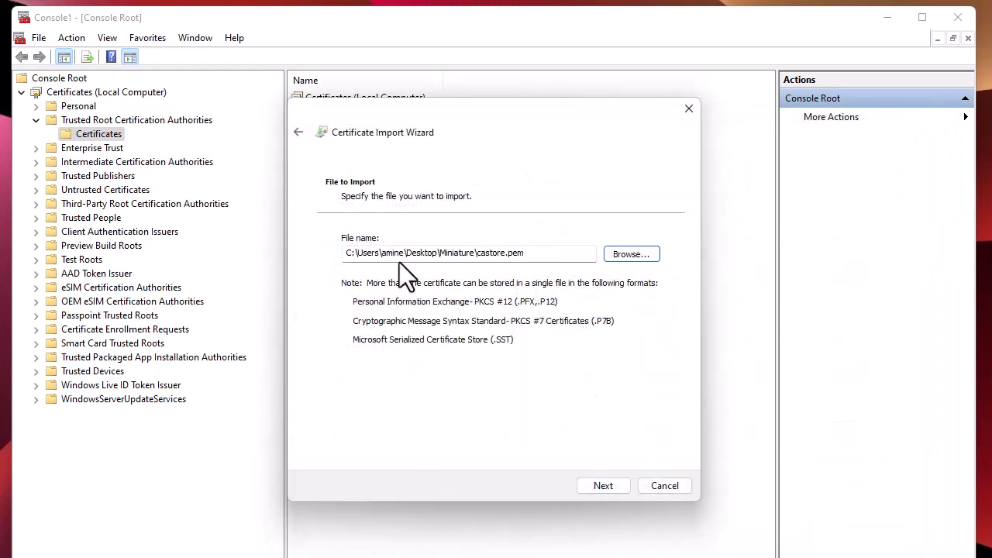
Accept Trusted Root Certification Authorities as the destination store and finish the import of castore.pem
click(602, 485)
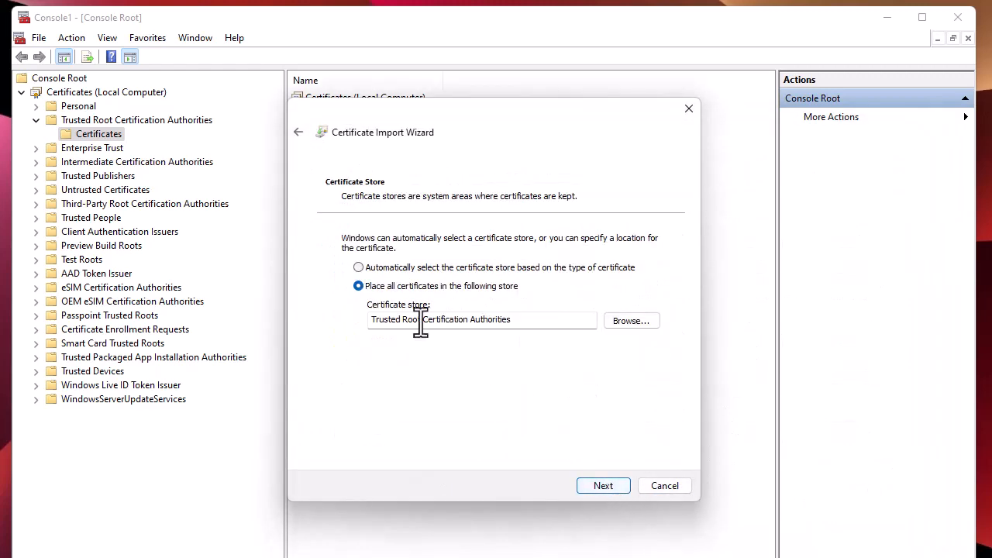
mouse_move(458, 310)
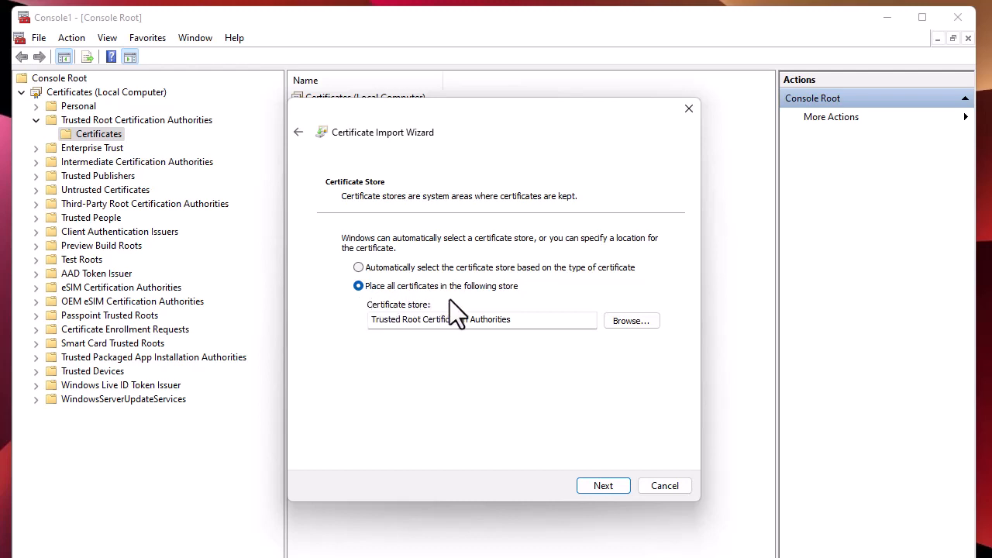
mouse_move(410, 353)
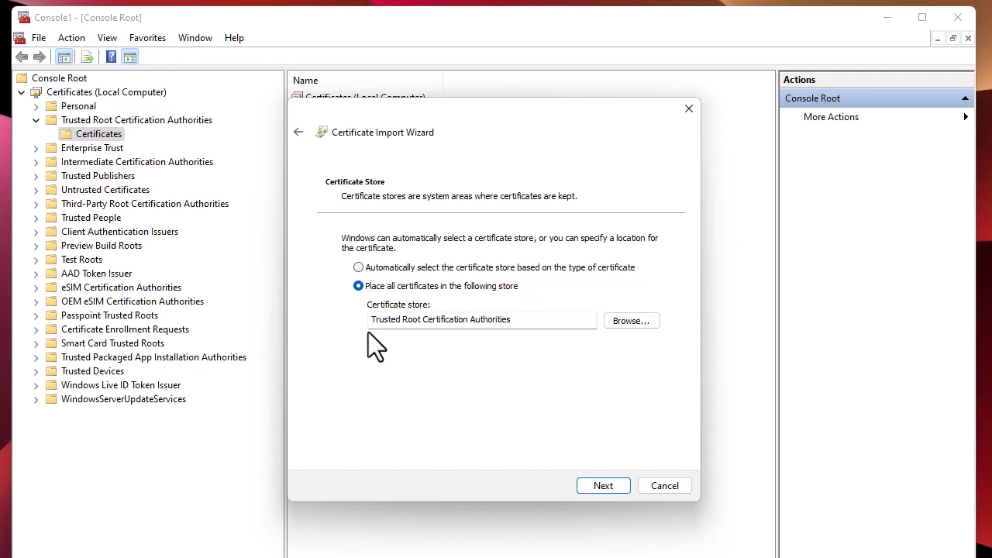
mouse_move(509, 344)
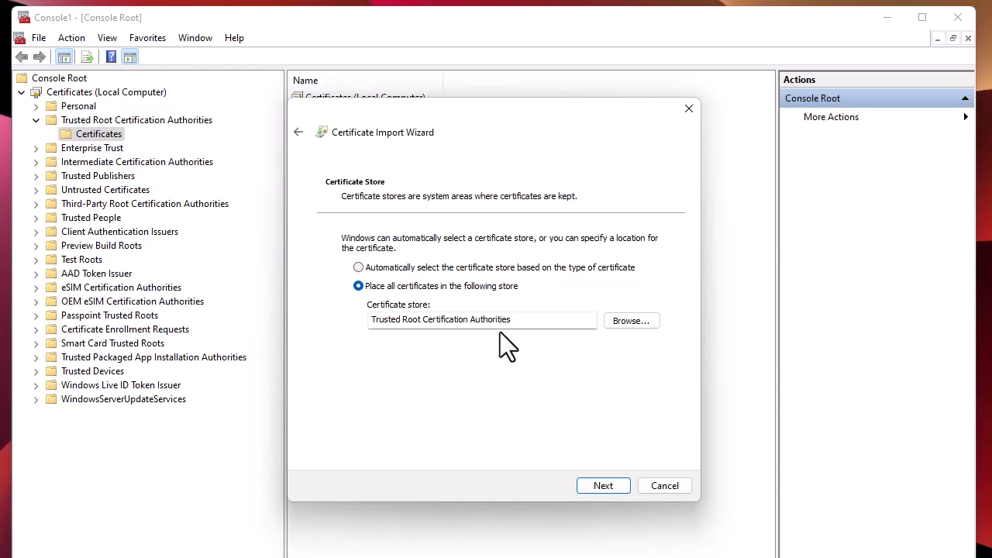
click(603, 485)
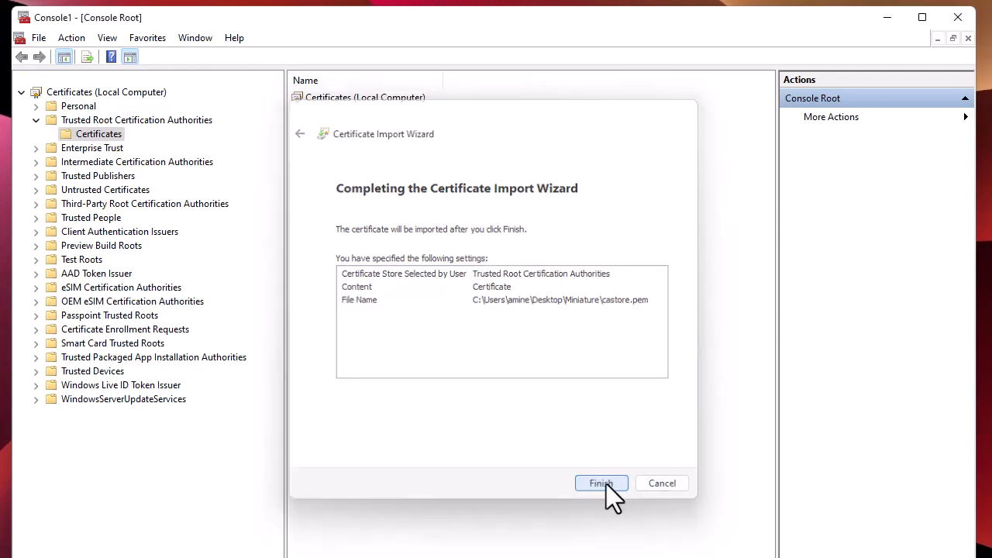
click(602, 484)
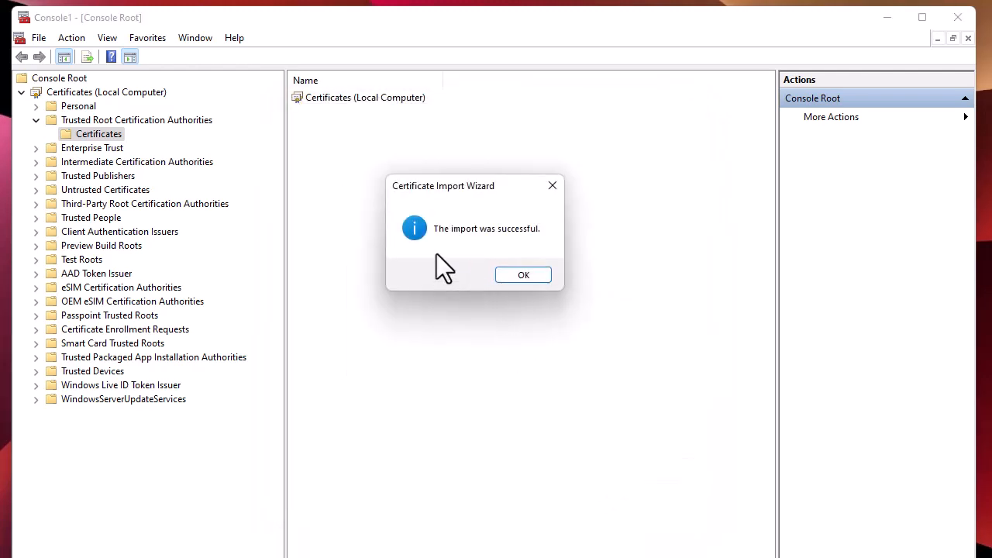
mouse_move(543, 256)
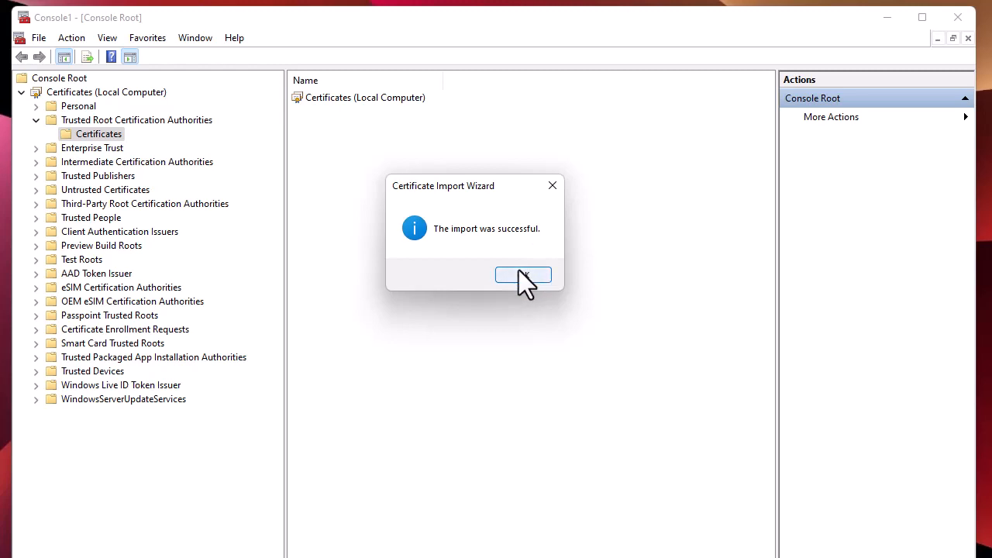
Acknowledge 'The import was successful' and close the MMC console window
click(524, 276)
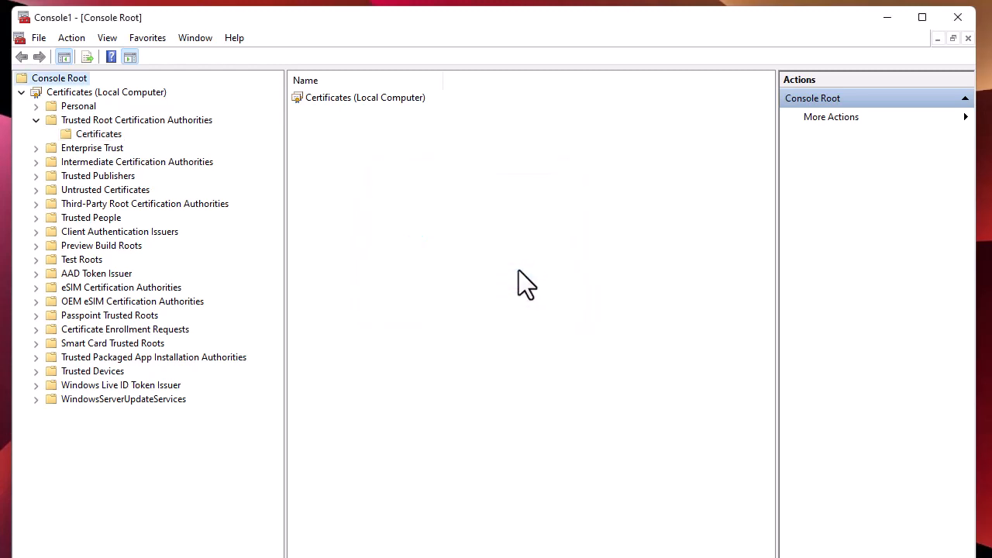
mouse_move(358, 230)
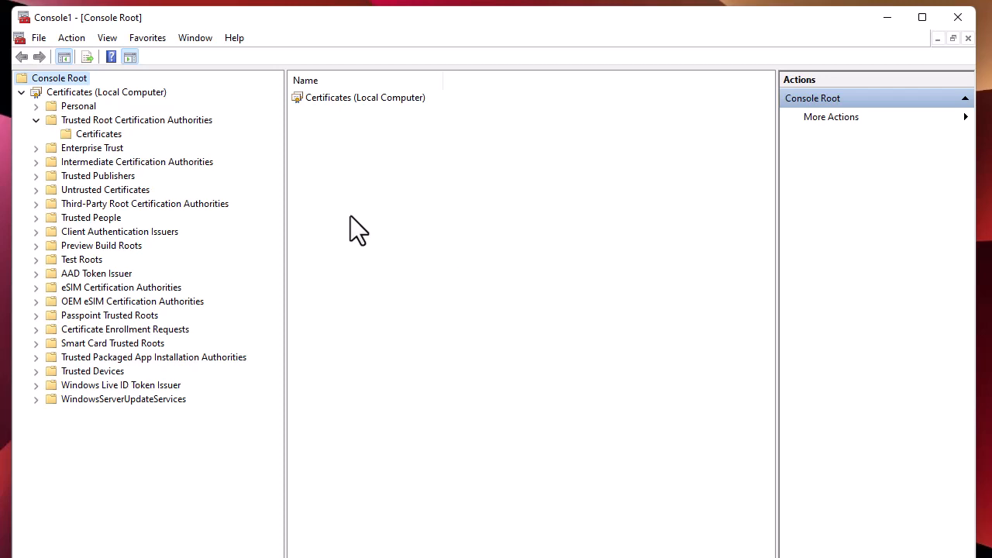
mouse_move(200, 141)
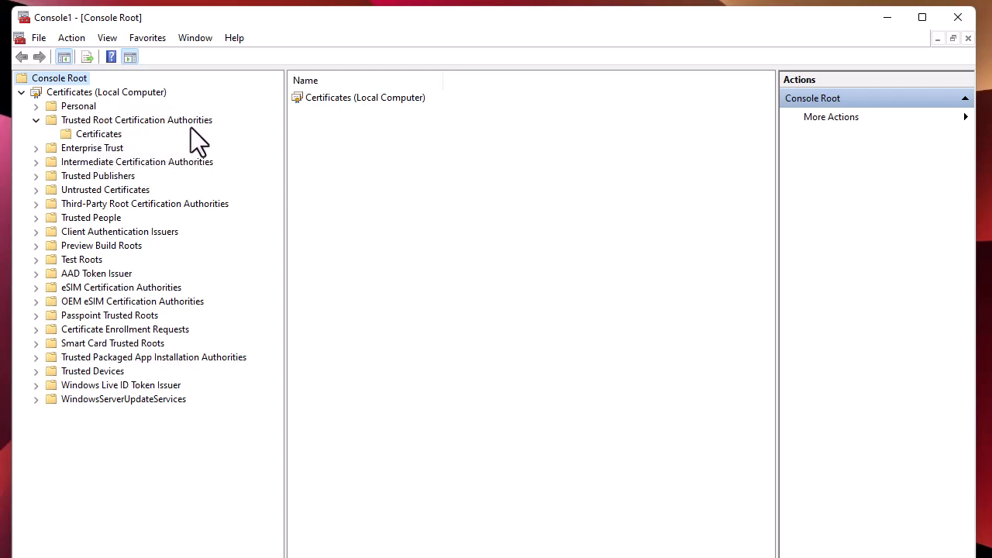
mouse_move(456, 171)
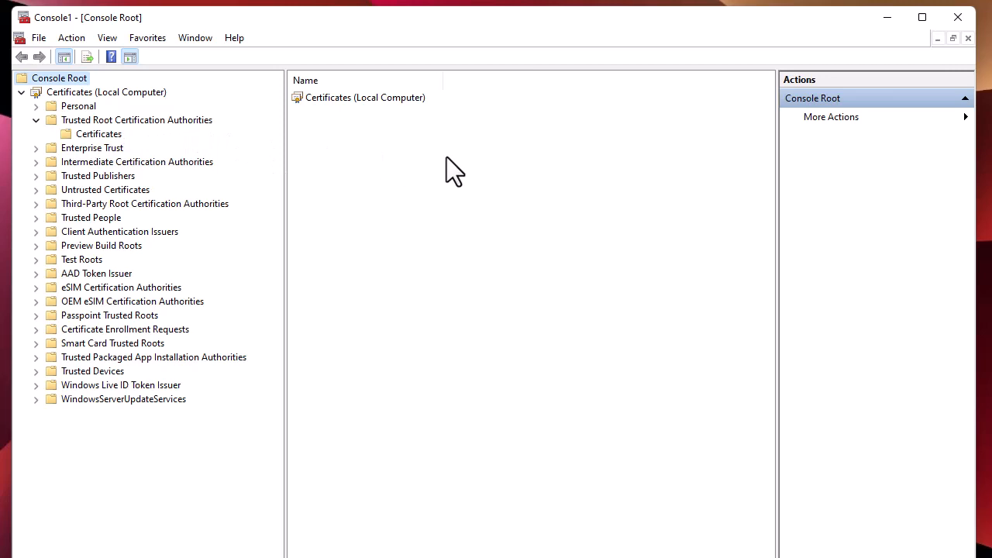
mouse_move(704, 147)
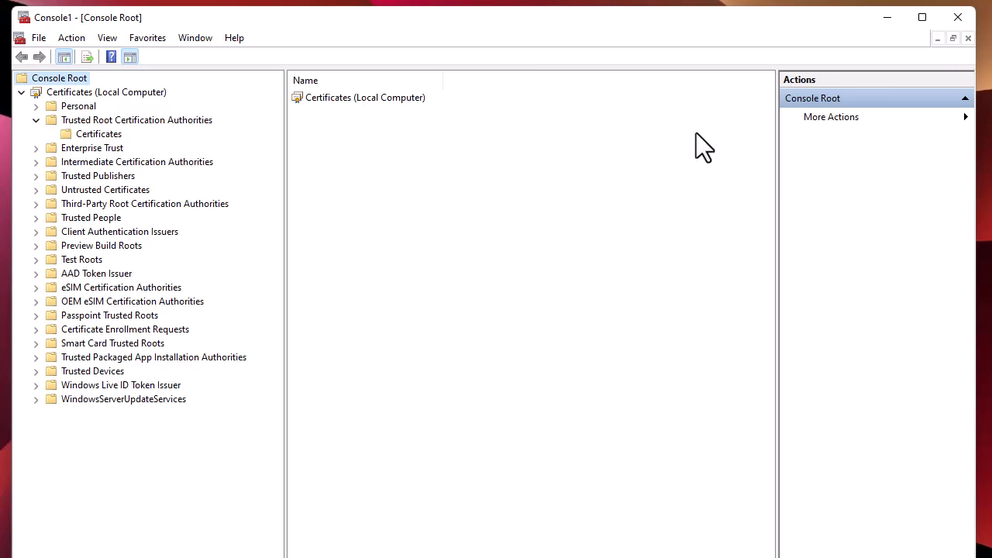
mouse_move(853, 165)
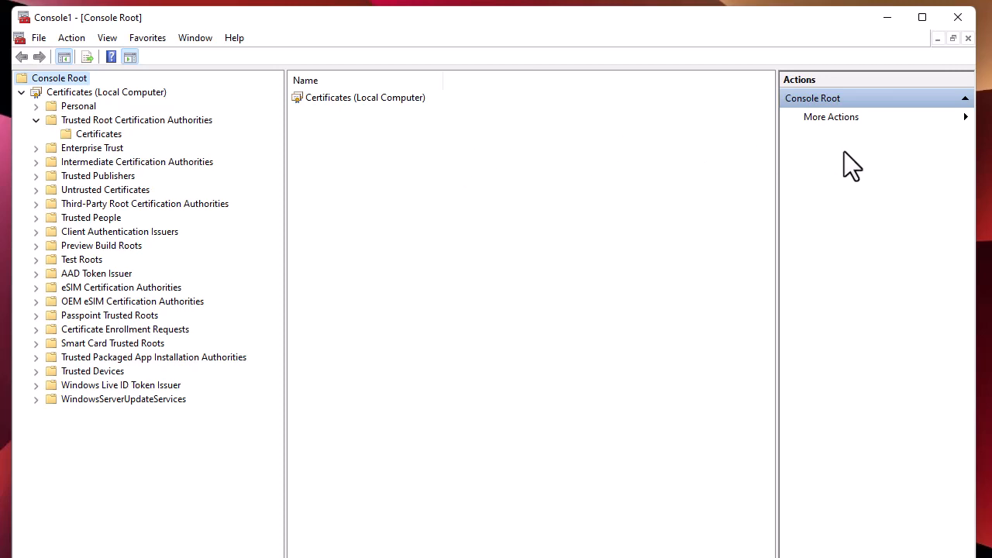
mouse_move(949, 44)
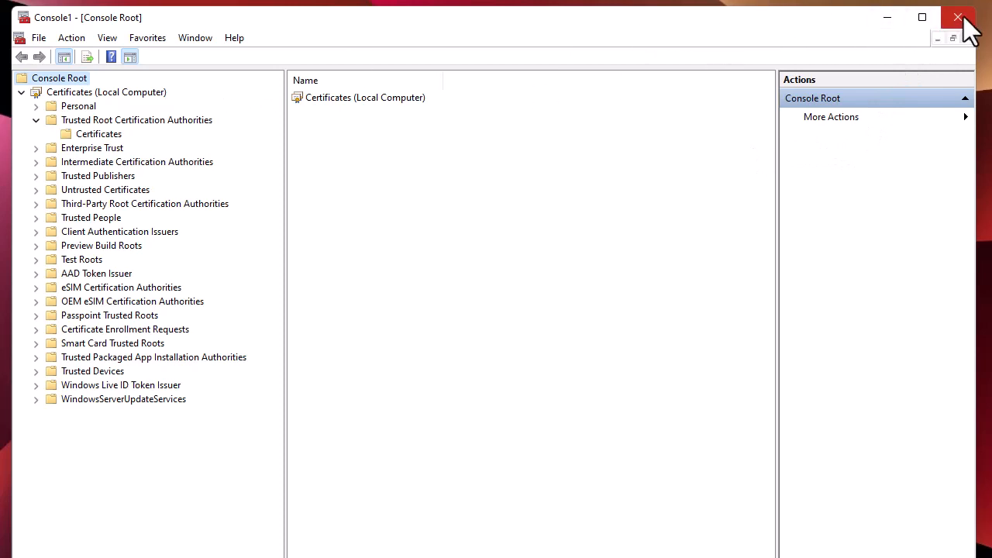
click(958, 17)
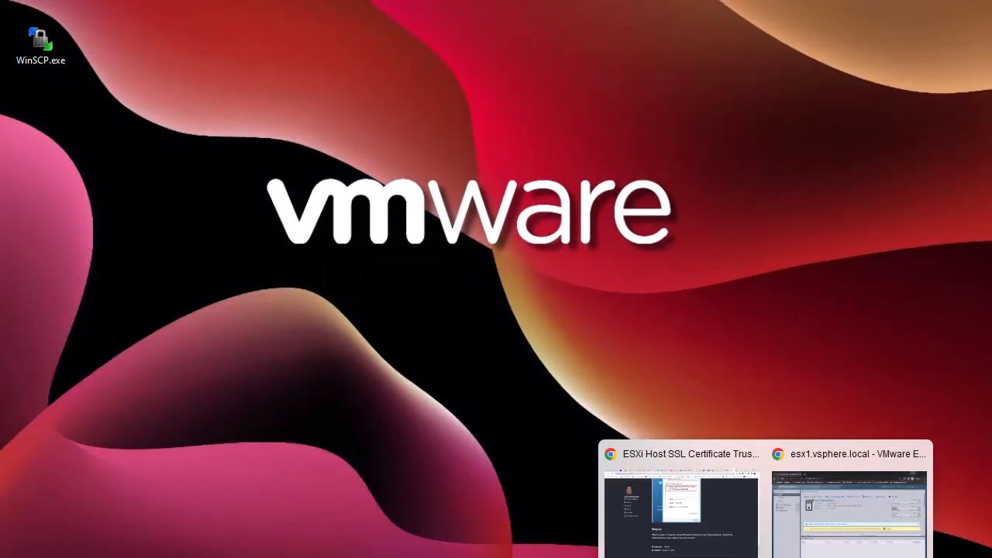
Log out of the ESXi Host Client from the root user menu in Chrome
click(850, 512)
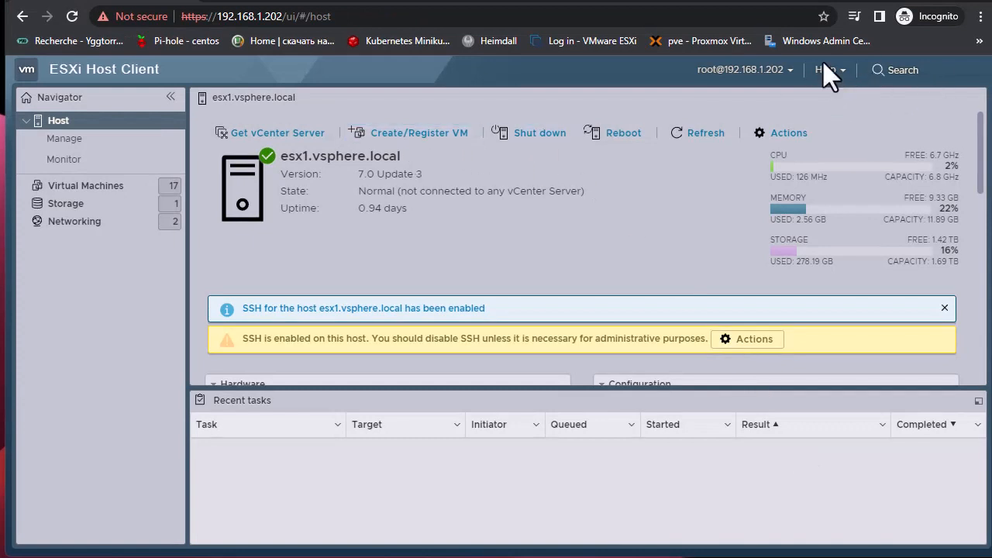
click(741, 70)
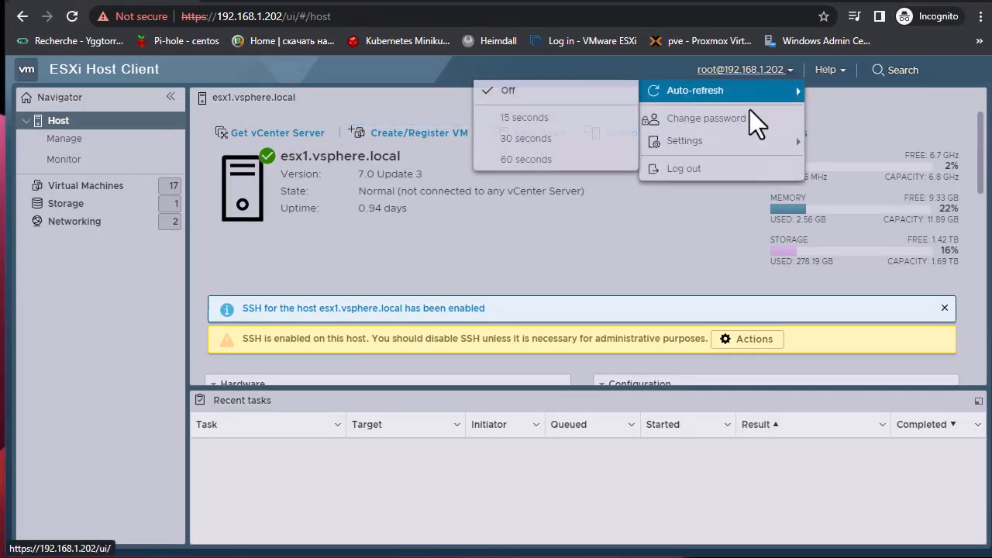
click(682, 168)
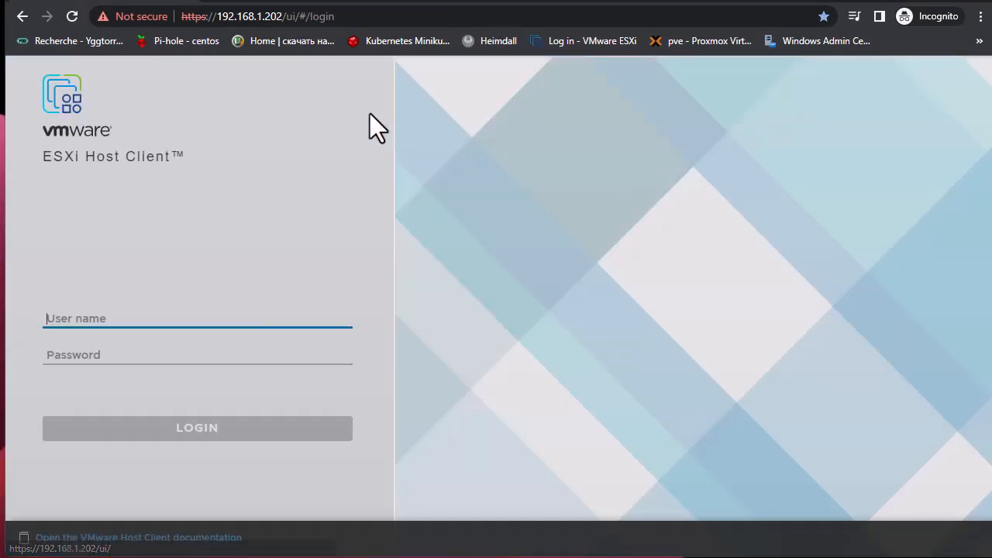
click(255, 16)
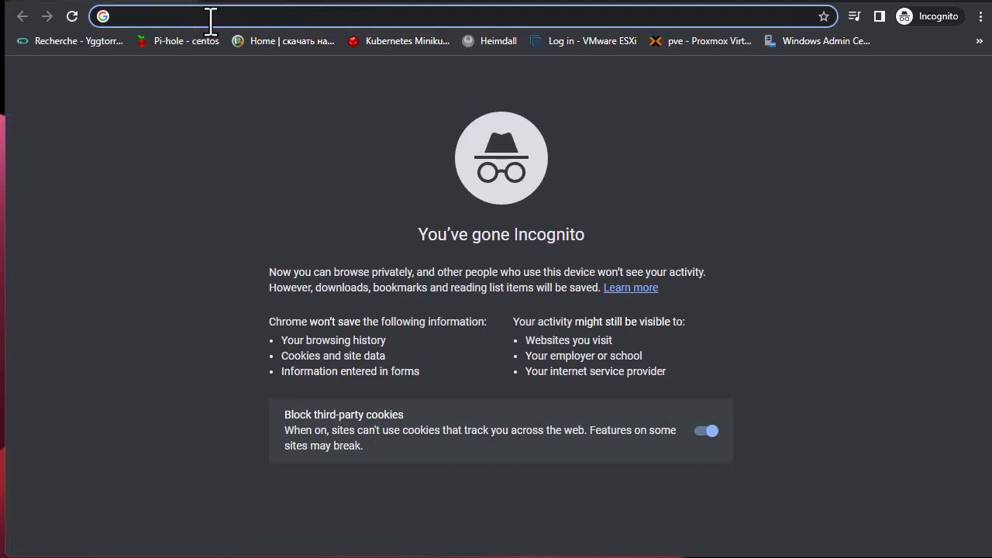
text(https://192.168.1.202/ui/)
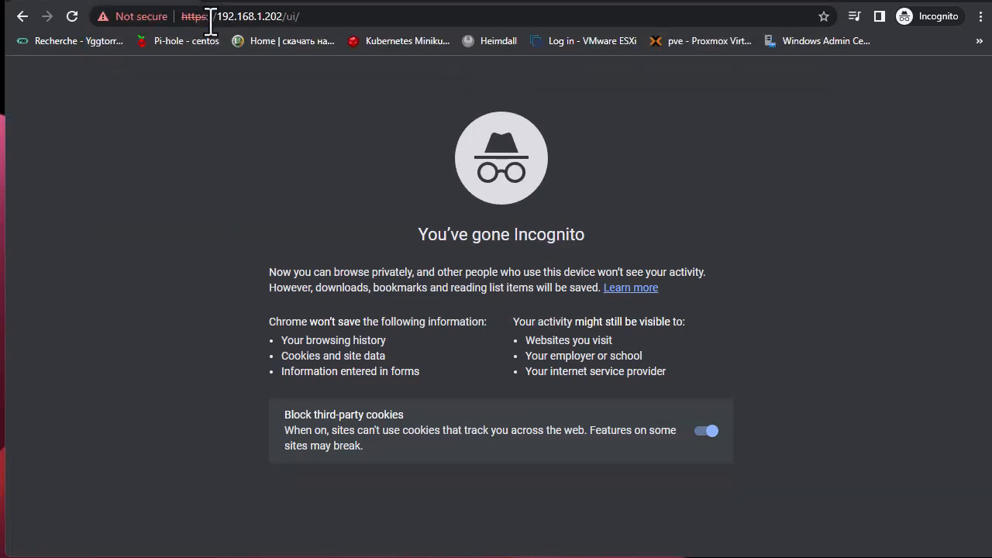
key(Return)
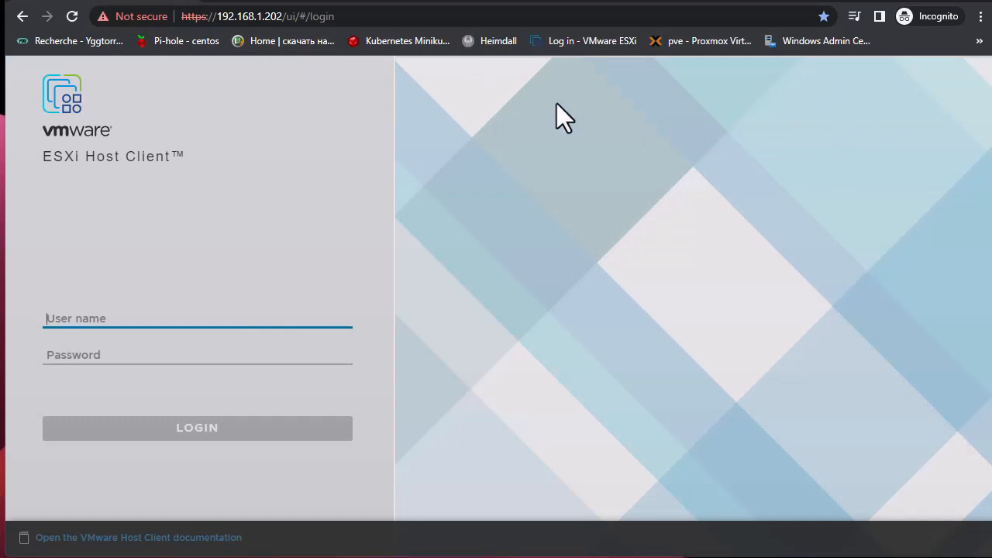
mouse_move(883, 74)
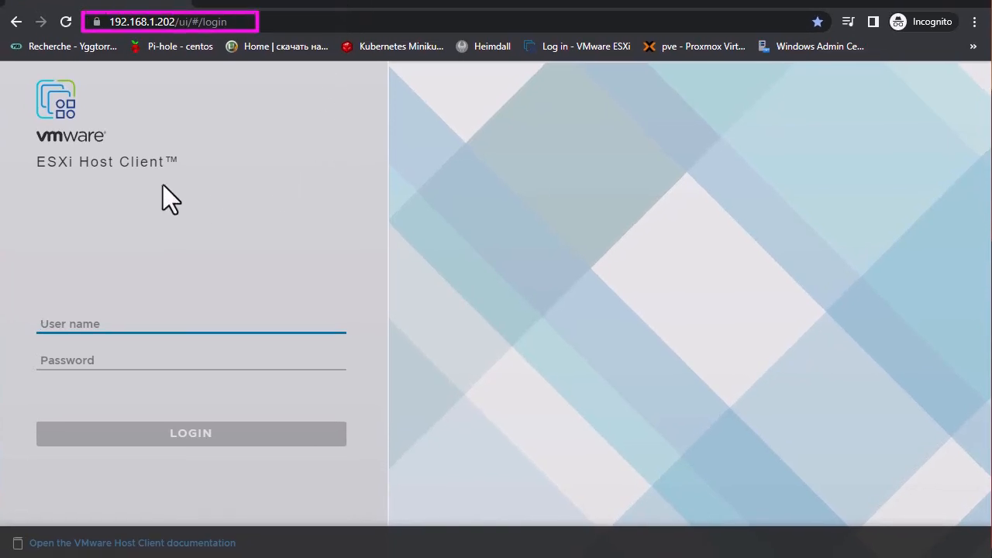
mouse_move(155, 148)
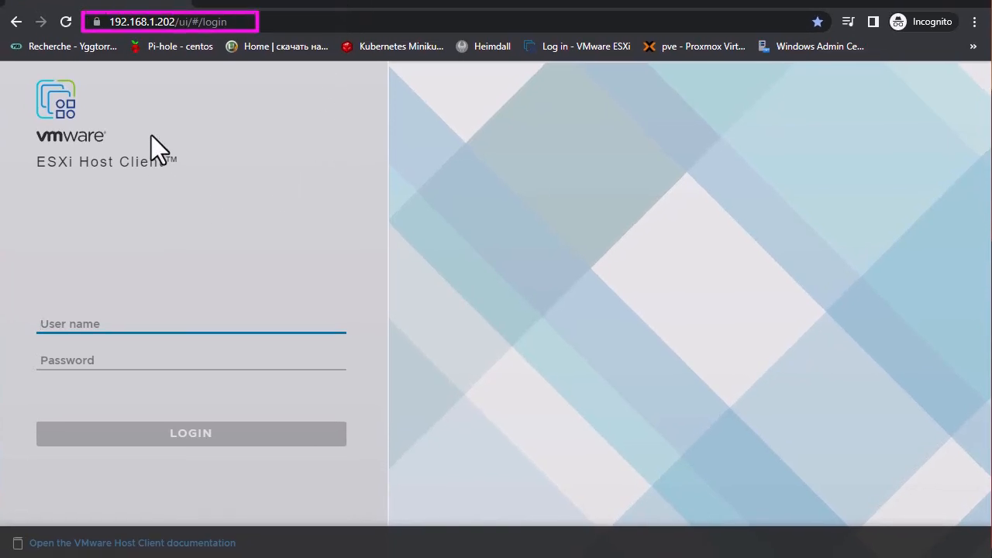
mouse_move(101, 34)
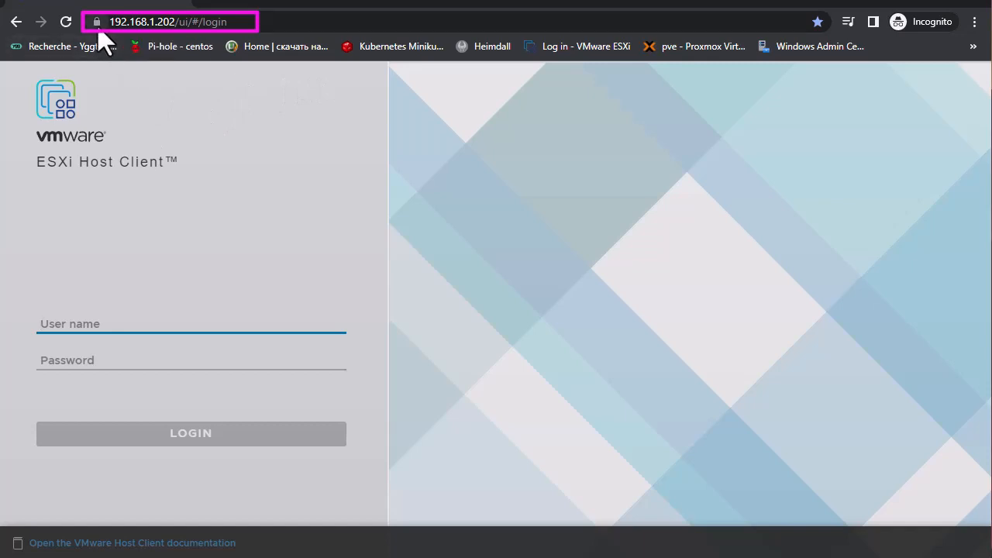
click(96, 22)
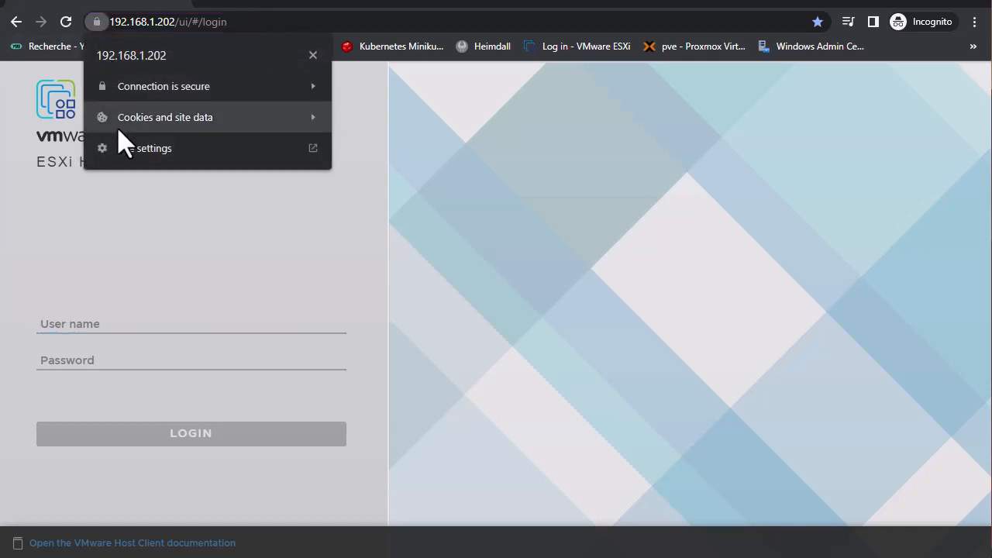
mouse_move(124, 101)
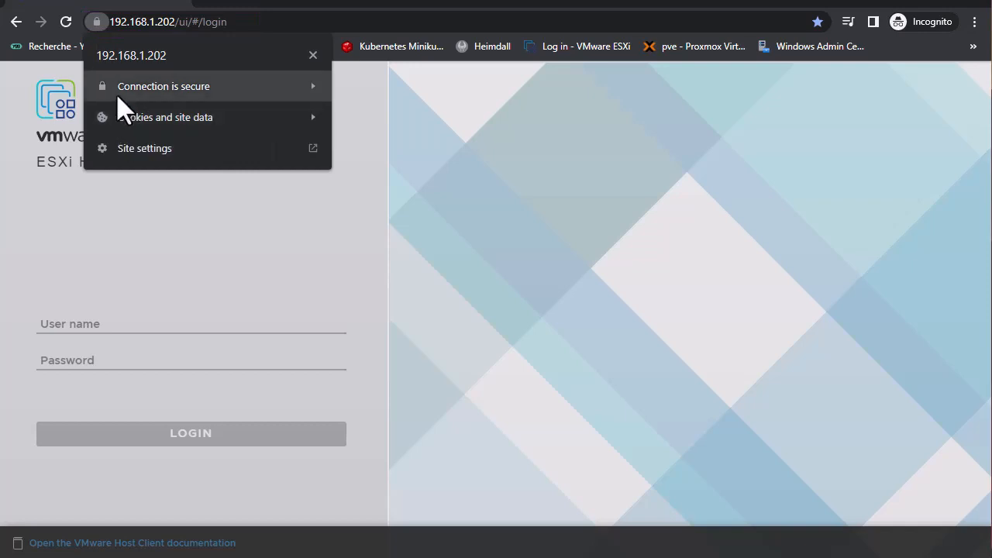
mouse_move(276, 167)
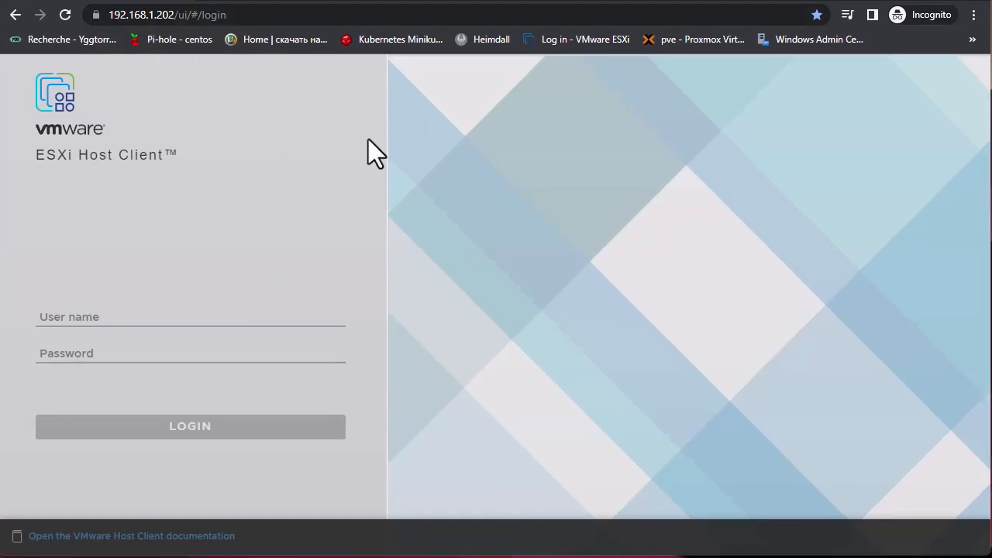
mouse_move(138, 316)
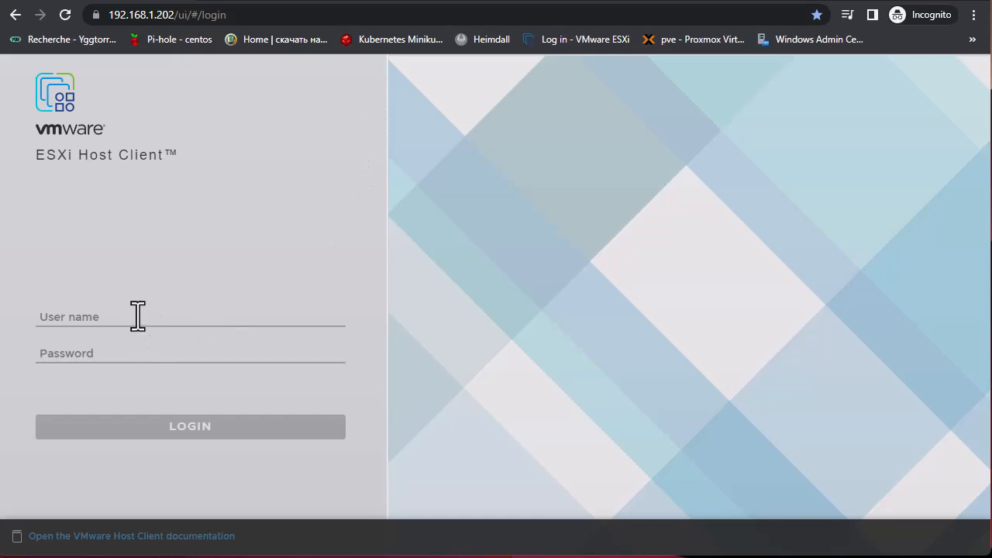
Log in to the ESXi Host Client as root, reaching host esx1.vsphere.local's overview
click(189, 316)
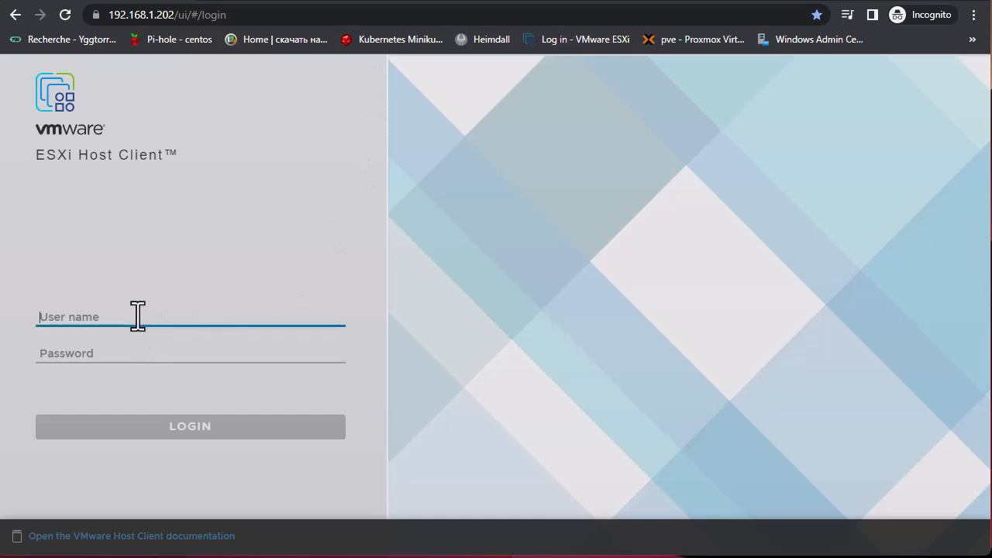
text(root)
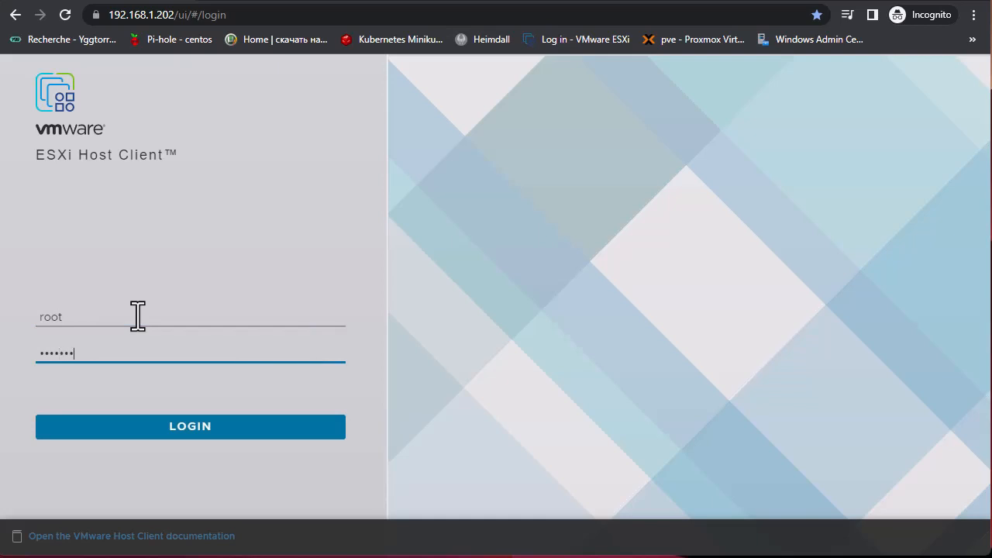
click(189, 424)
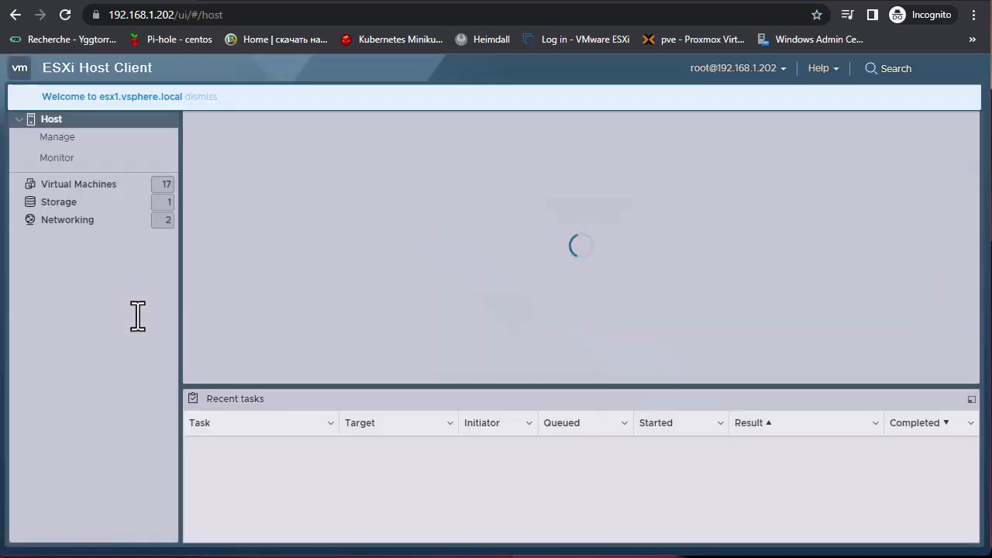